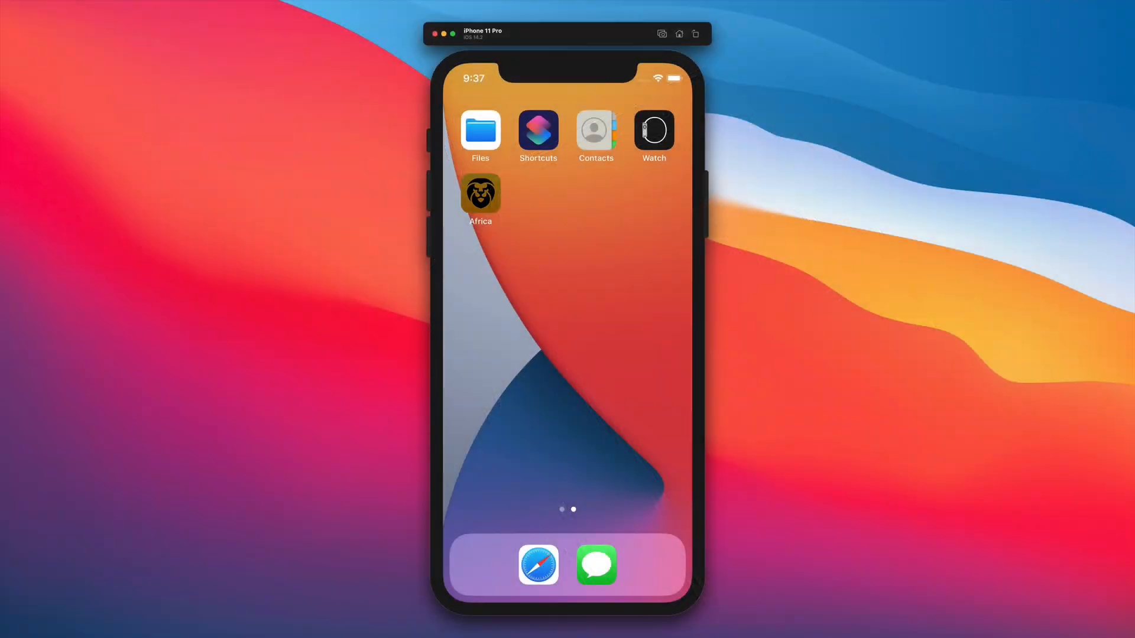
# Launch the Africa app and visit its Watch, Locations and Gallery tabs.
pyautogui.click(480, 194)
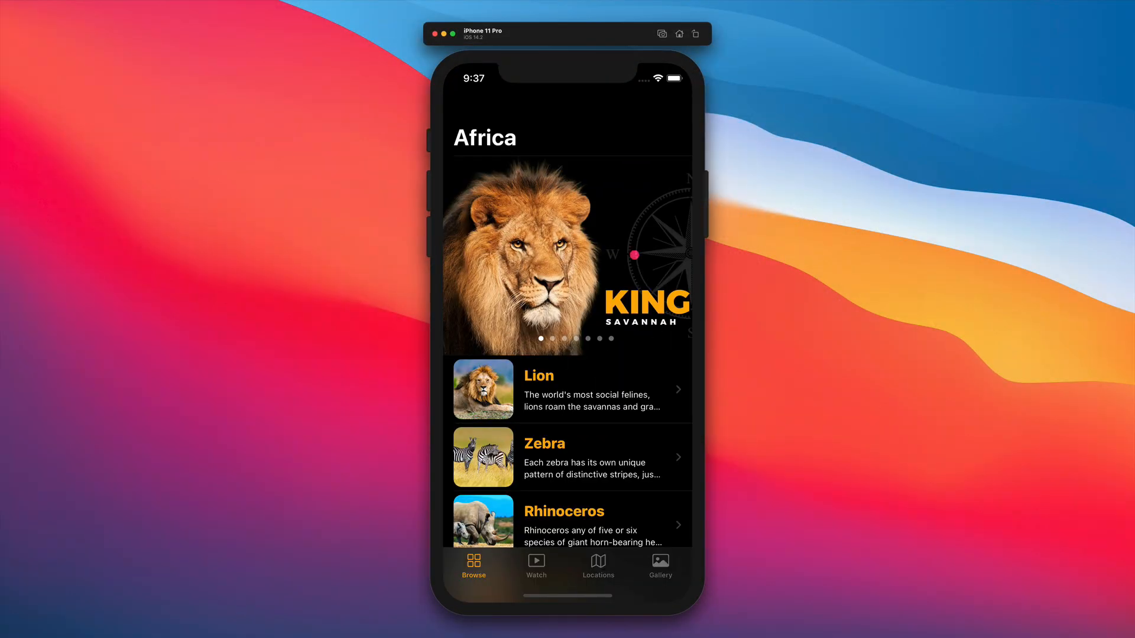
pyautogui.click(536, 565)
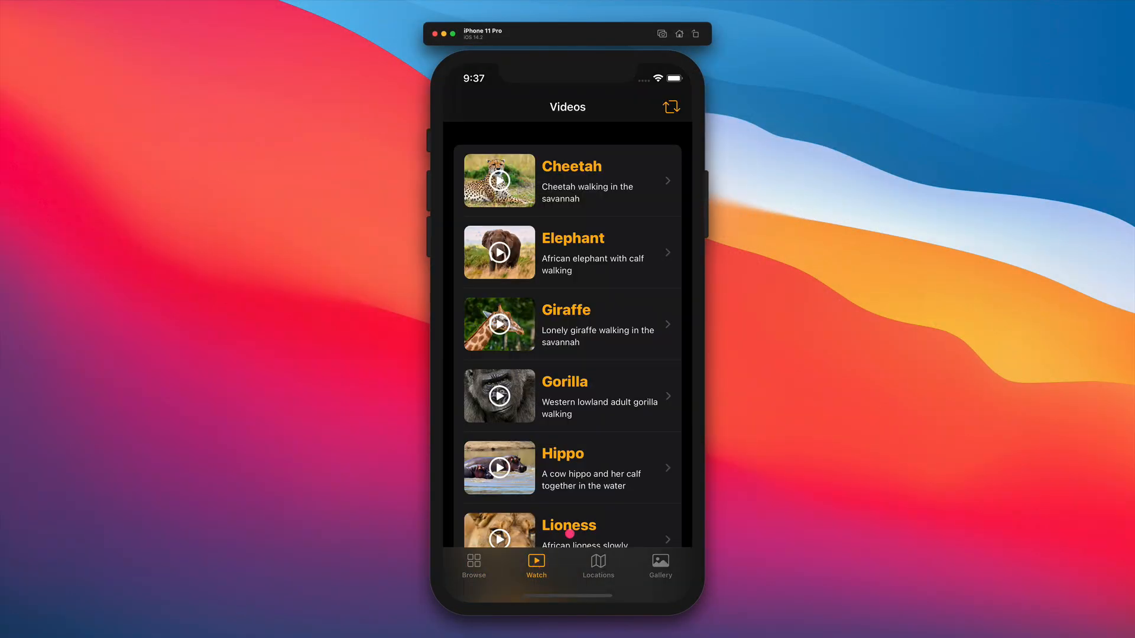
pyautogui.click(598, 565)
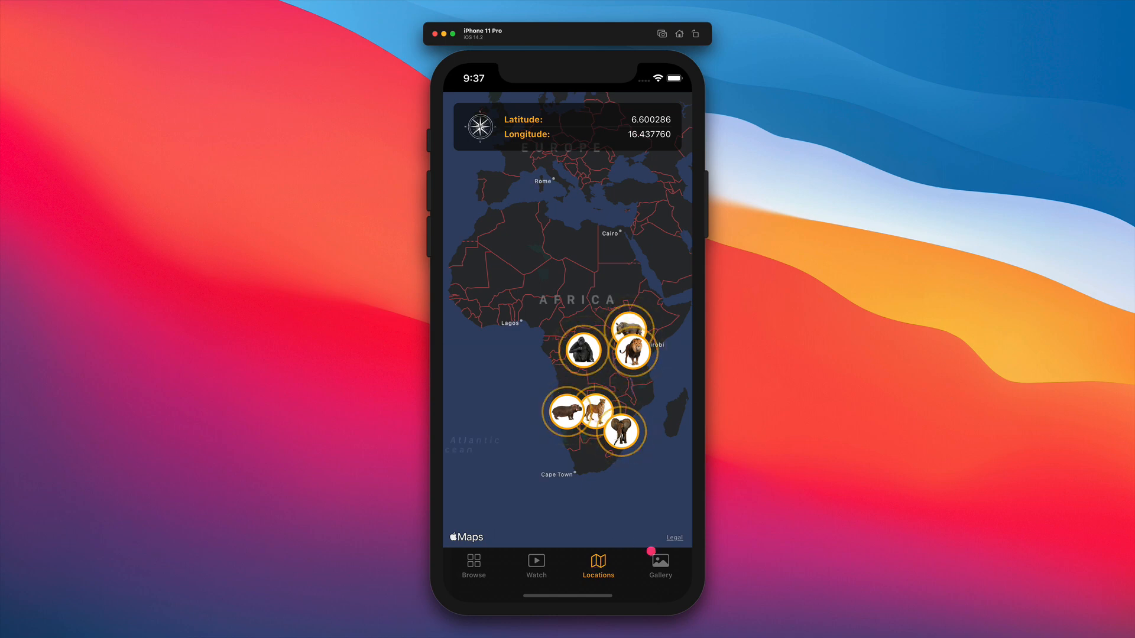
pyautogui.click(659, 561)
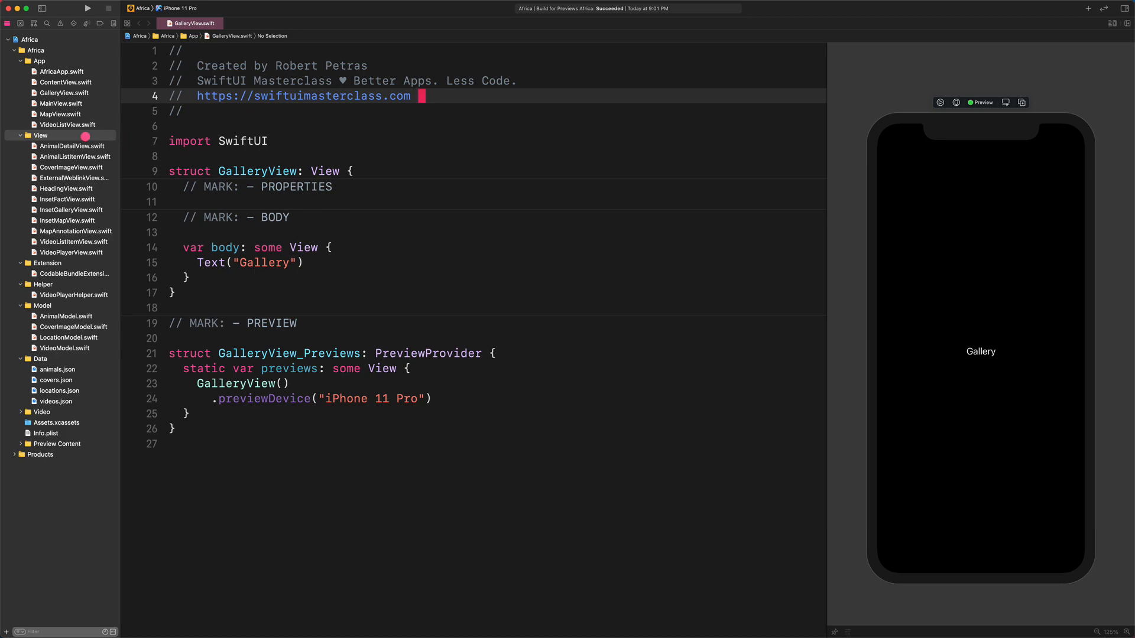
# Create a SwiftUI View file named MotionAnimationView in the View group.
pyautogui.rightClick(33, 136)
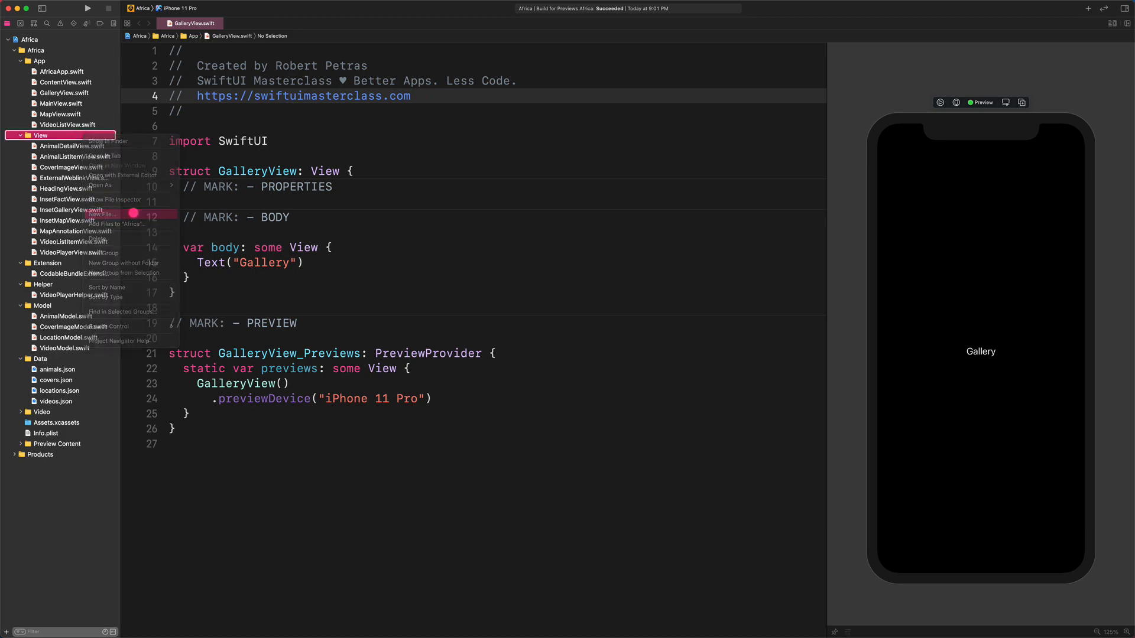
pyautogui.click(100, 215)
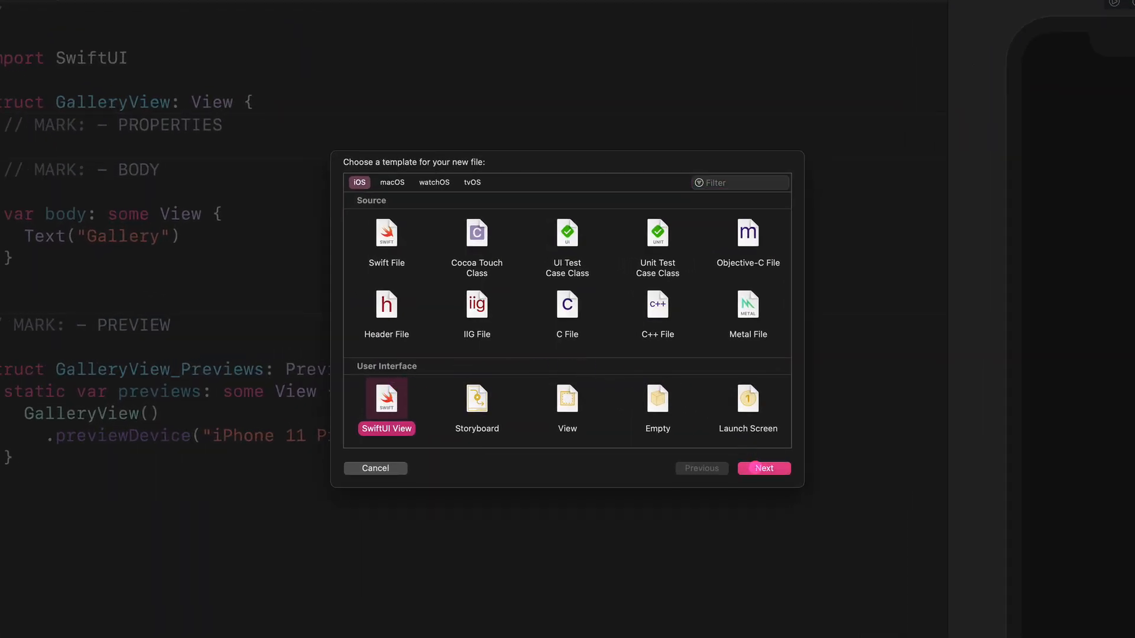
pyautogui.click(764, 468)
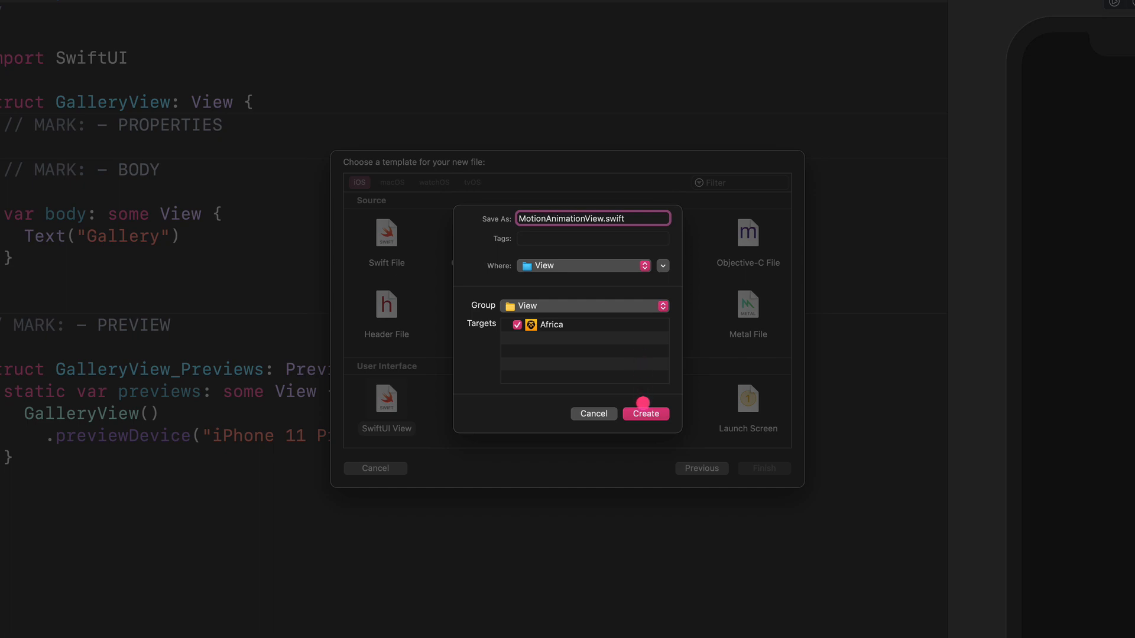
pyautogui.click(645, 413)
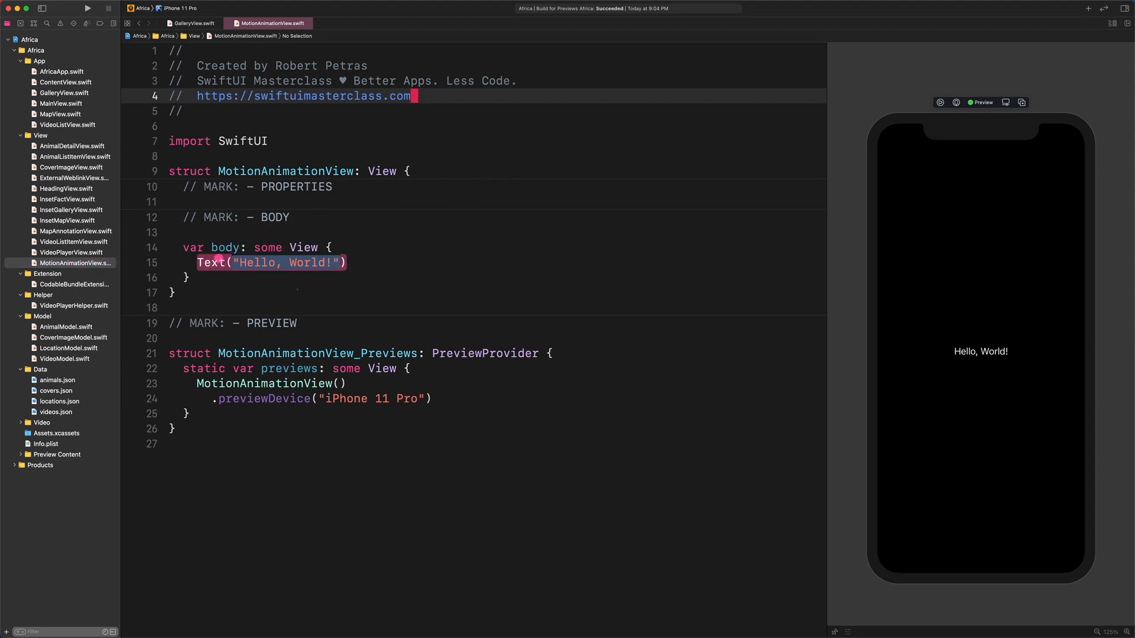
# Embed the Hello, World! text in a GeometryReader taking 'geometry', closed with //: GEOMETRY.
pyautogui.click(213, 262)
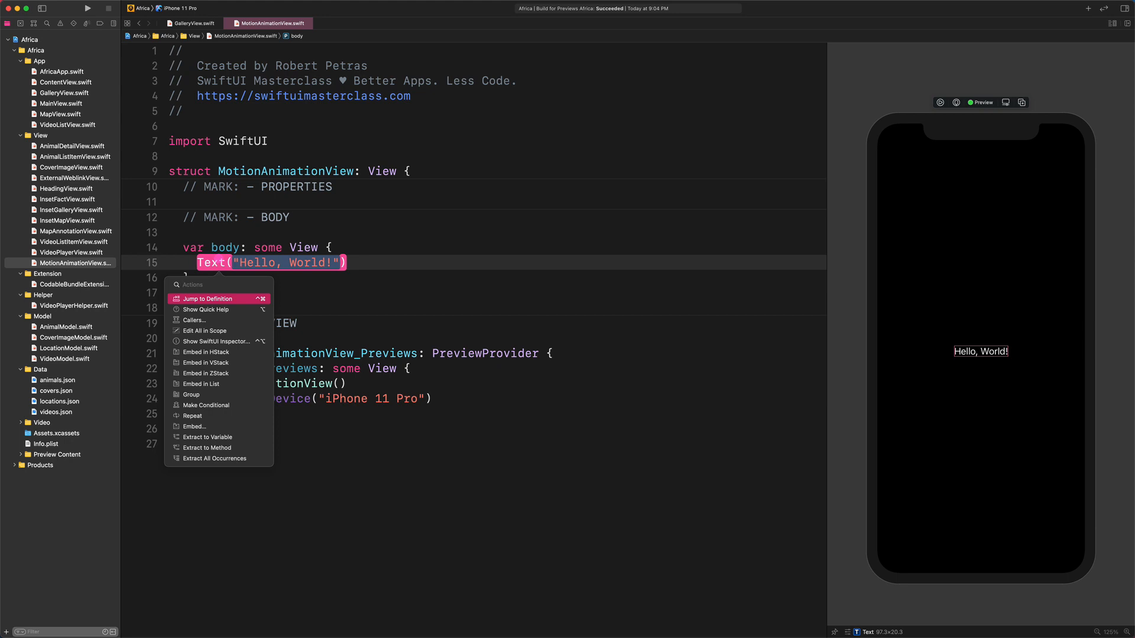
pyautogui.moveTo(194, 426)
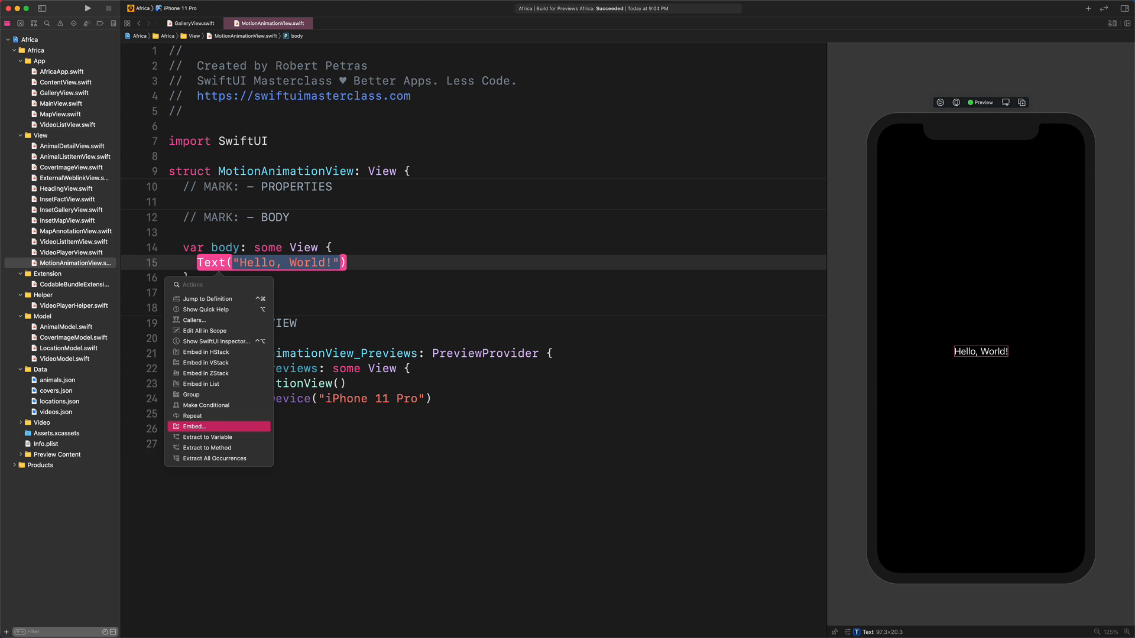
pyautogui.click(194, 426)
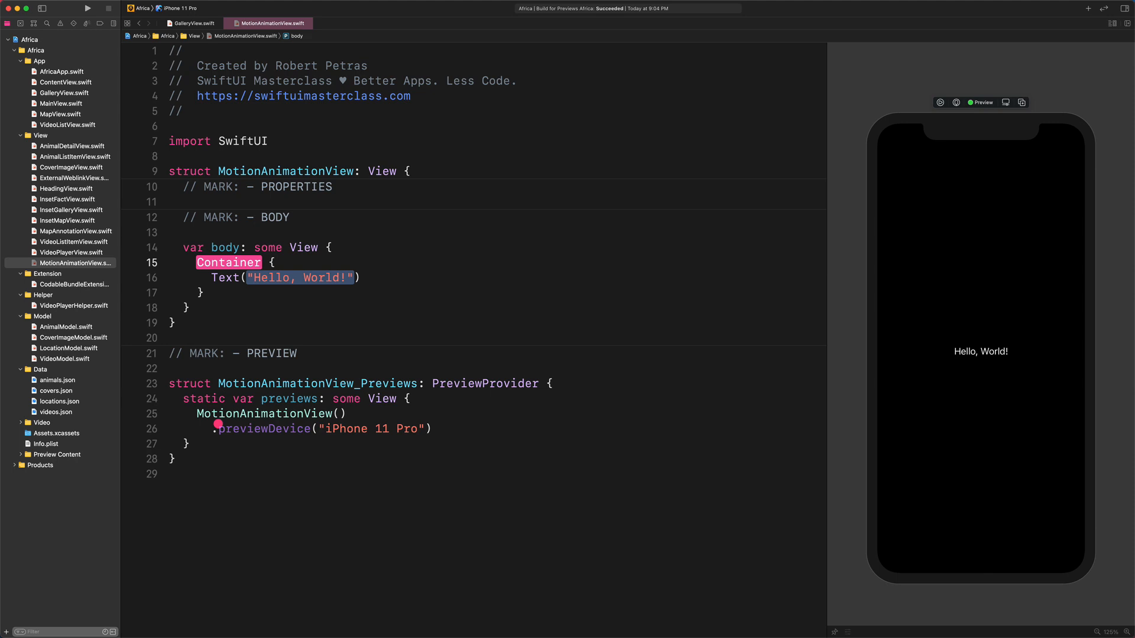
pyautogui.write('GeometryRead')
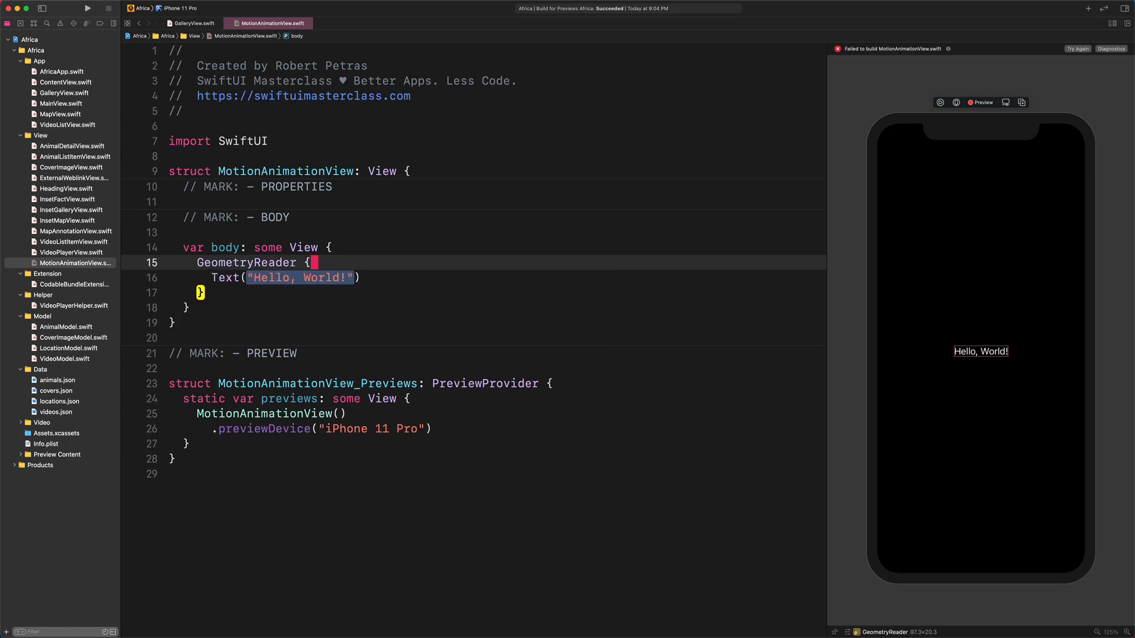
pyautogui.write('geometry in')
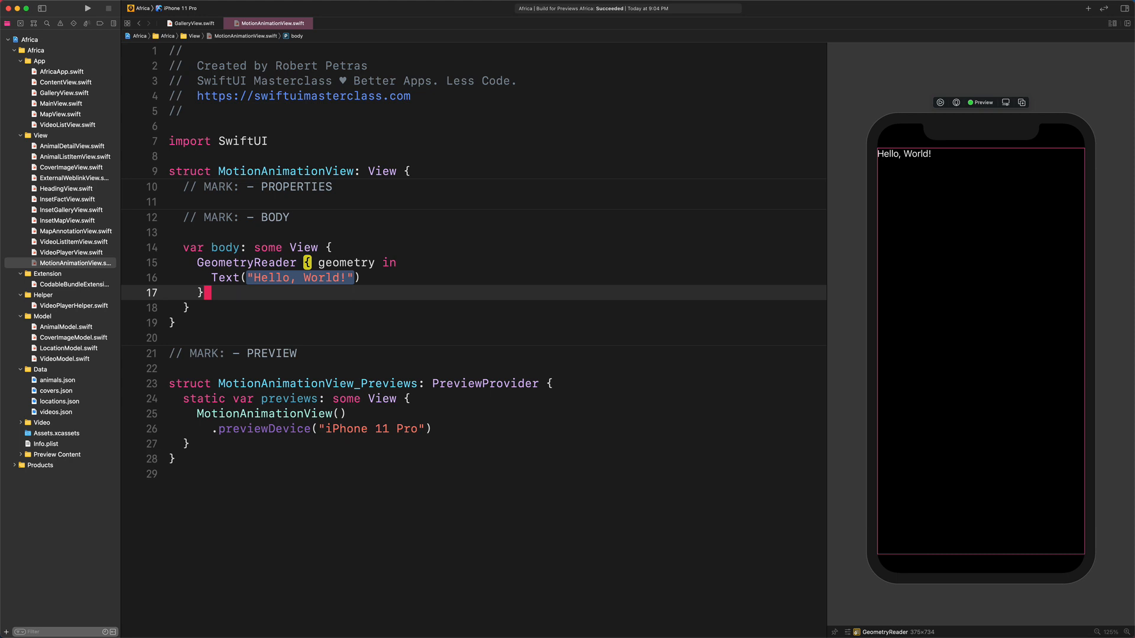
pyautogui.write('//: GEO')
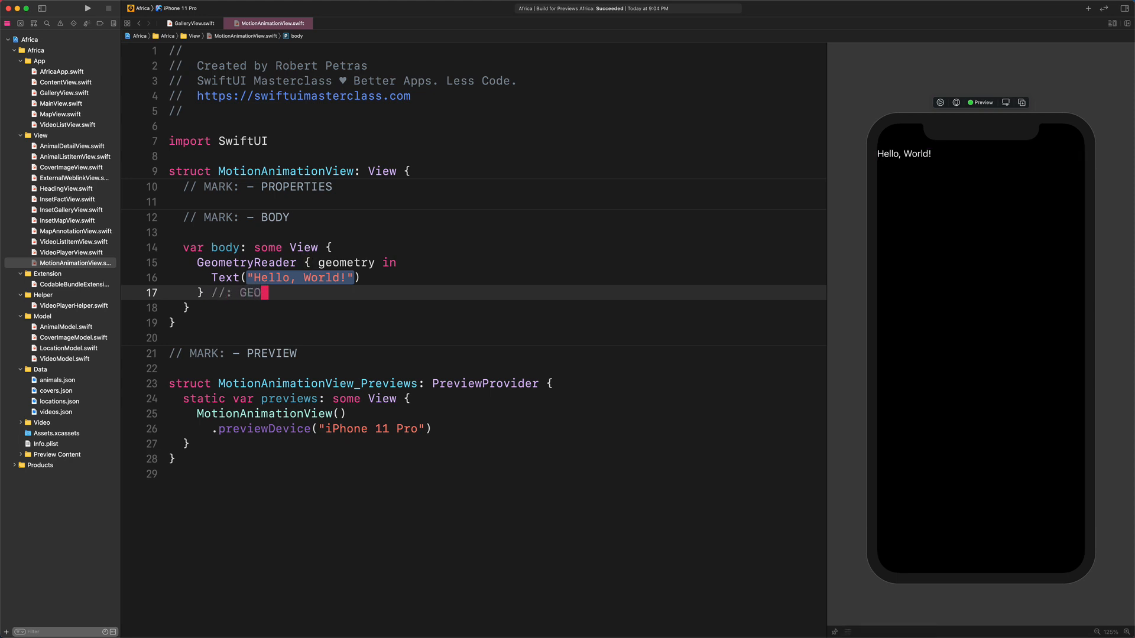
pyautogui.write('METRY')
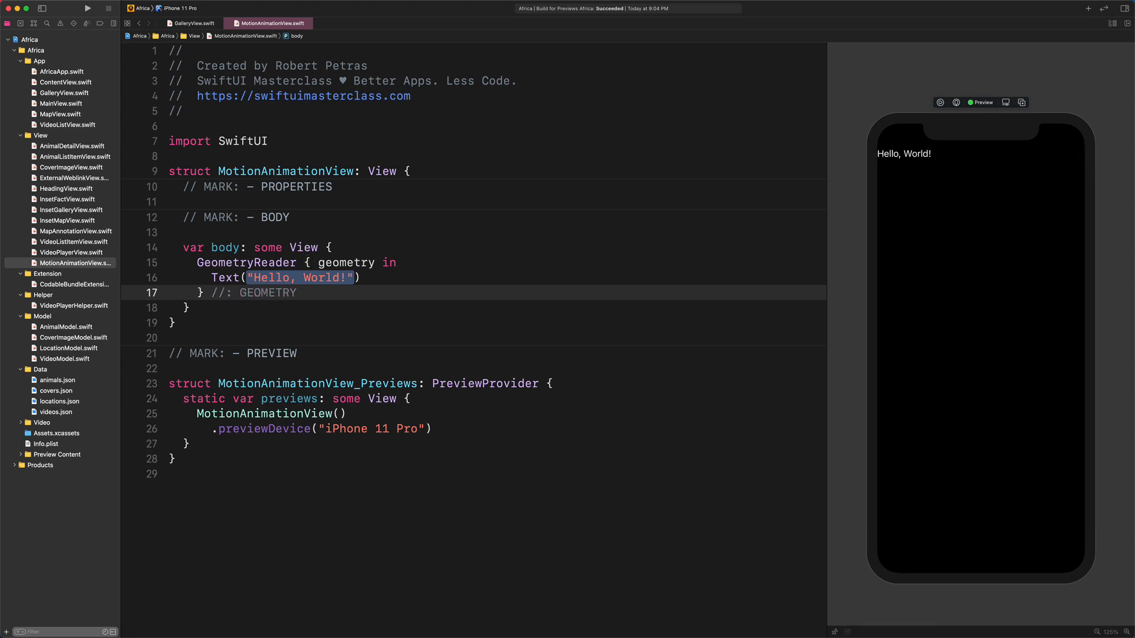
# Replace Hello, World! with a 'Width: … Height: …' string from Int(geometry.size) values.
pyautogui.click(296, 292)
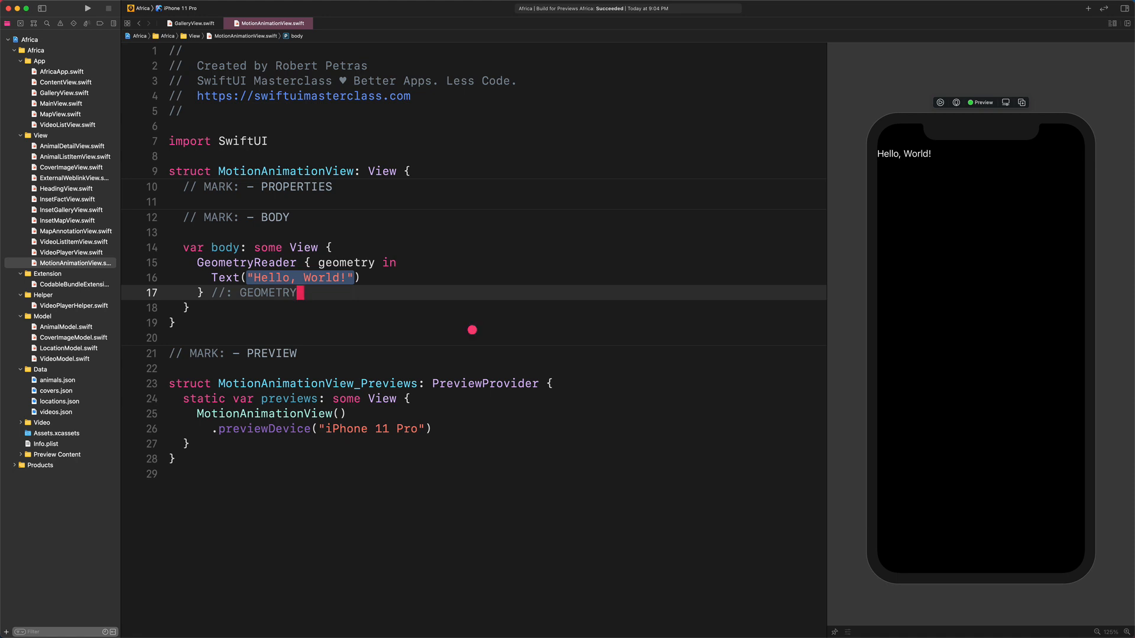
pyautogui.click(904, 154)
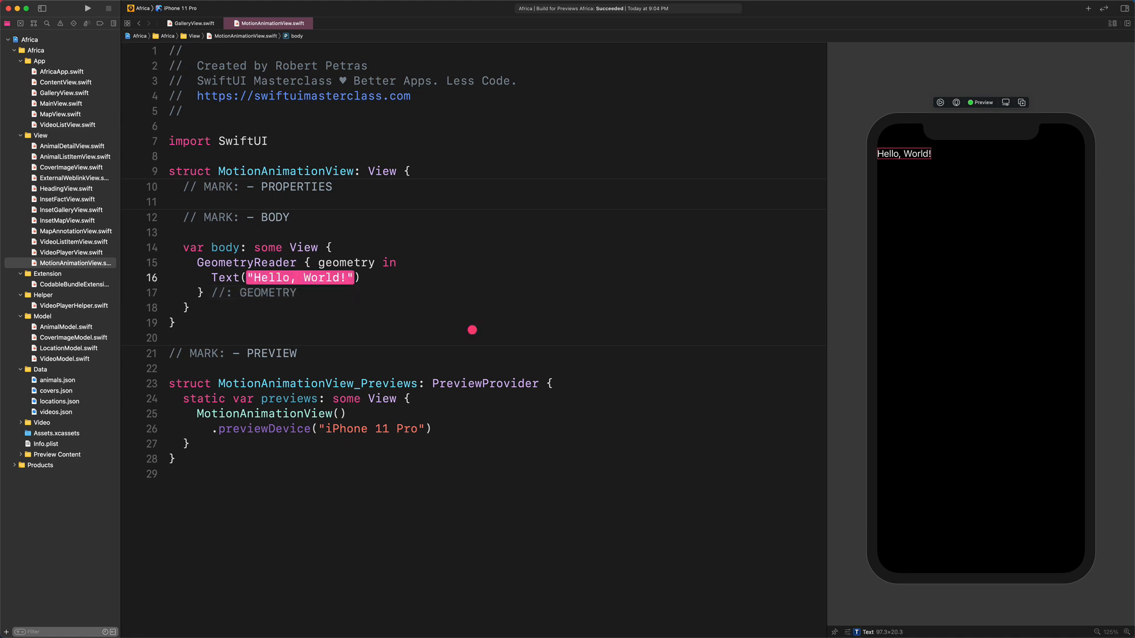
pyautogui.write('Width: \\")')
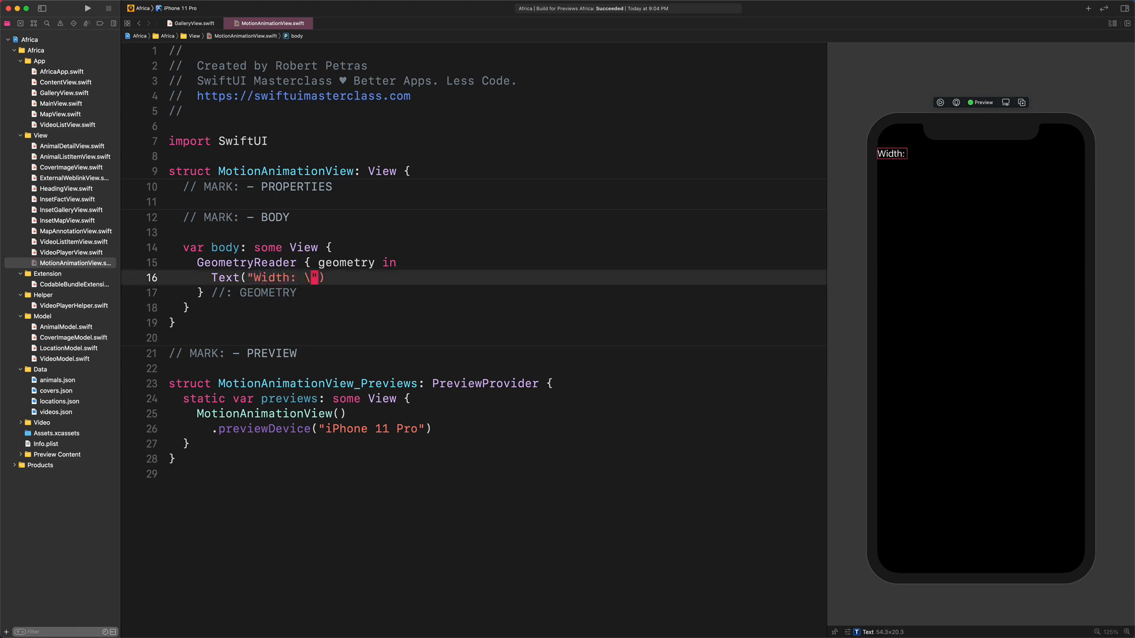
pyautogui.write('Int)')
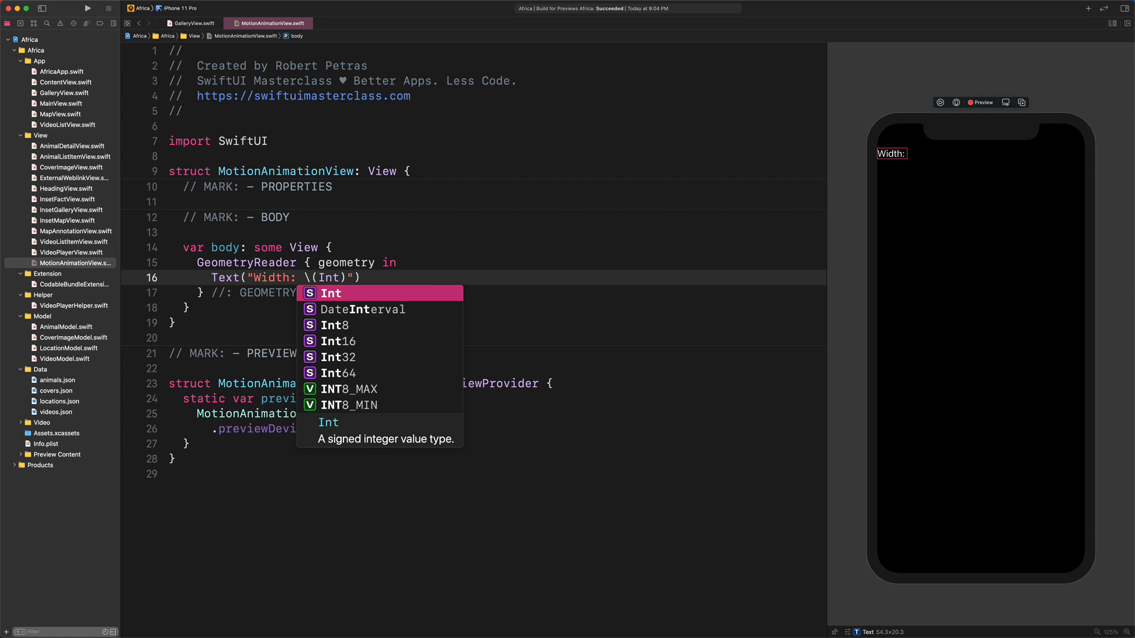
pyautogui.write('(geometry.size.width')
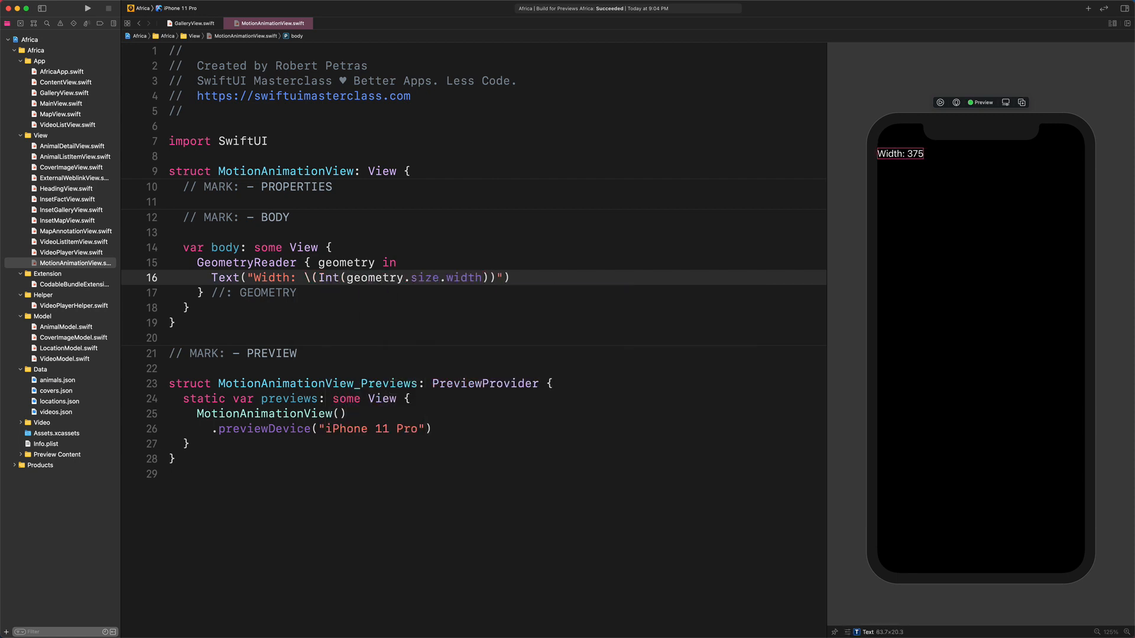
pyautogui.write('Height: \\(')
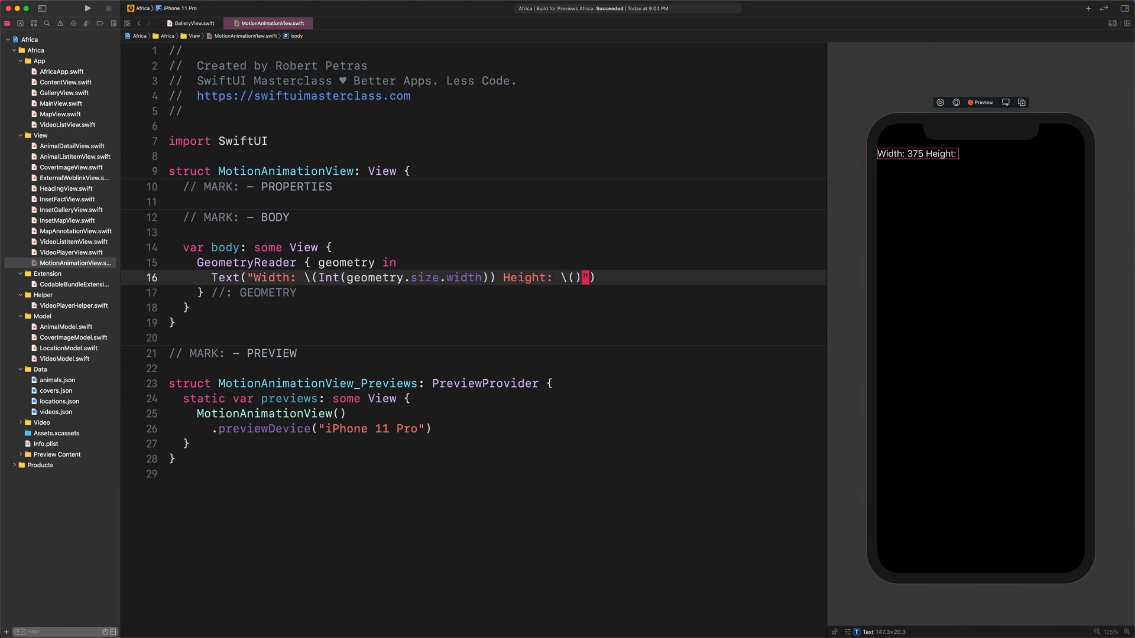
pyautogui.write('Int(')
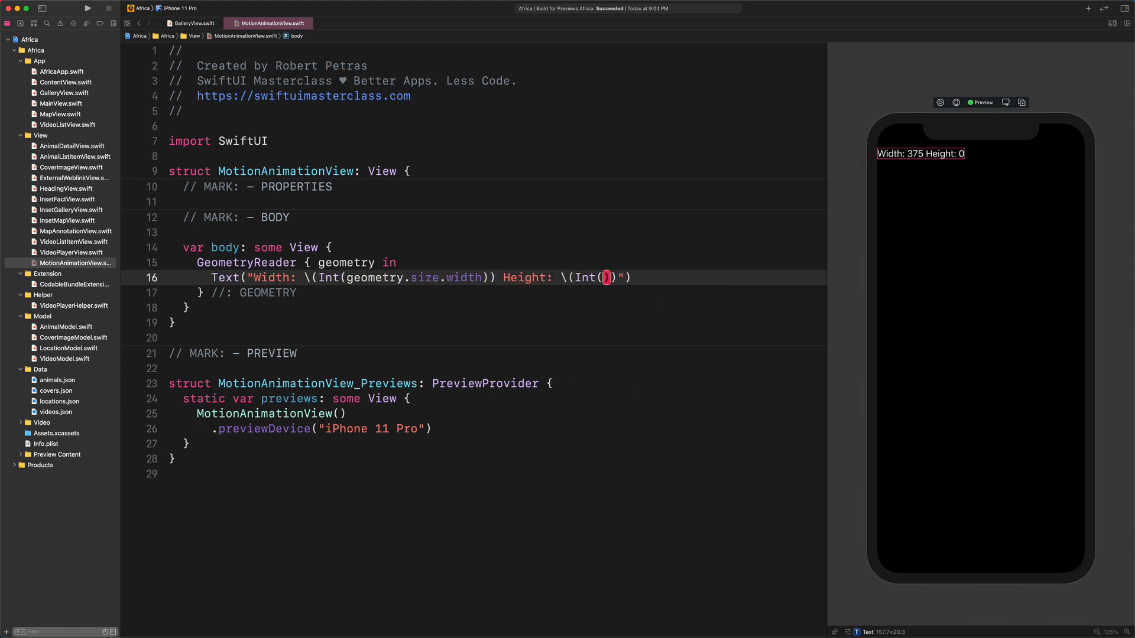
pyautogui.write('geometry.size.height')
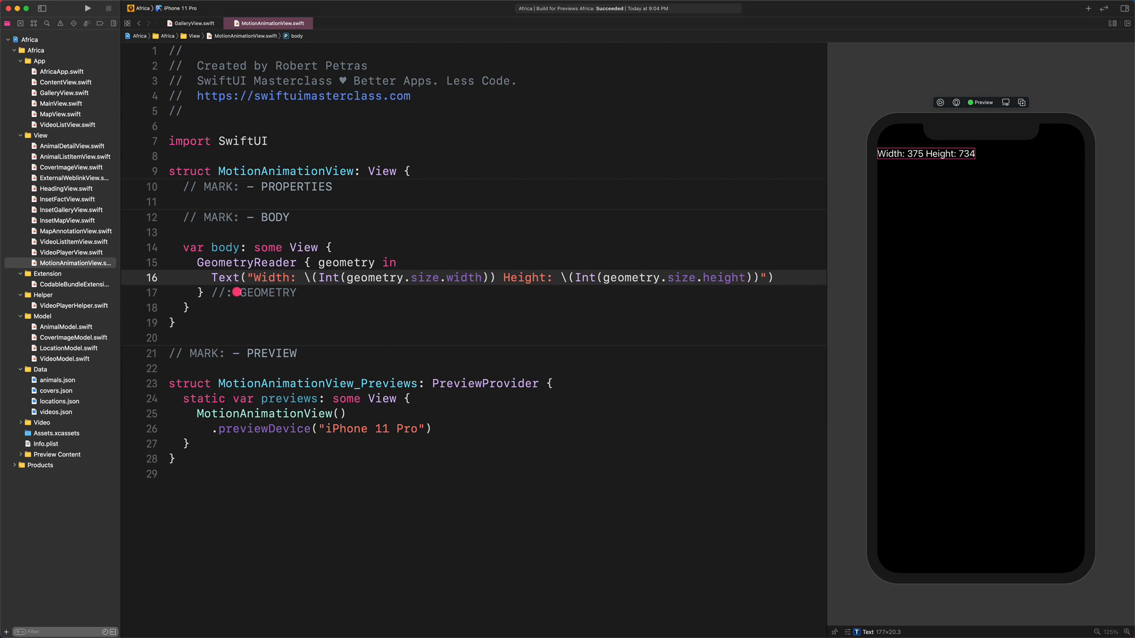
# Embed the size text in a ZStack closed with a //: ZSTACK comment.
pyautogui.click(226, 277)
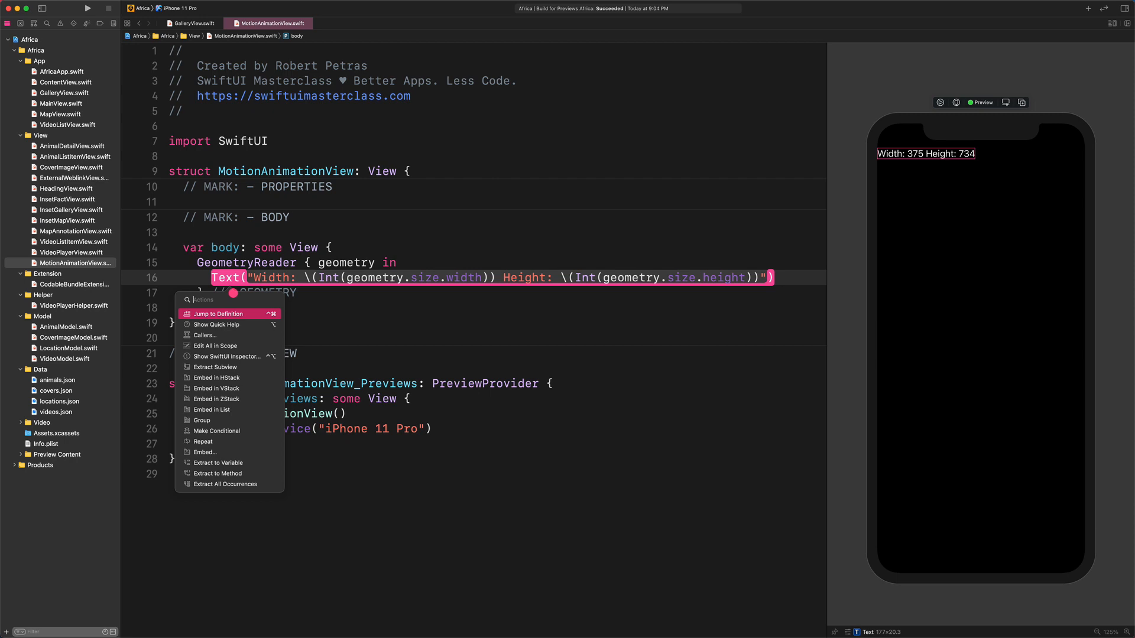
pyautogui.click(216, 399)
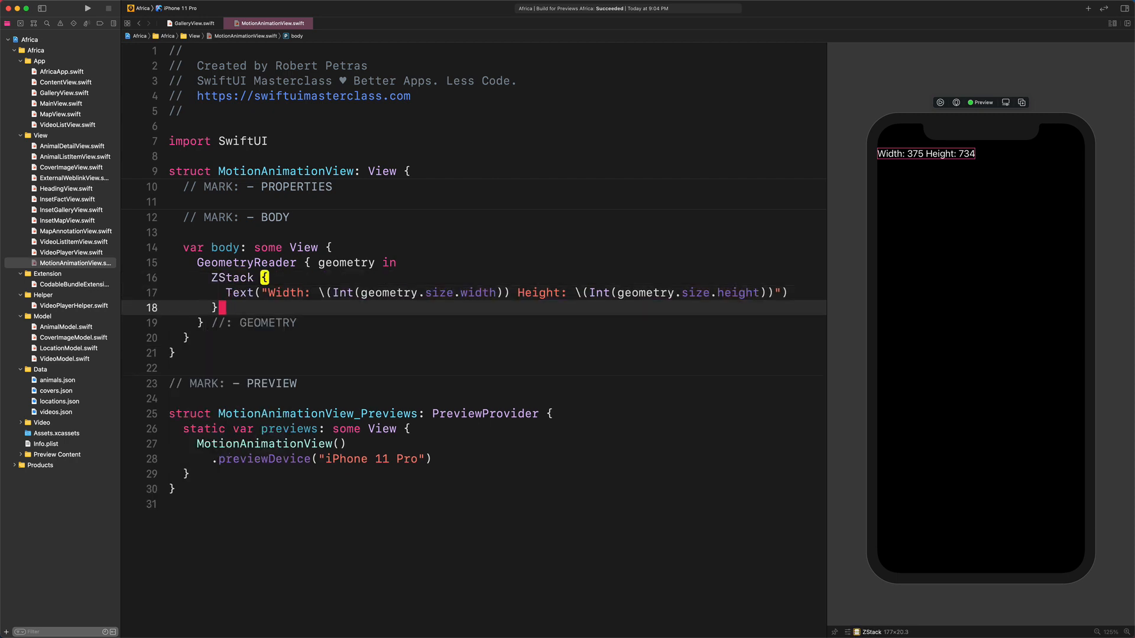
pyautogui.write('//: ZST')
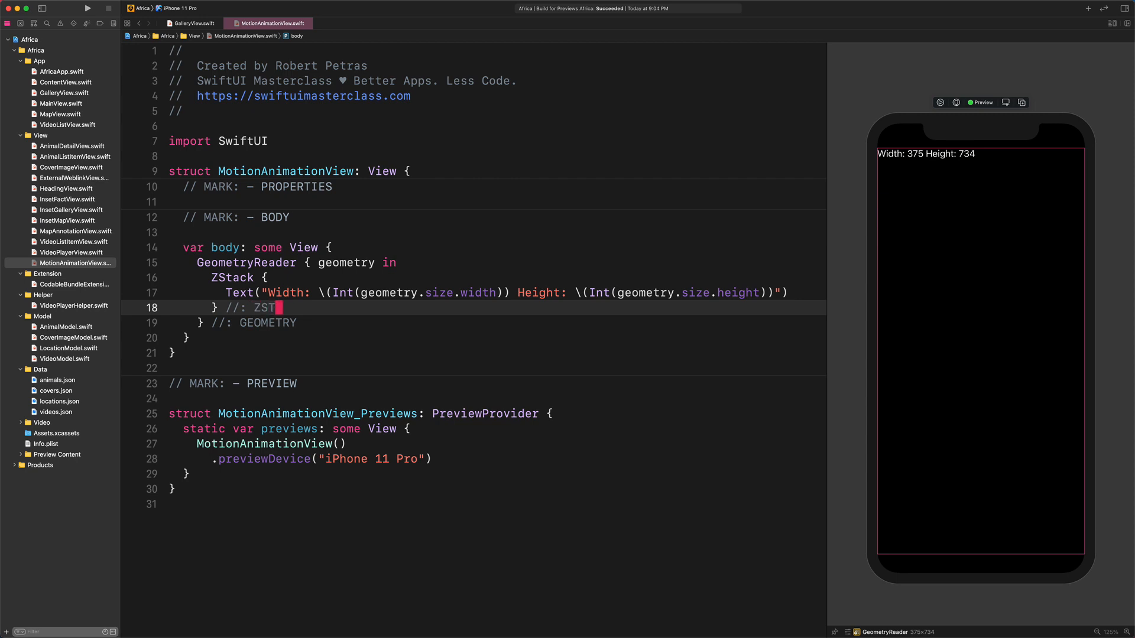
pyautogui.write('ACK')
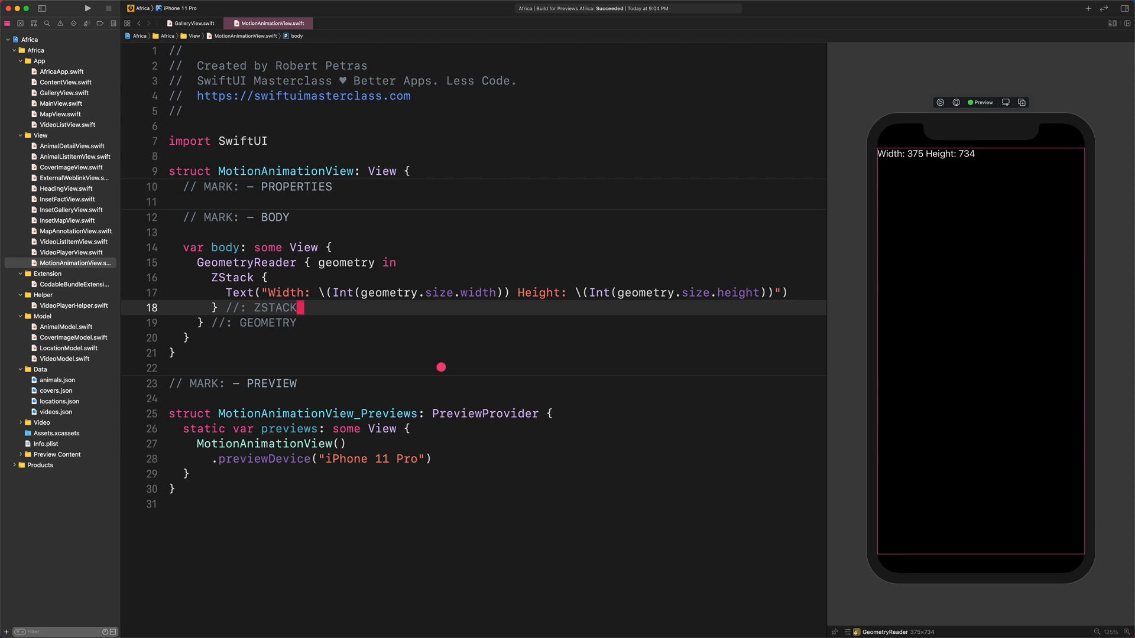
pyautogui.write('C')
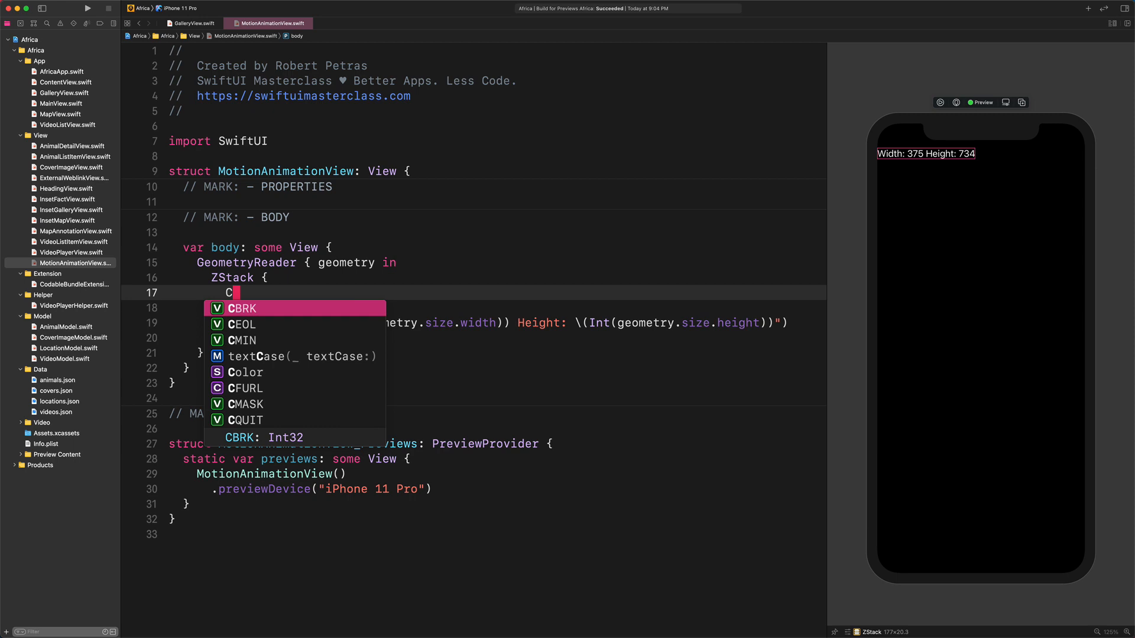
# Add a Circle with gray foreground color, 0.15 opacity and a 256×256 frame.
pyautogui.write('Circle()')
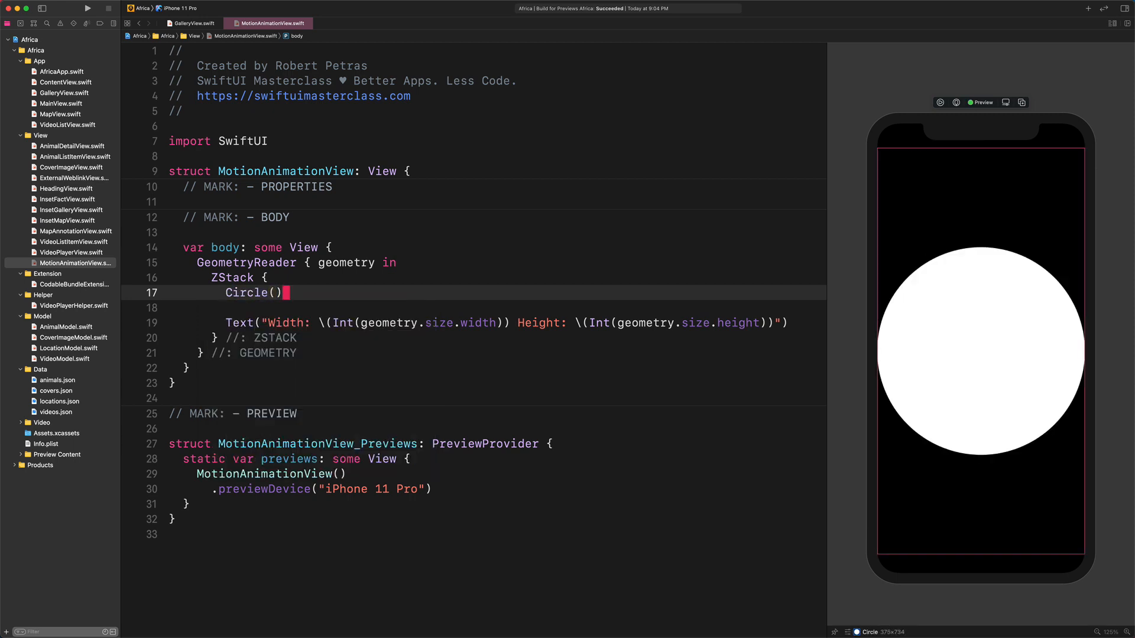
pyautogui.write('.foregroundColor(.blue)')
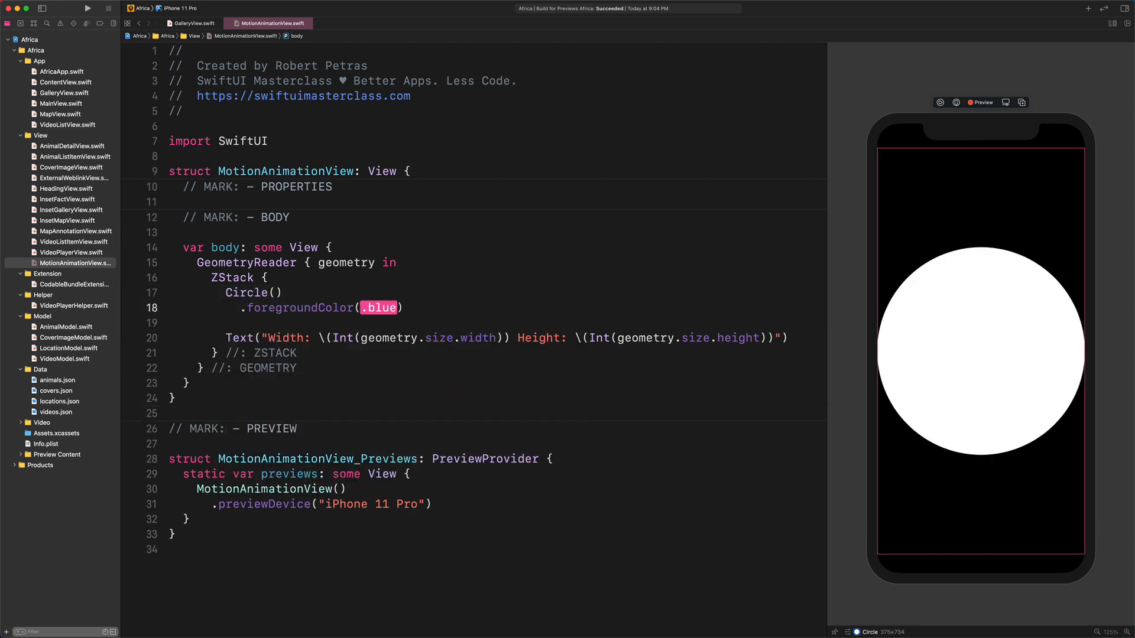
pyautogui.write('.gray')
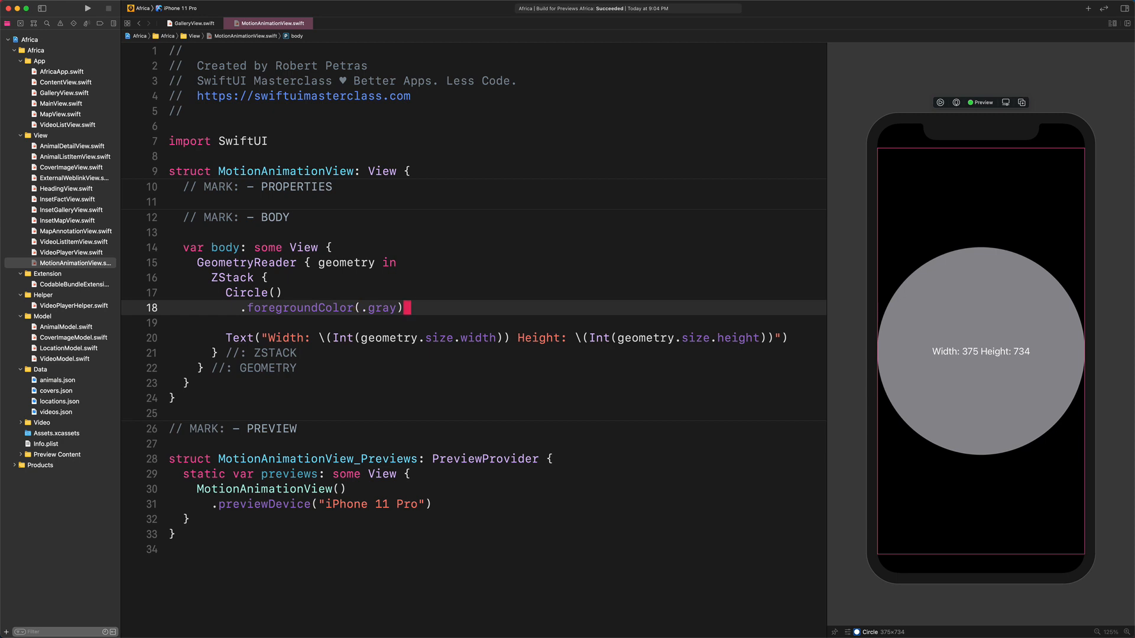
pyautogui.write('.opacity(0)')
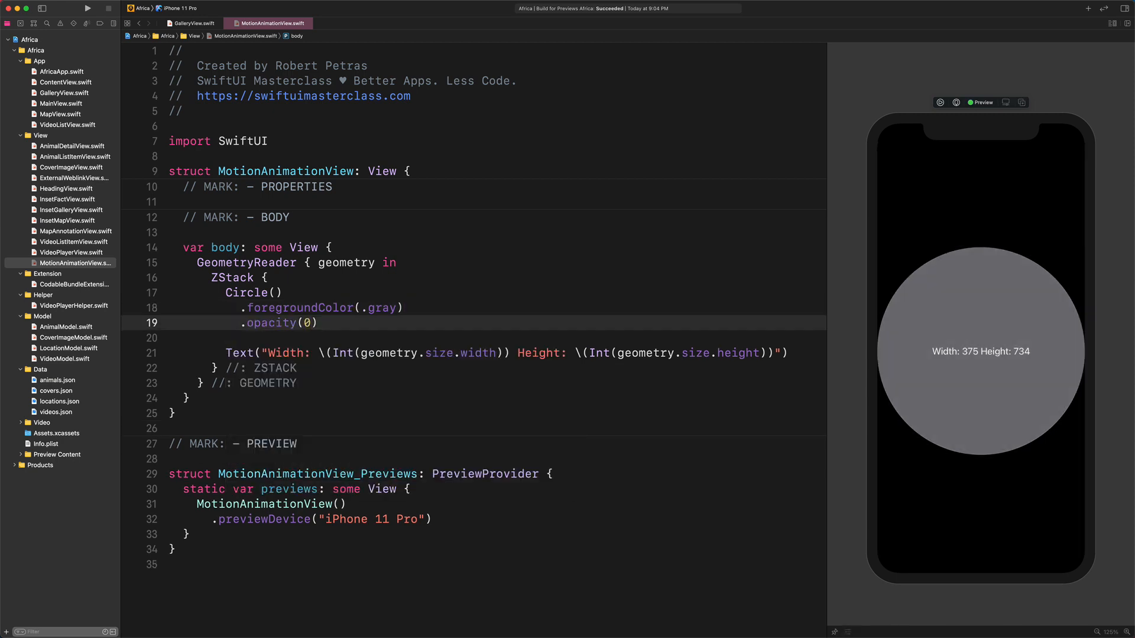
pyautogui.write('0.15')
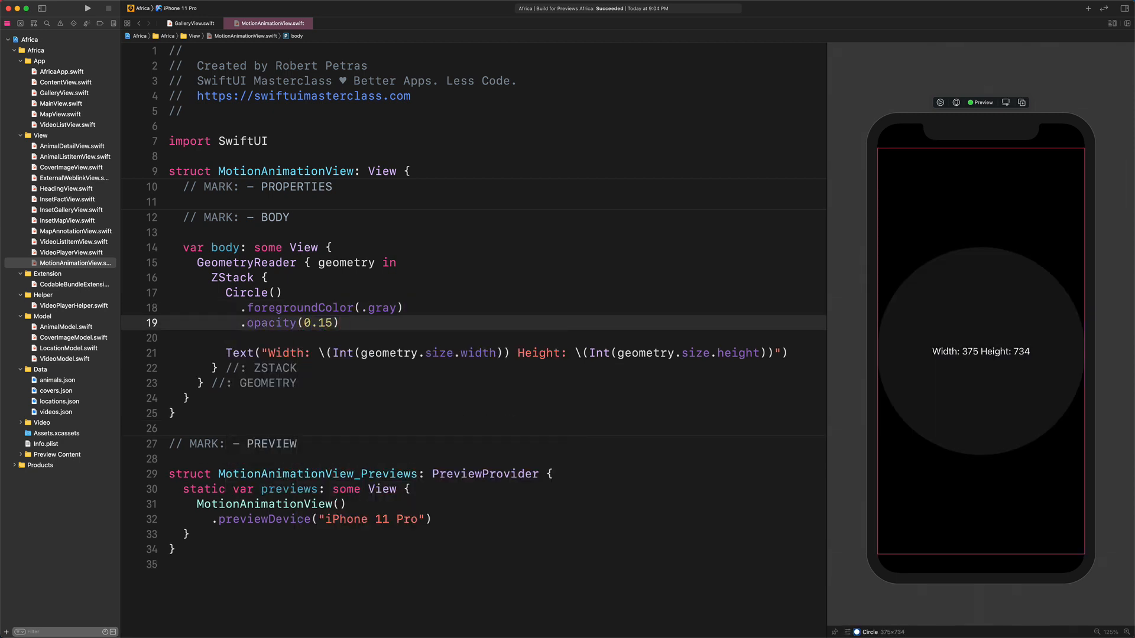
pyautogui.write('.frame(width: 25, height: 100, alignment: .center')
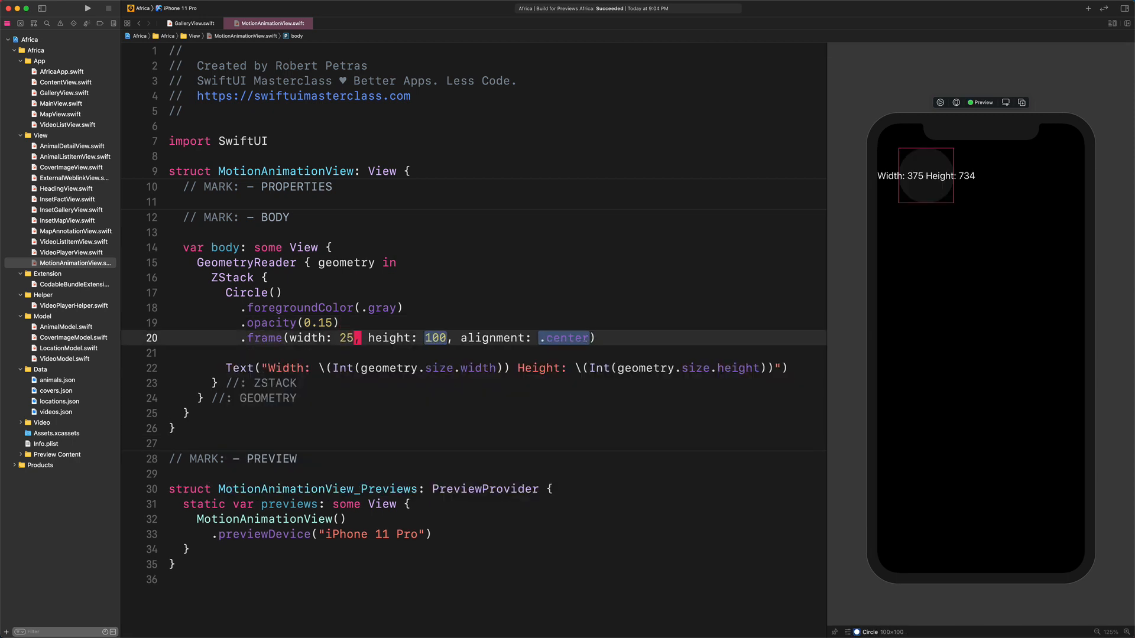
pyautogui.write('56')
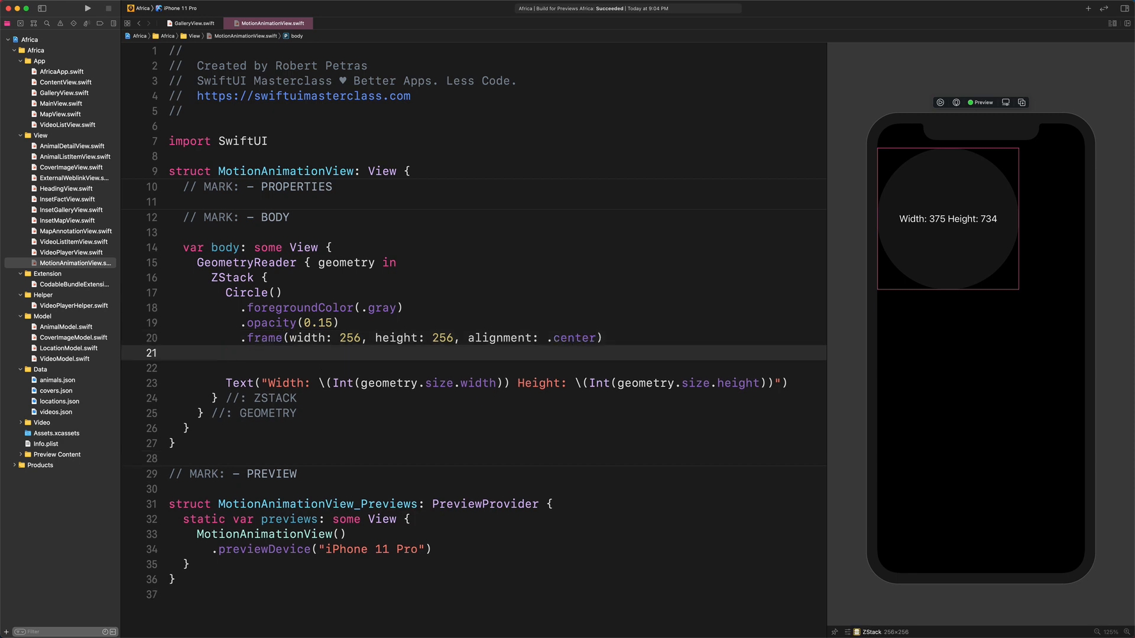
# Position the circle at half the geometry's width and half its height.
pyautogui.write('.position(')
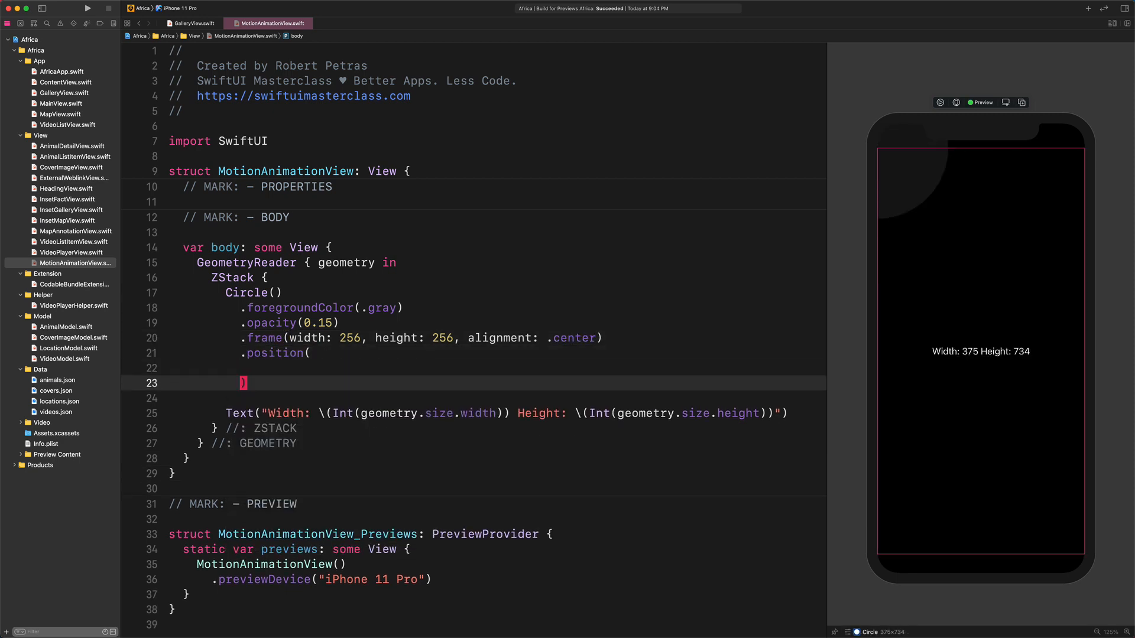
pyautogui.write('x:')
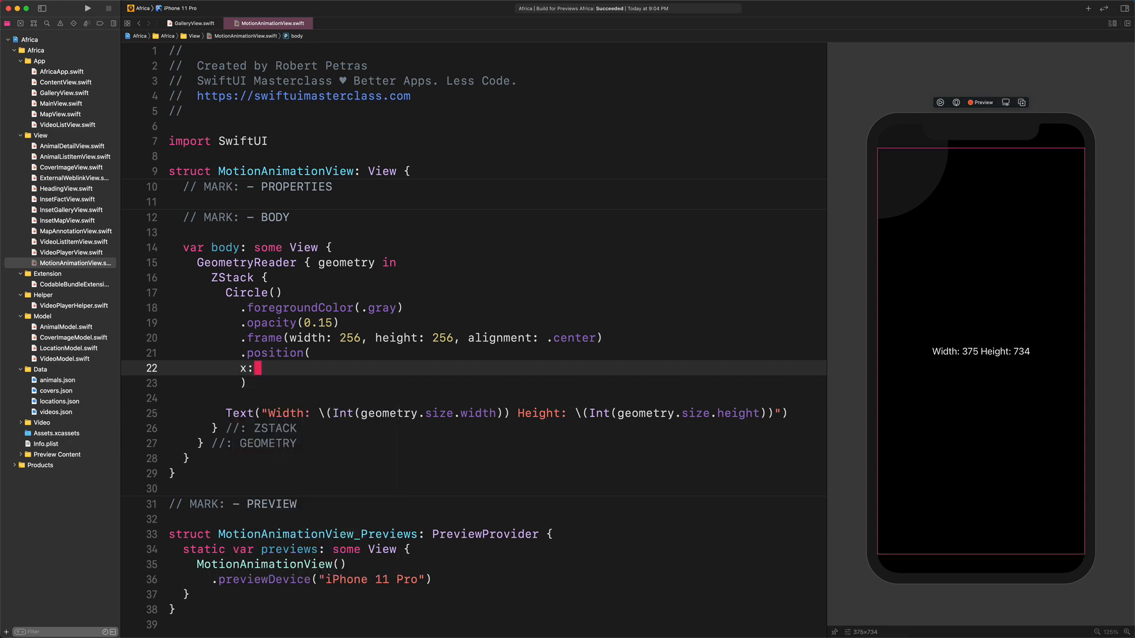
pyautogui.write('geometry.size.width')
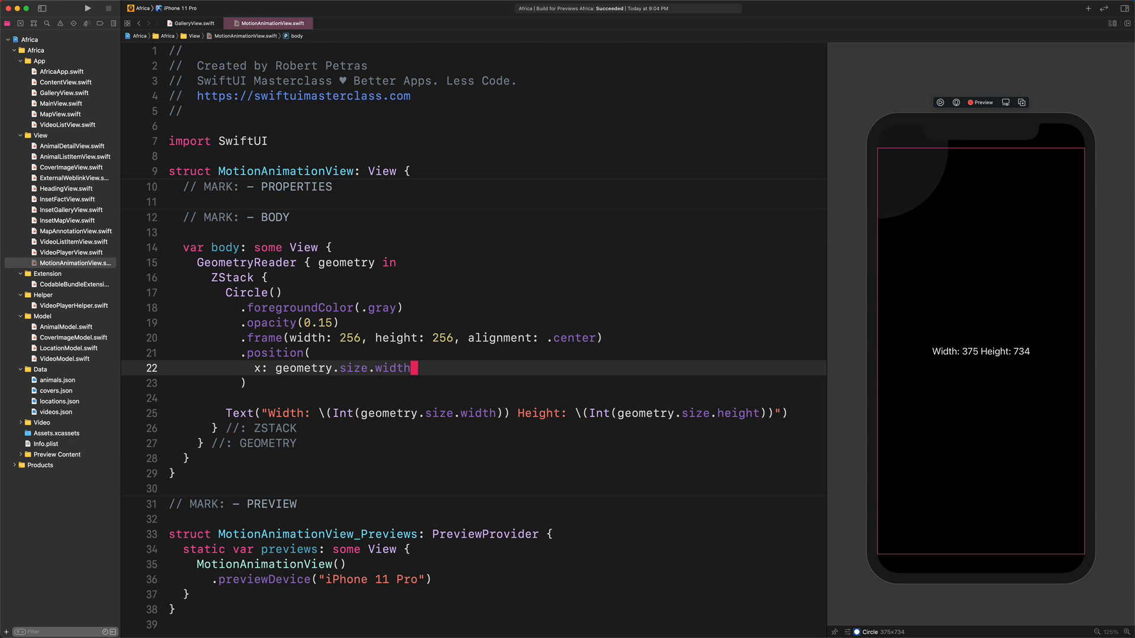
pyautogui.write('/ 2,')
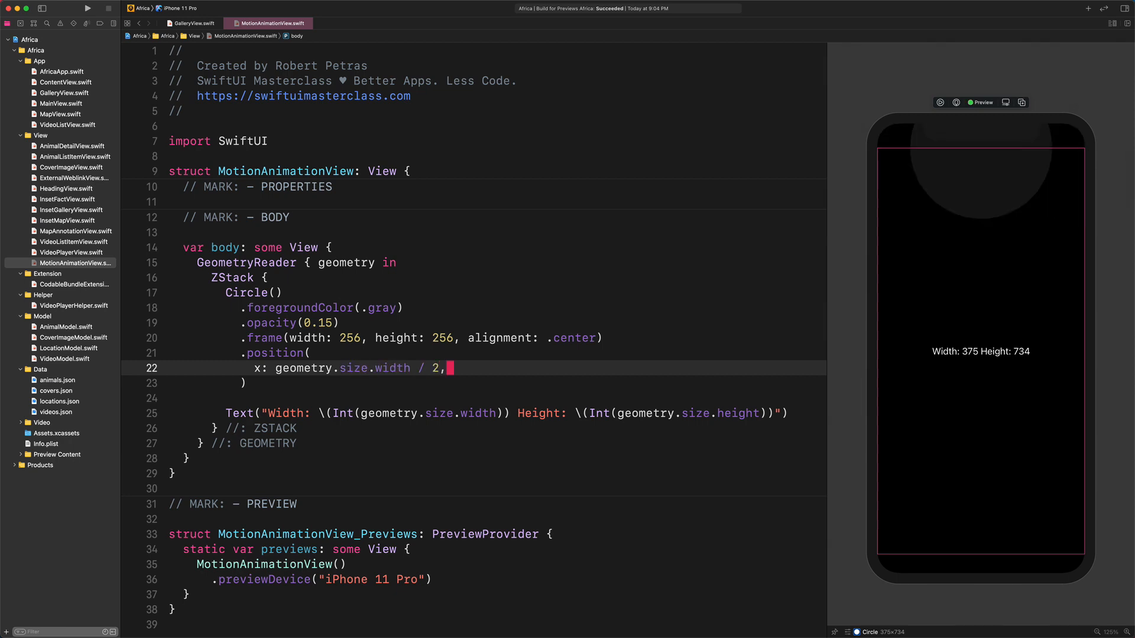
pyautogui.write('y: geometry.size.')
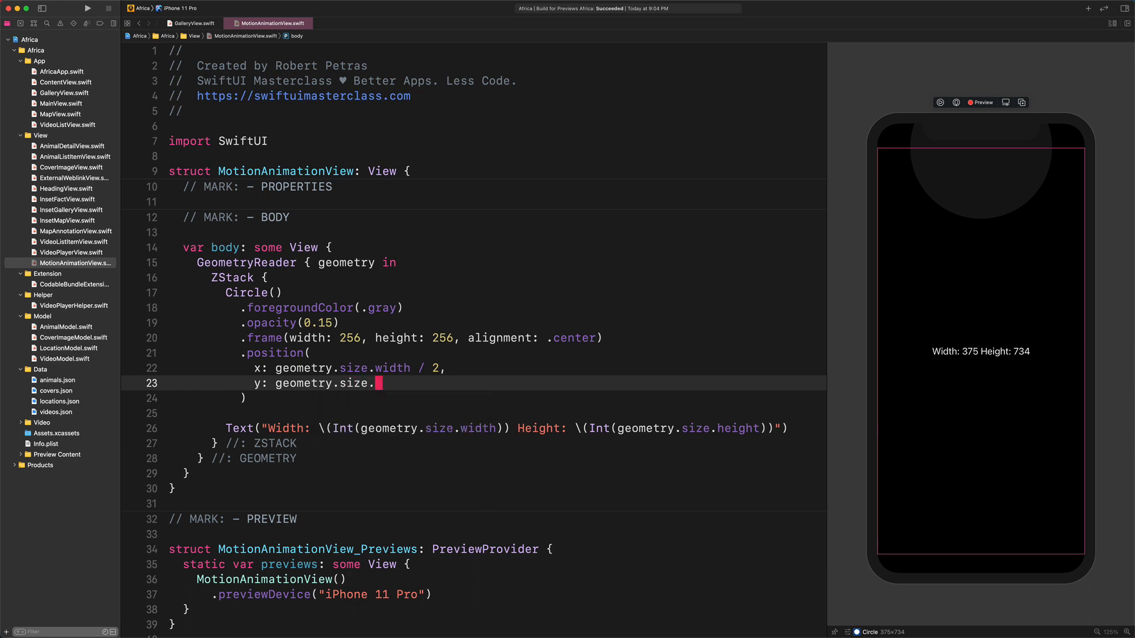
pyautogui.write('height / 2')
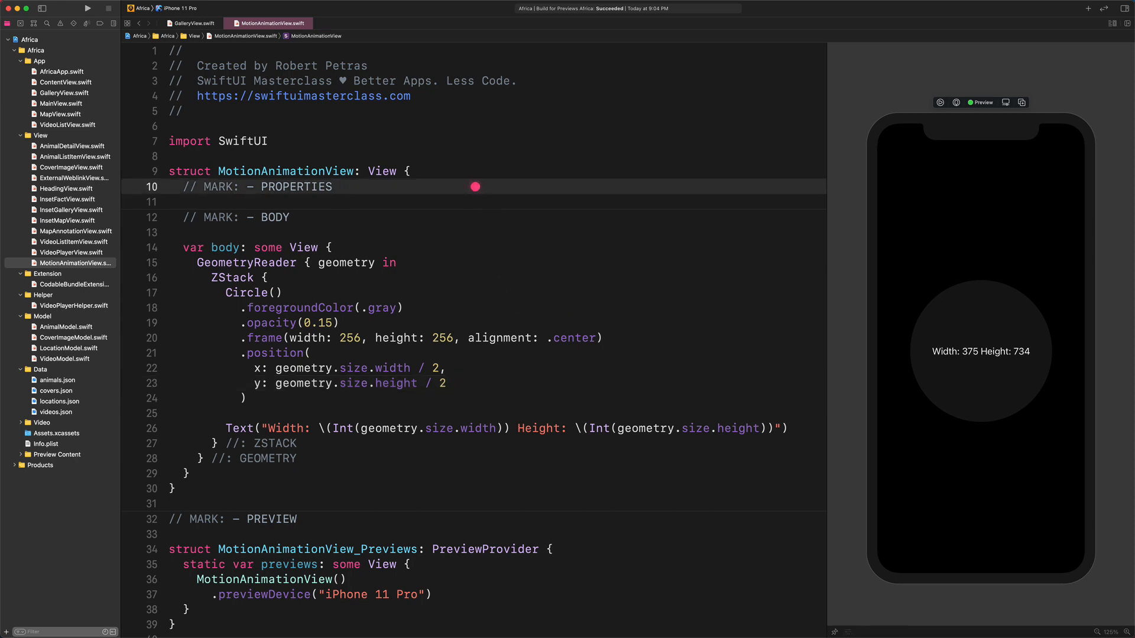
pyautogui.write('@State private')
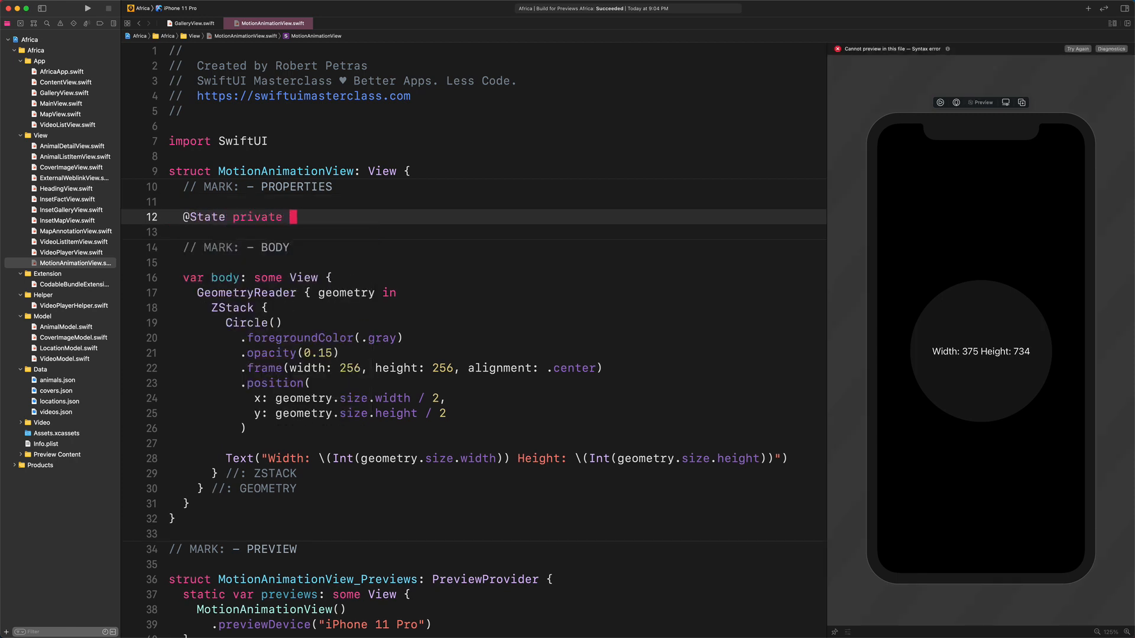
pyautogui.write('var randomC')
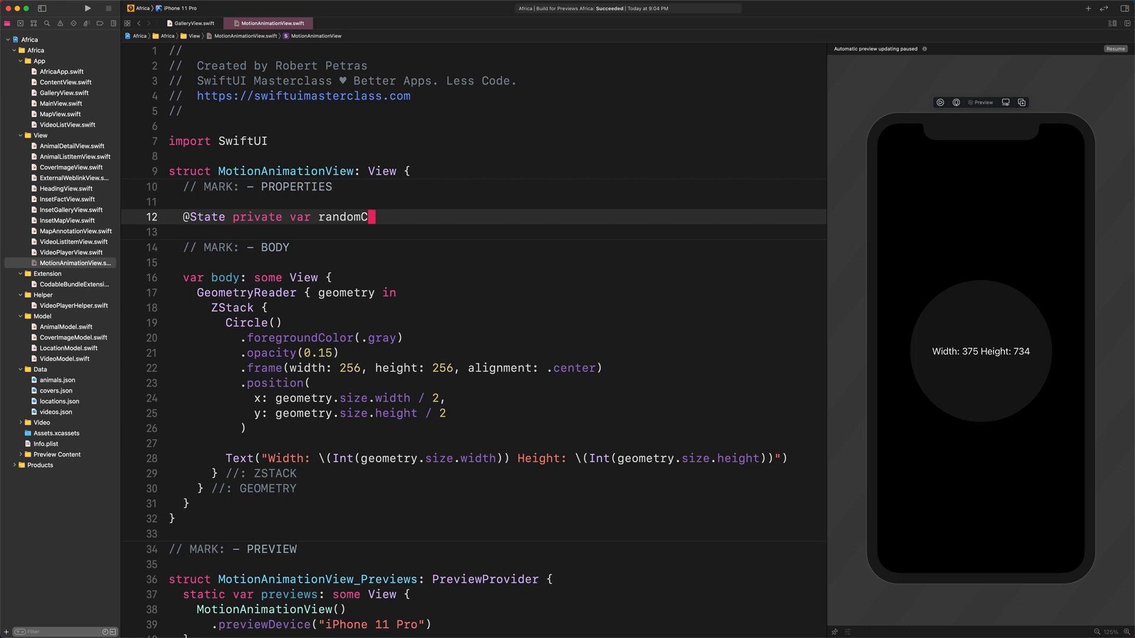
pyautogui.write('ircle')
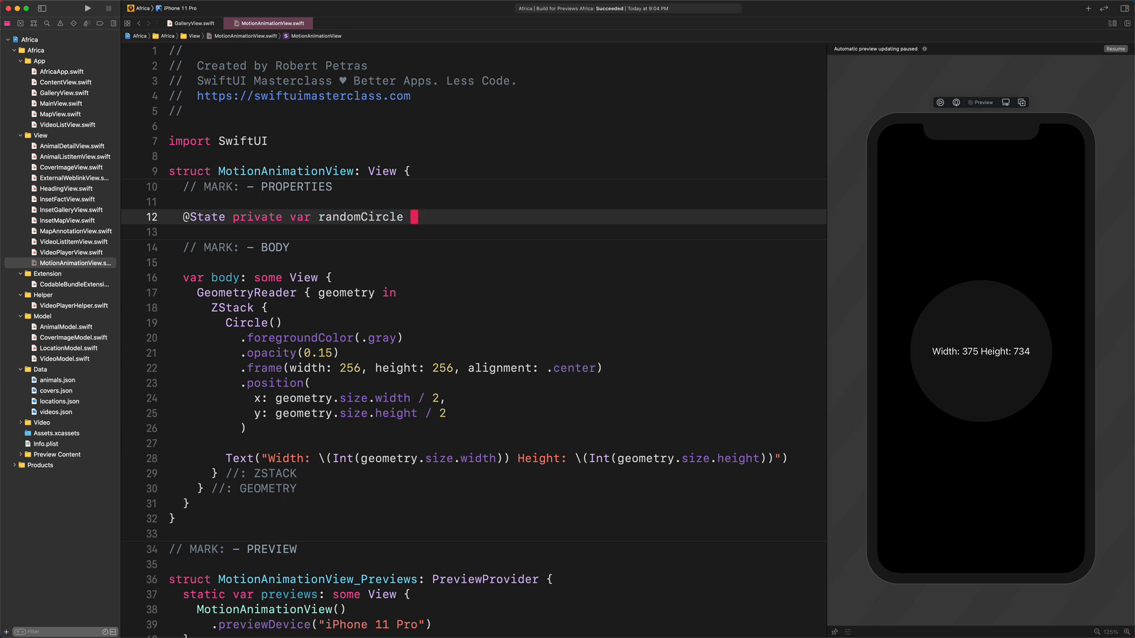
pyautogui.write('= Int.')
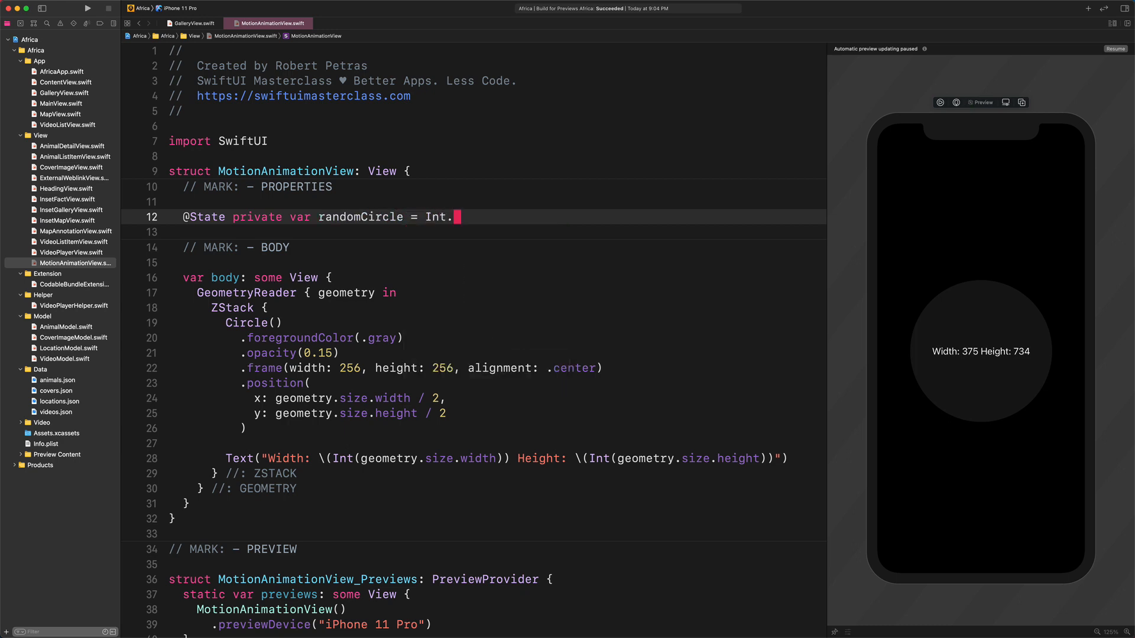
pyautogui.write('random(in: Range<Int>)')
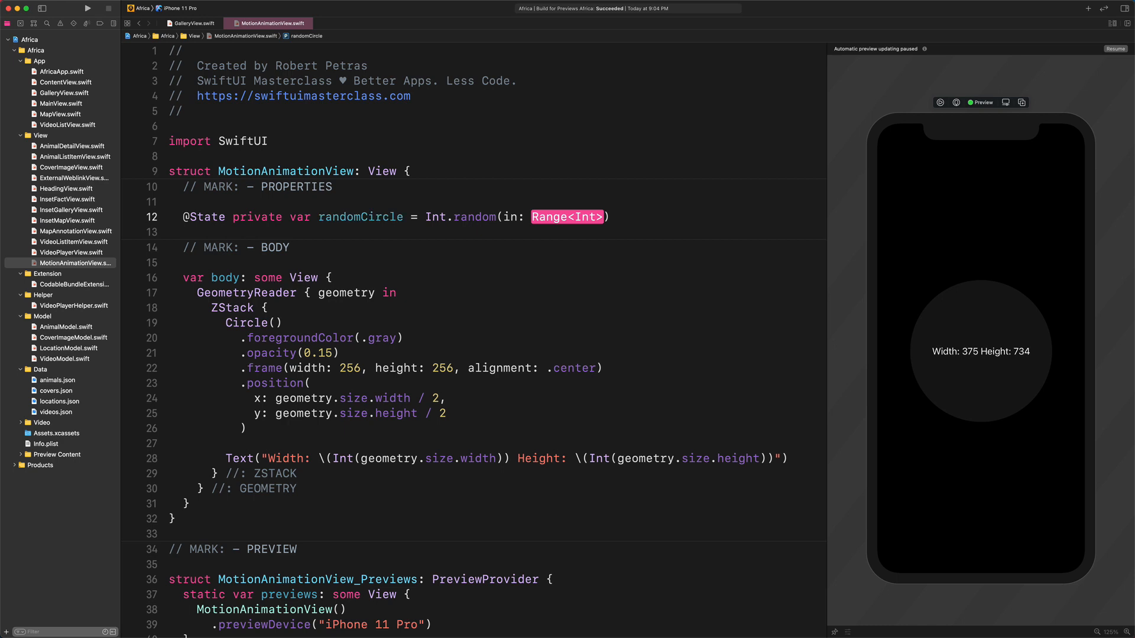
pyautogui.write('12')
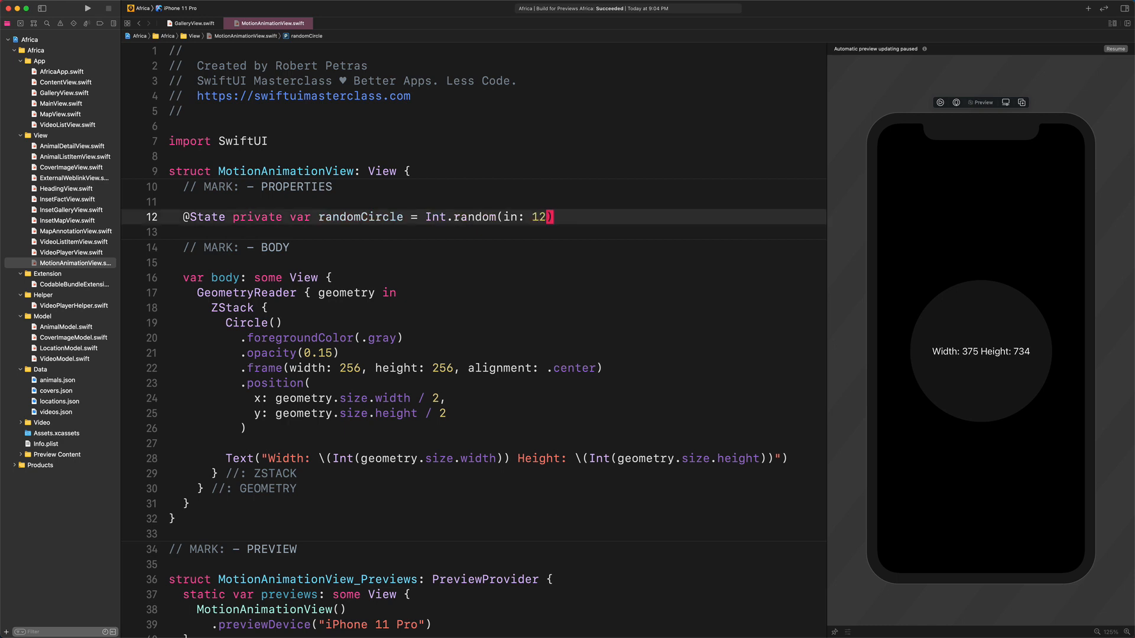
pyautogui.write('...16')
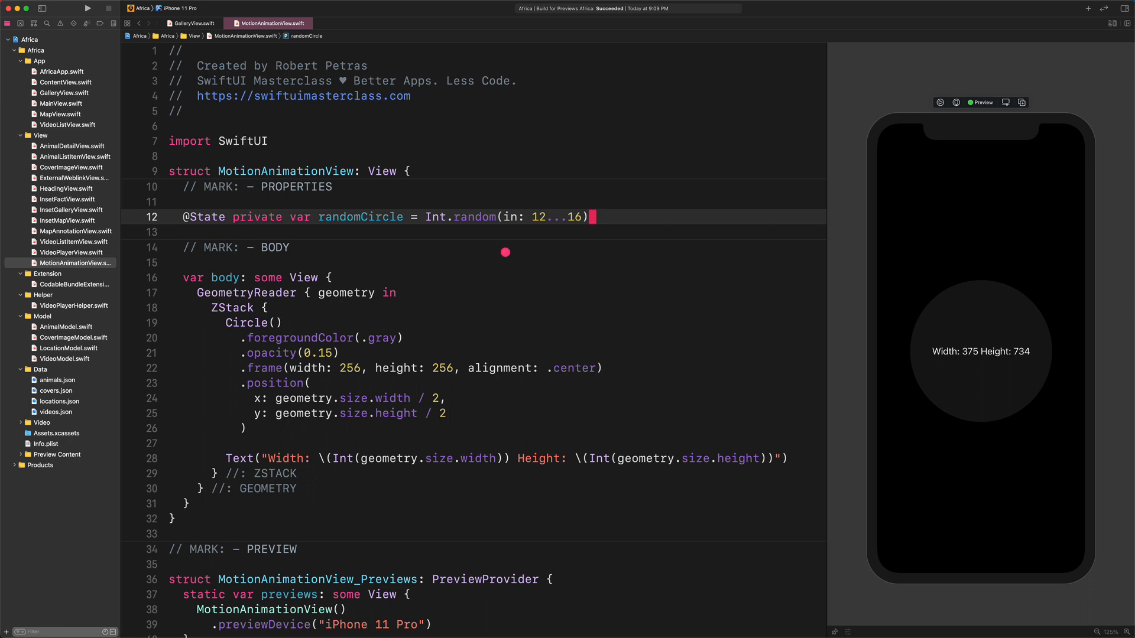
# Wrap Circle() in ForEach(0...randomCircle, id: \.self) using the Repeat code action.
pyautogui.doubleClick(247, 323)
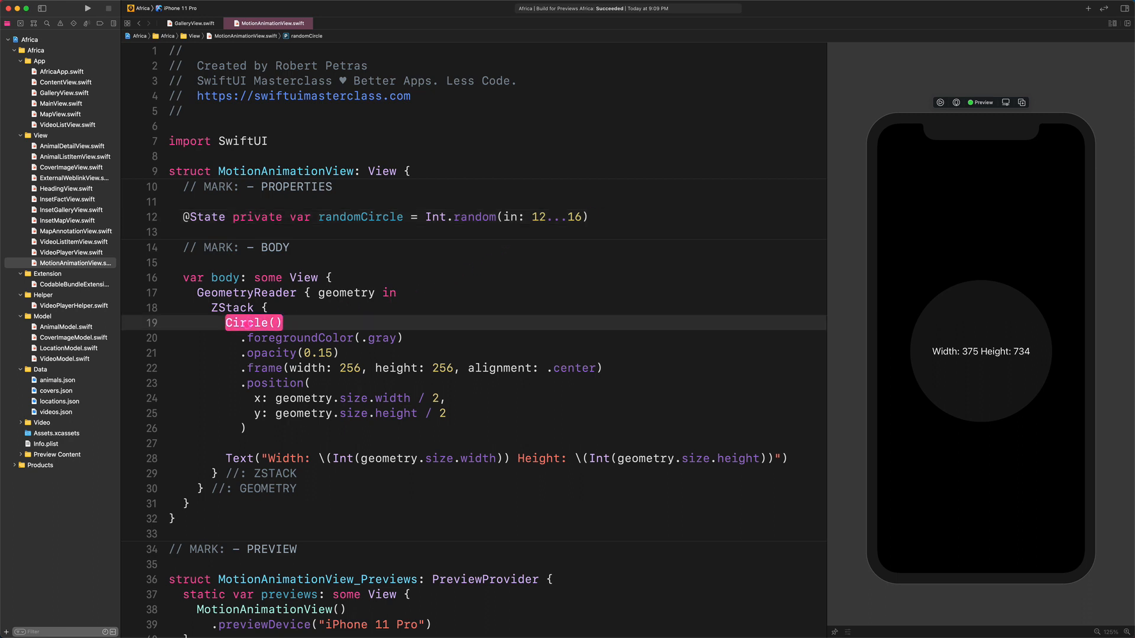
pyautogui.rightClick(246, 323)
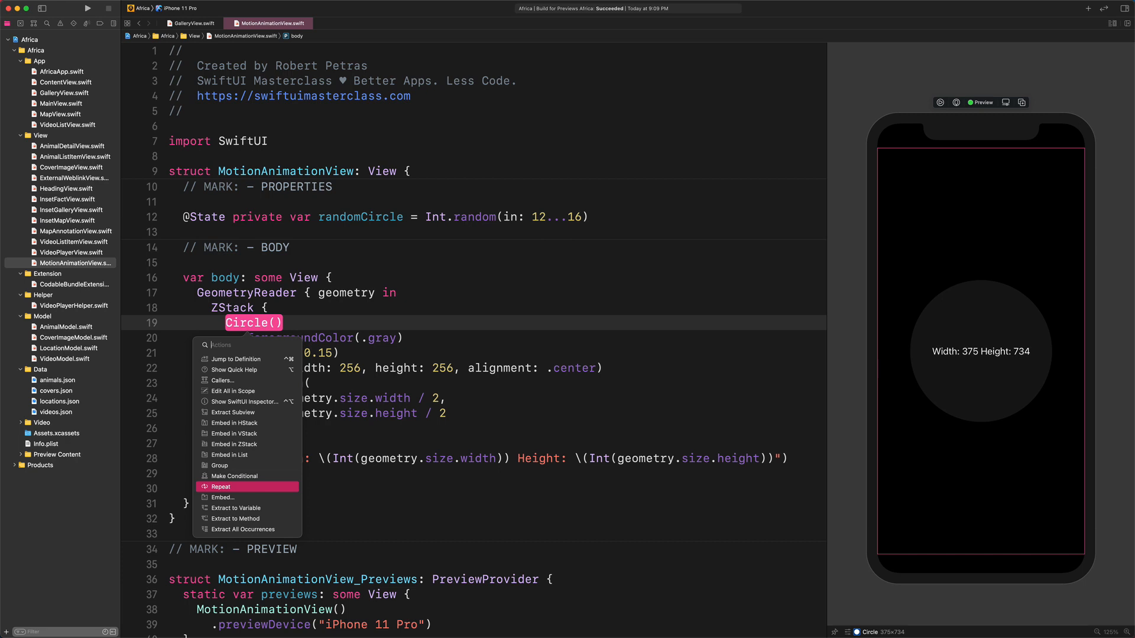
pyautogui.click(220, 486)
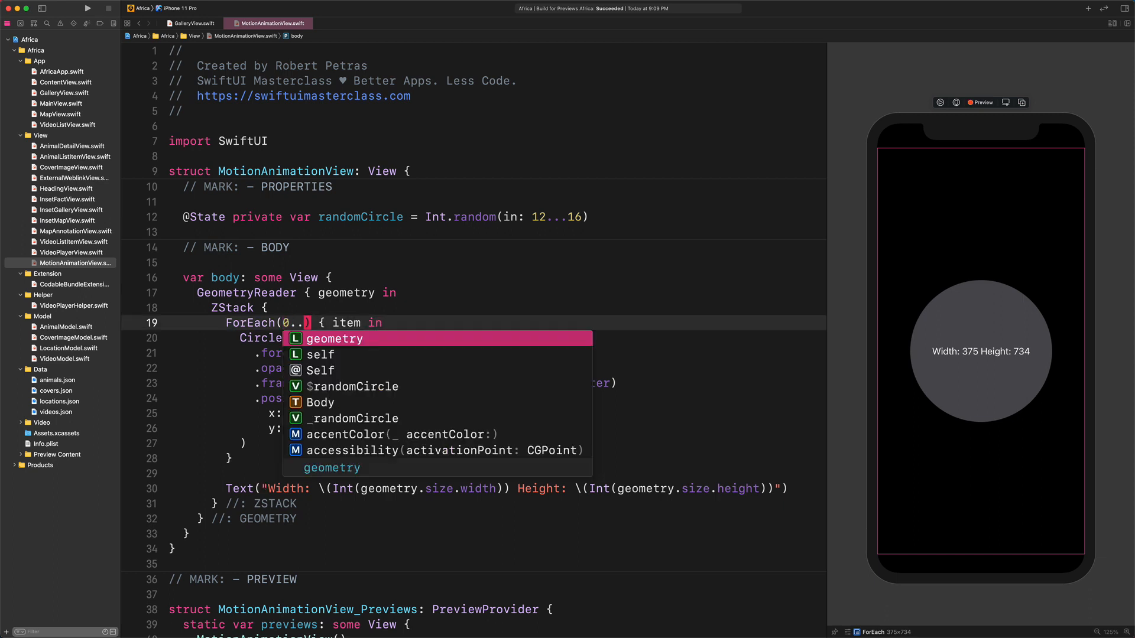
pyautogui.write('randomCircle, id:')
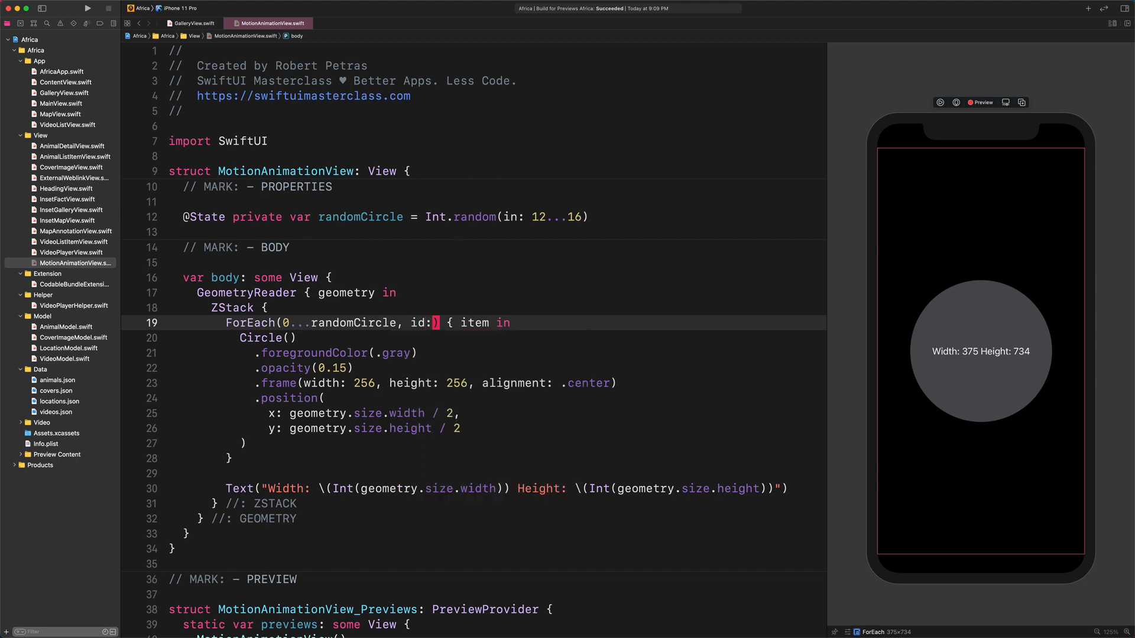
pyautogui.write('\\.self')
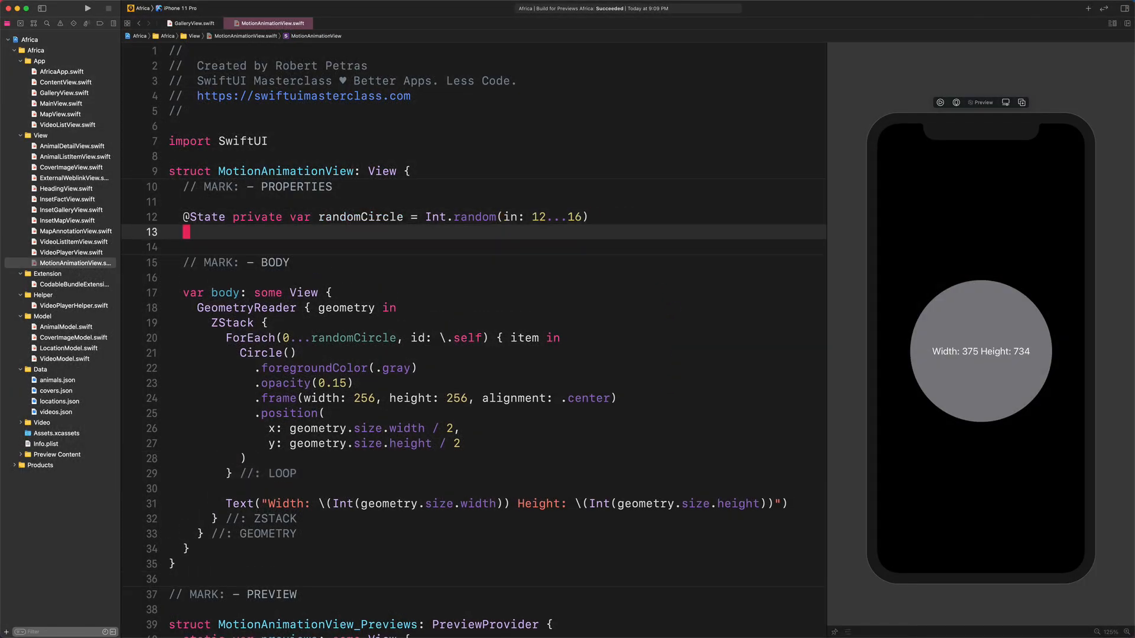
# Add // MARK: - FUNCTIONS with numbered comments for random coordinate, size, scale, speed, delay.
pyautogui.write('// MARK:')
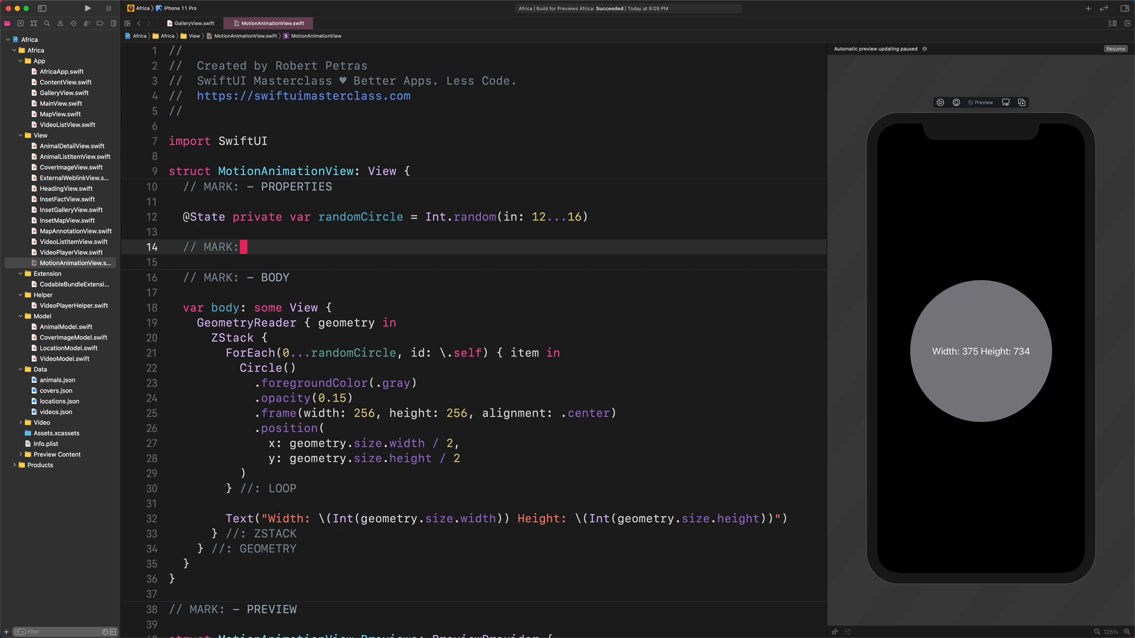
pyautogui.write('FUNCTIONS')
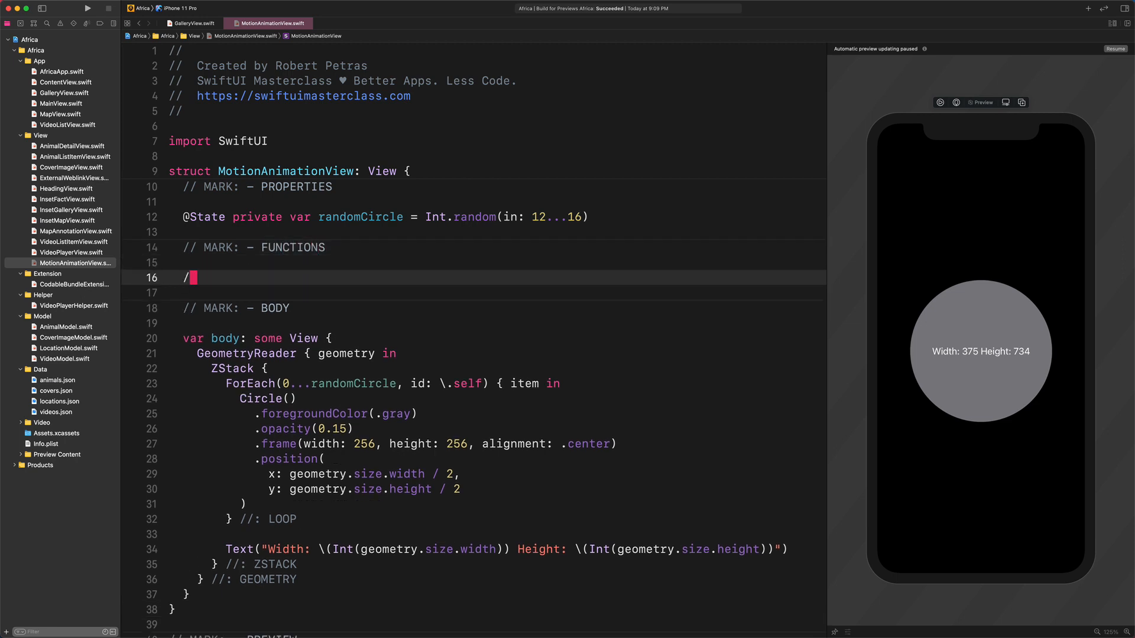
pyautogui.write('/ 1. RANDOM')
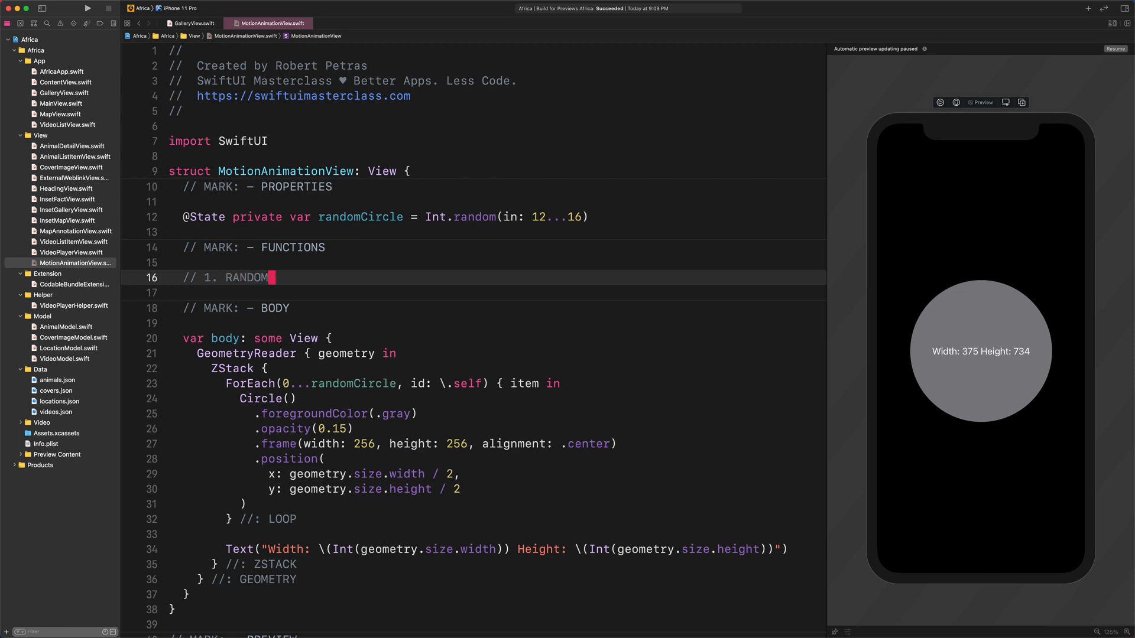
pyautogui.write('COORDINATE')
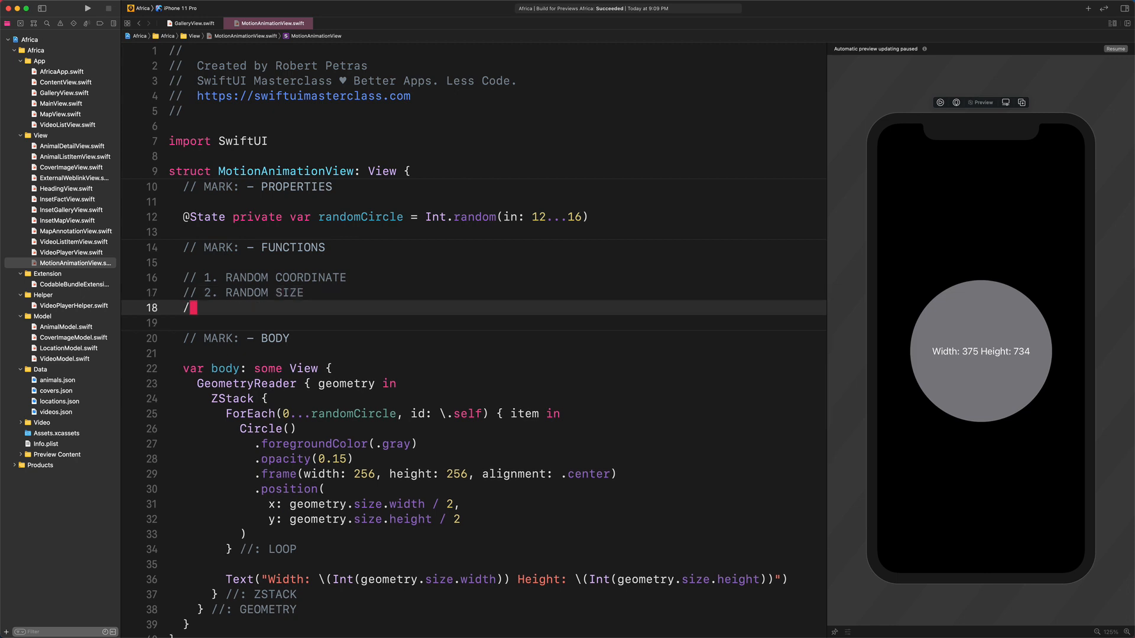
pyautogui.write('// 3. RANDOM')
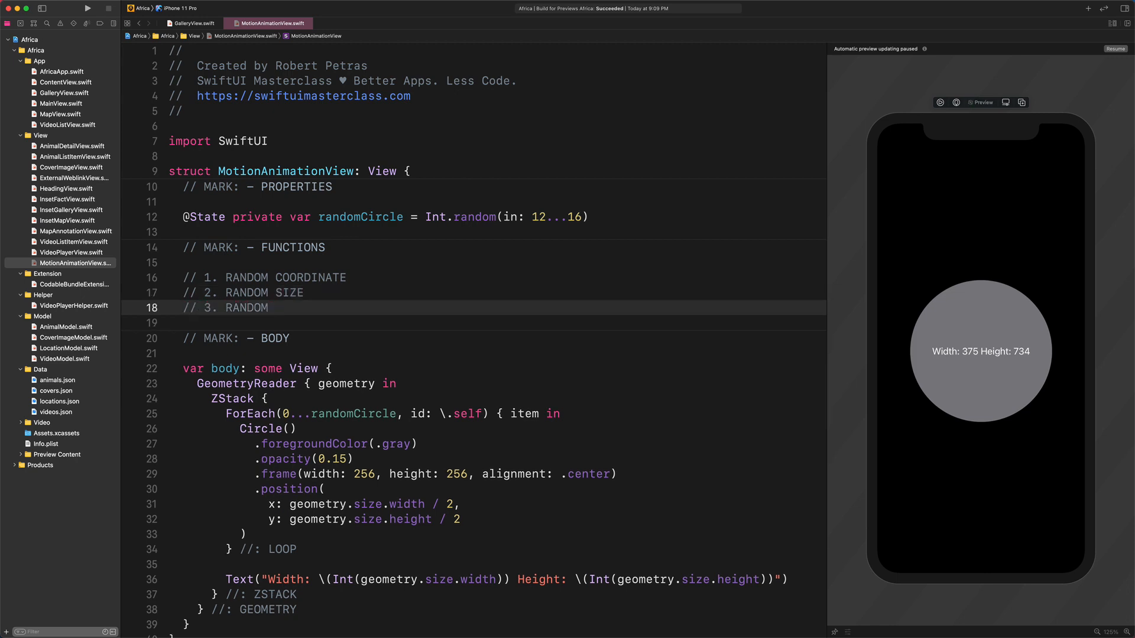
pyautogui.write('SCALE')
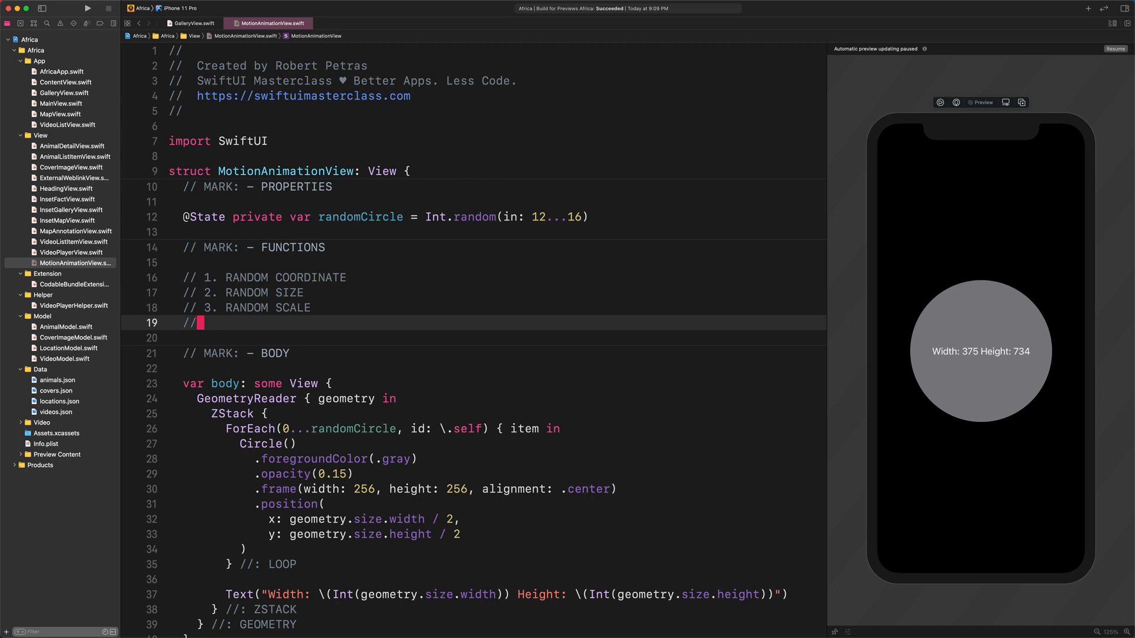
pyautogui.write('4. RANDOM SPEED')
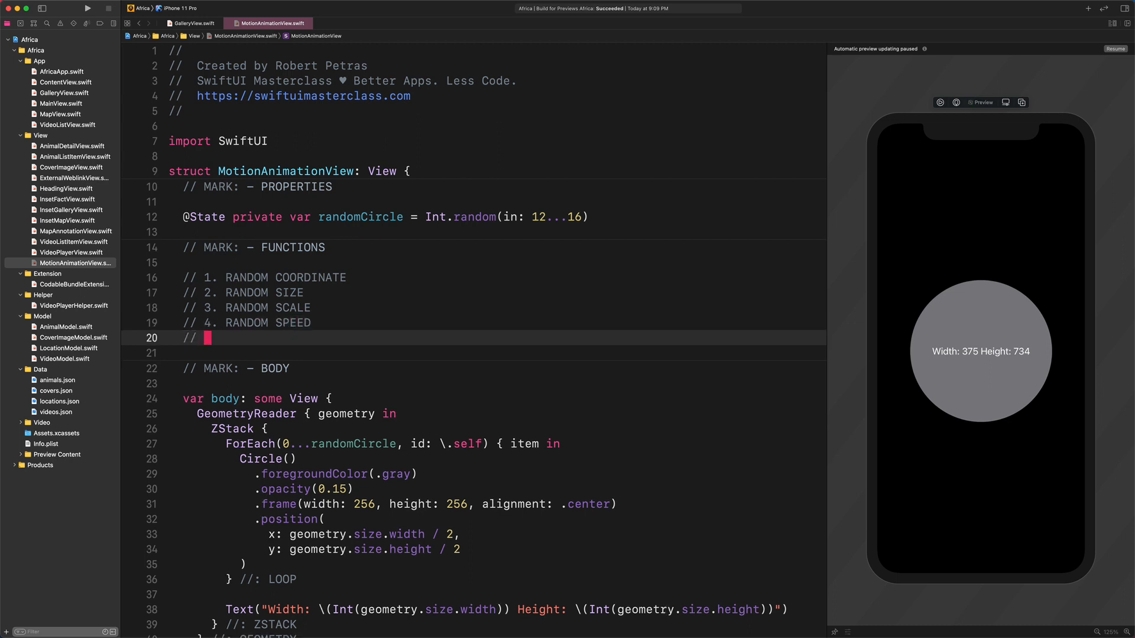
pyautogui.write('5. RANDOM D')
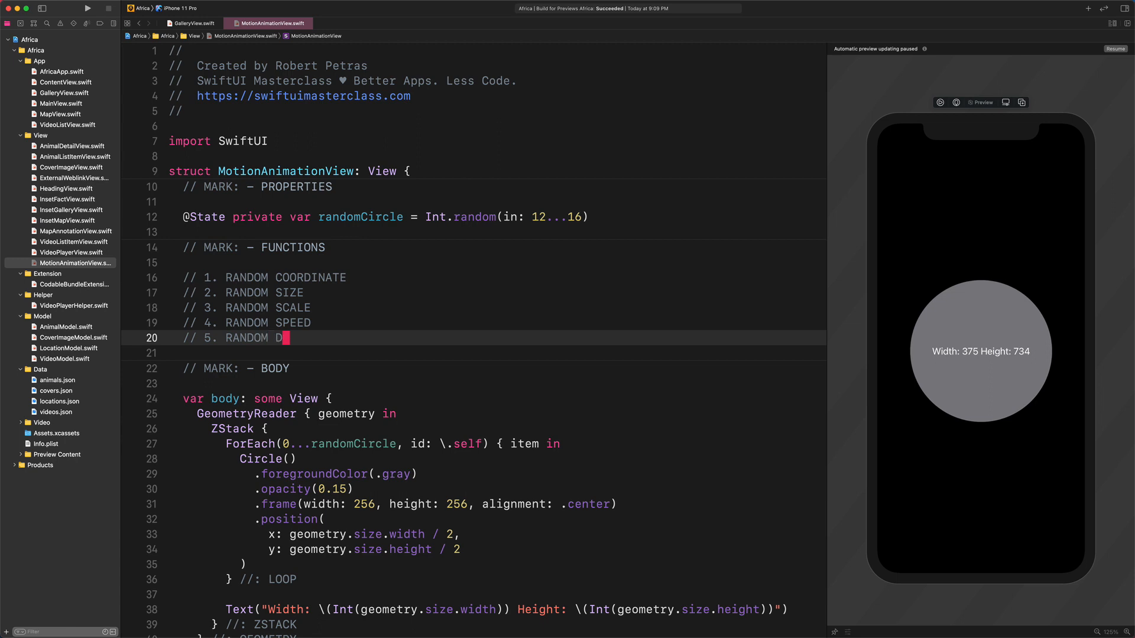
pyautogui.write('ELAY')
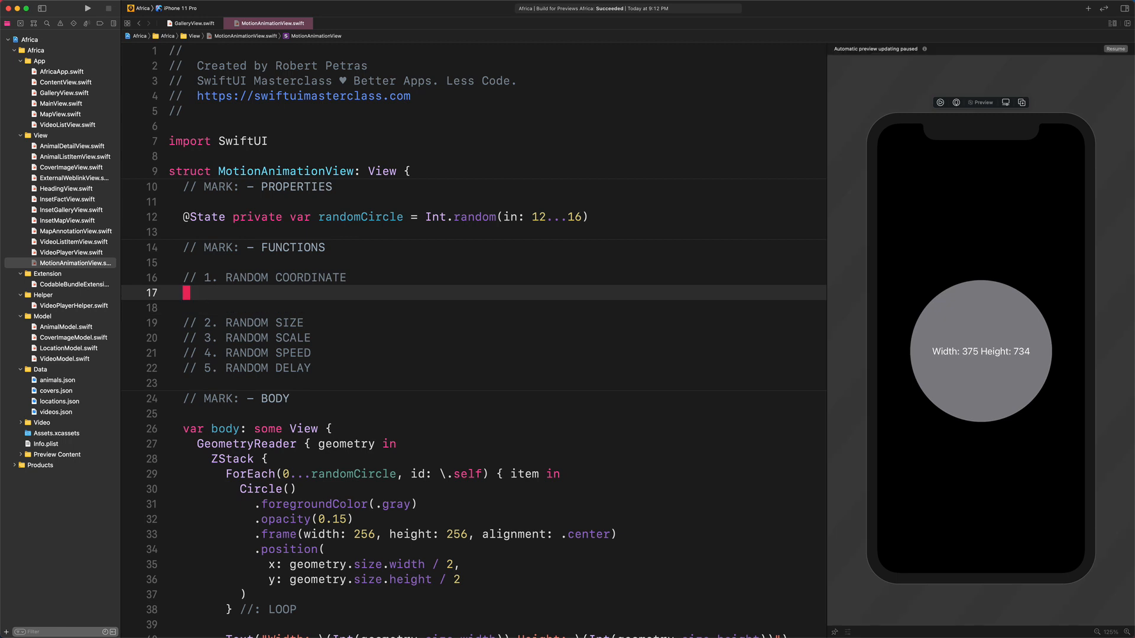
# Write func randomCoordinate(max: CGFloat) -> CGFloat returning CGFloat.random(in: 0...max).
pyautogui.write('func randomCo')
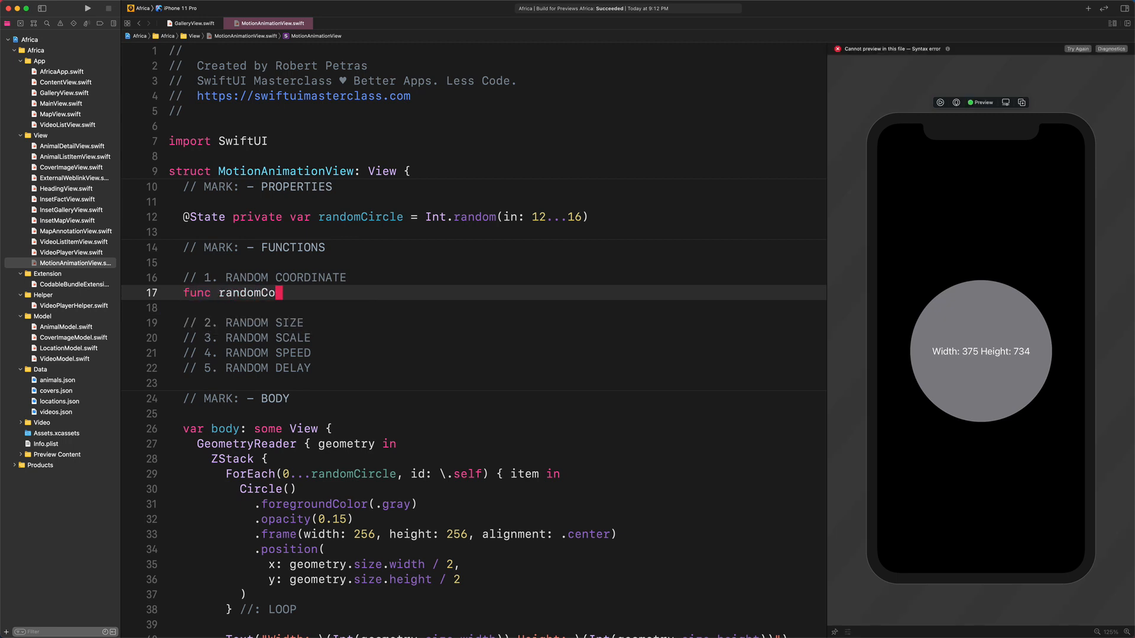
pyautogui.write('ordinate')
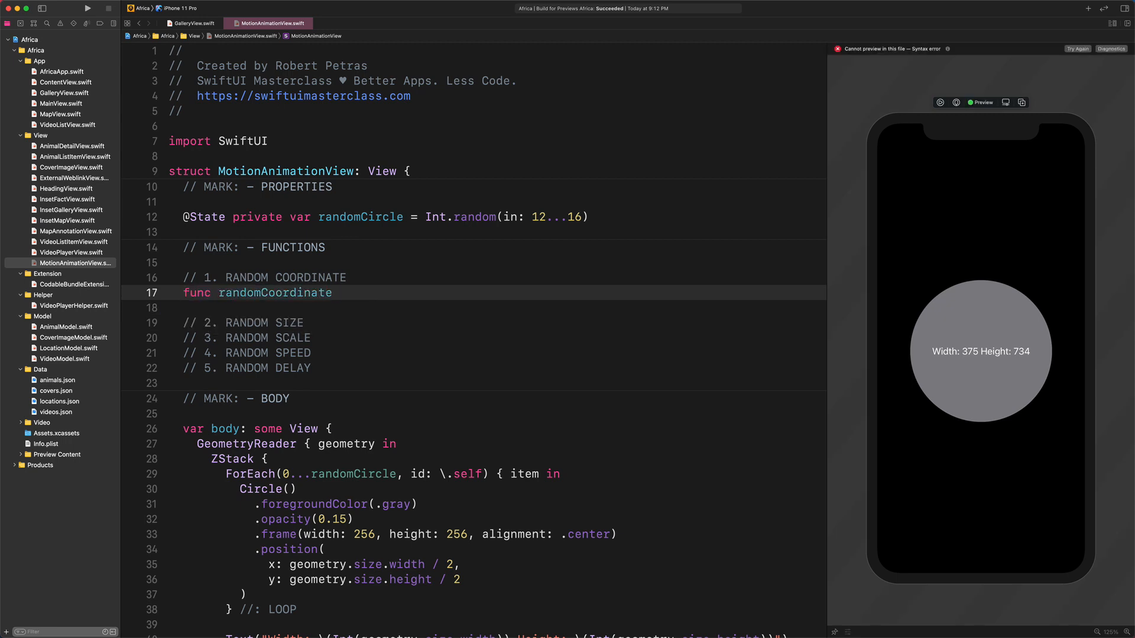
pyautogui.write('(max')
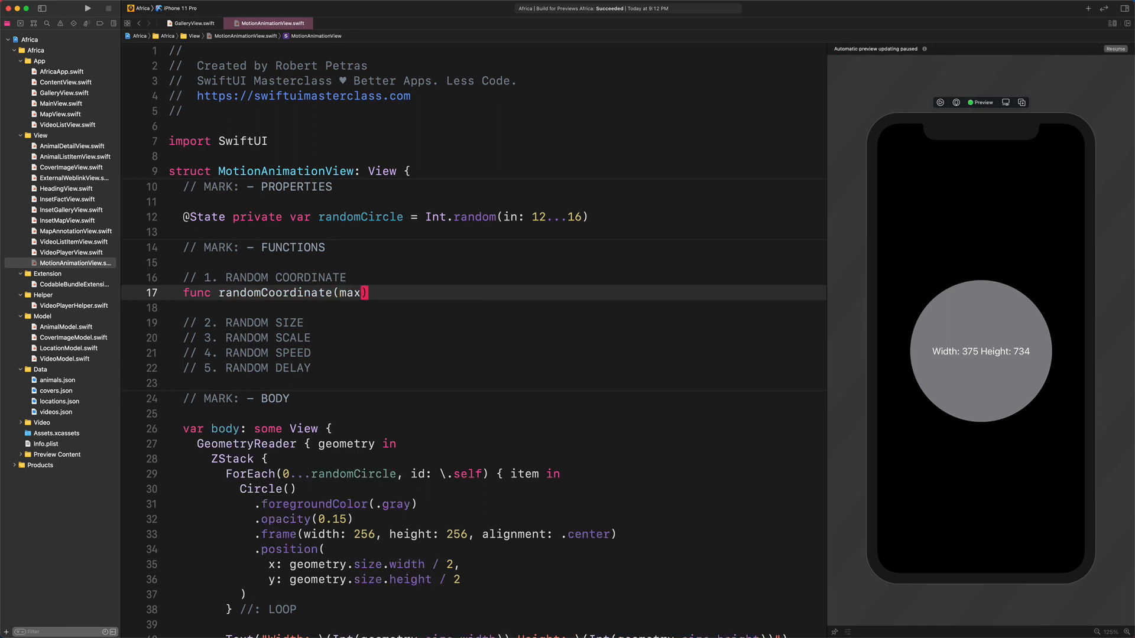
pyautogui.write(': CGFloat')
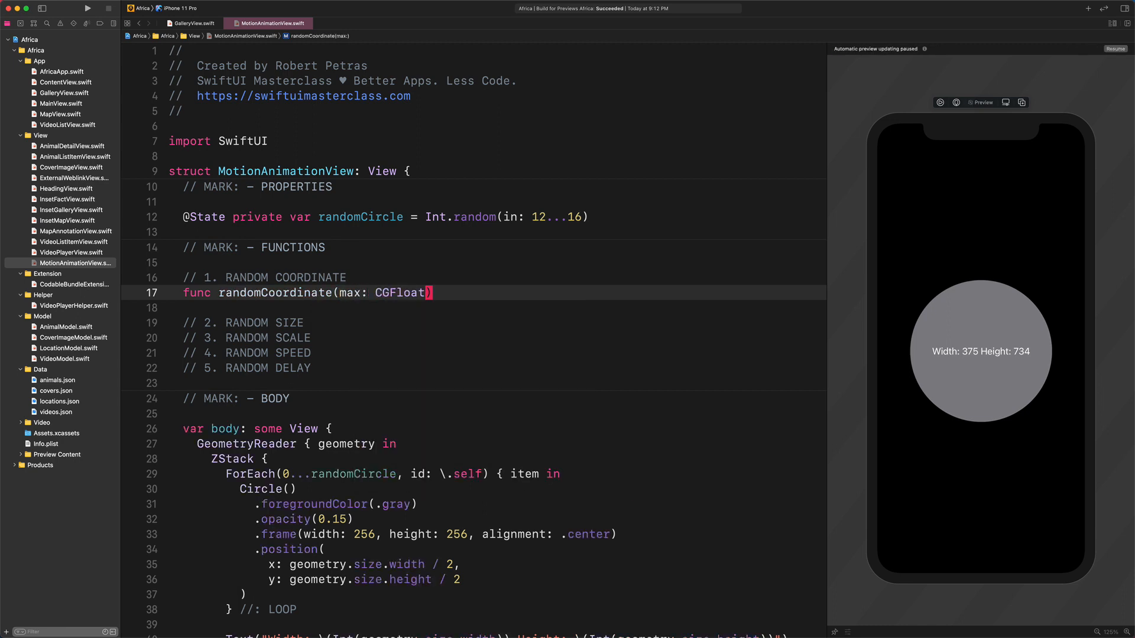
pyautogui.write('-> C')
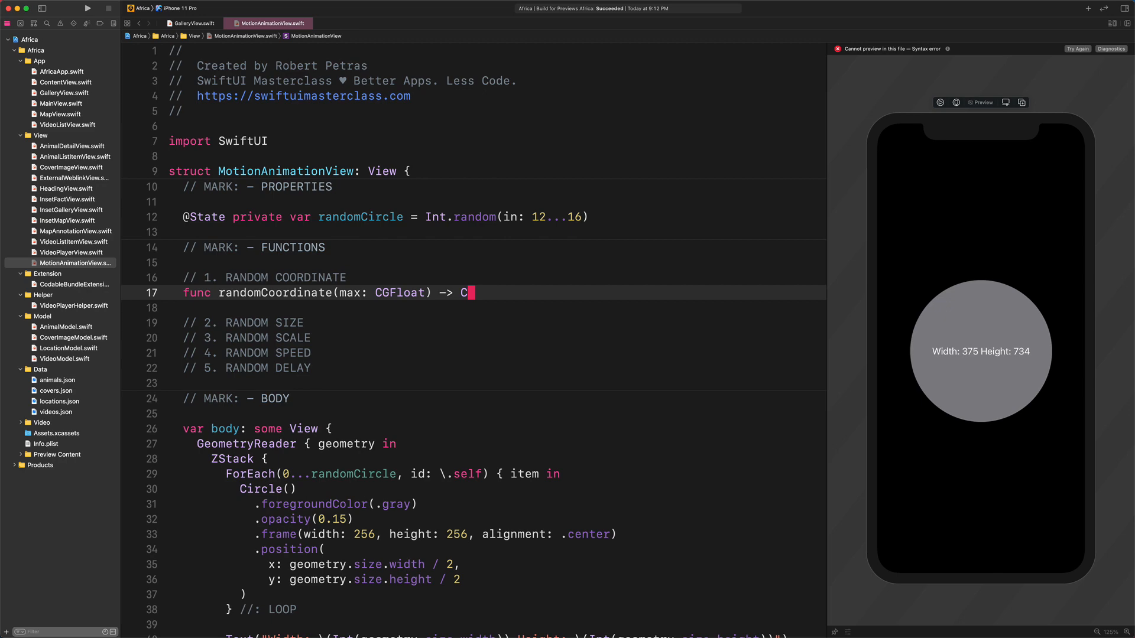
pyautogui.write('GFloat {')
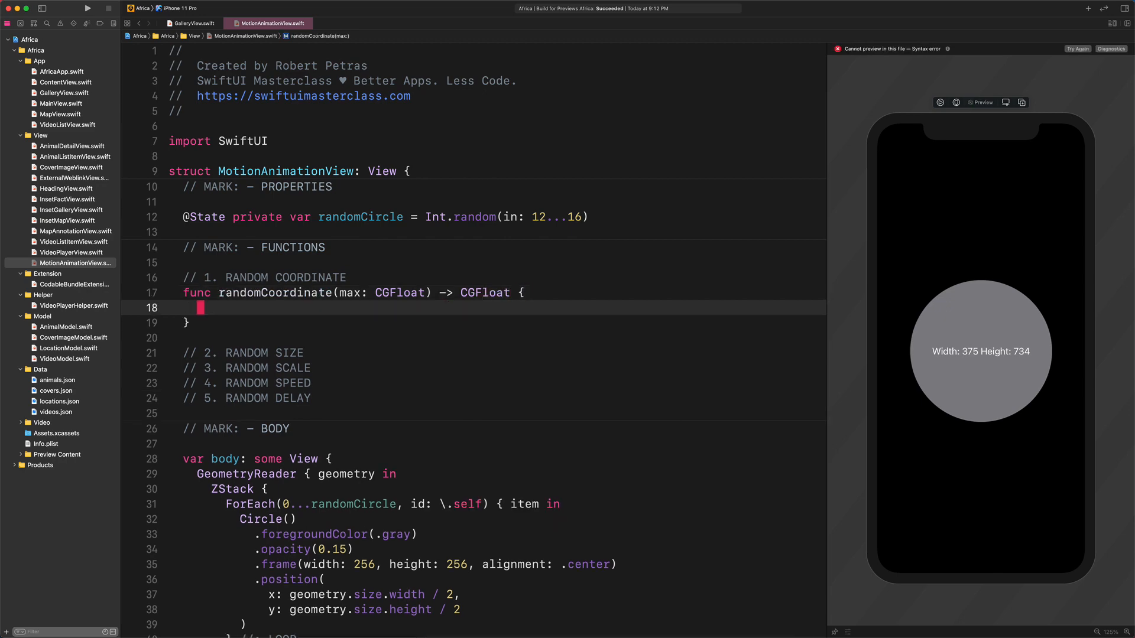
pyautogui.write('return CGFloat.random(in: Range<CGFloat>')
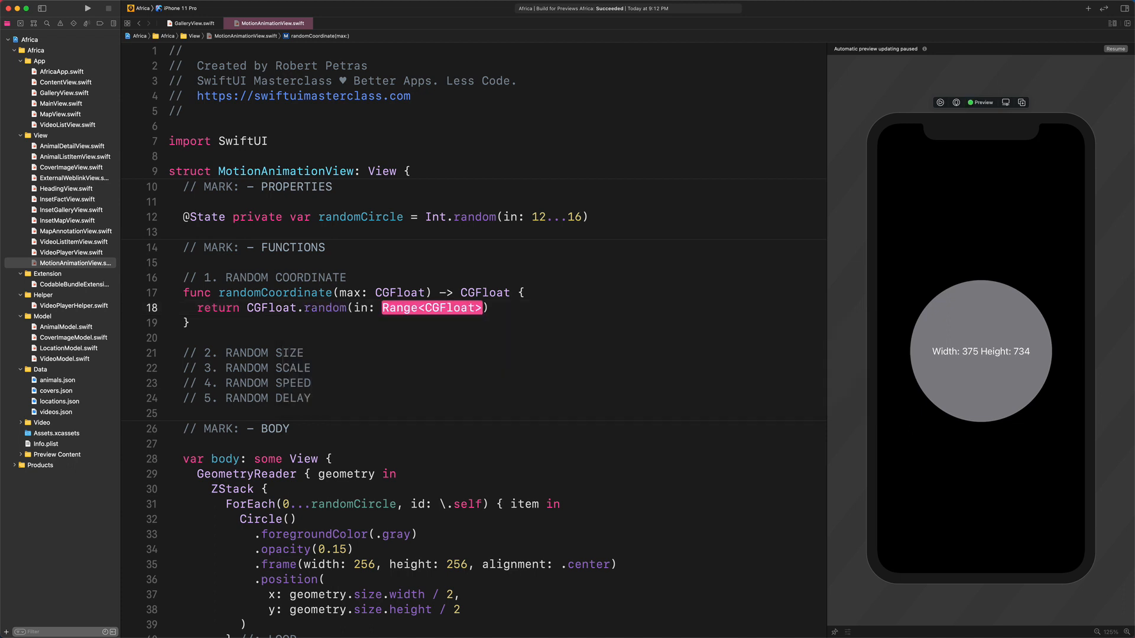
pyautogui.write('0')
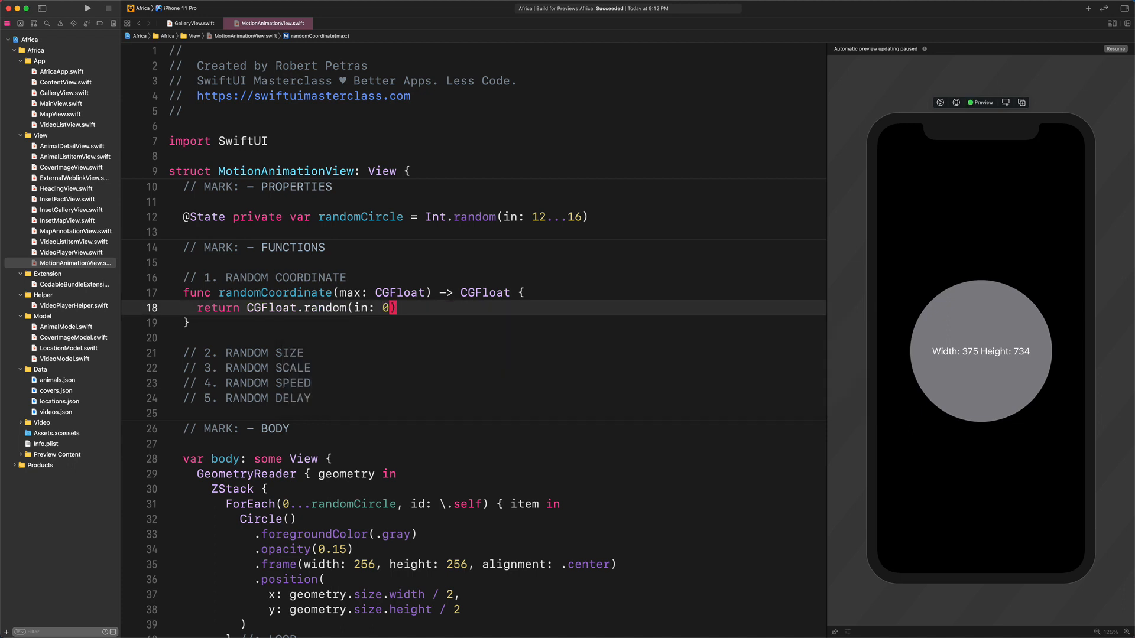
pyautogui.write('...max)')
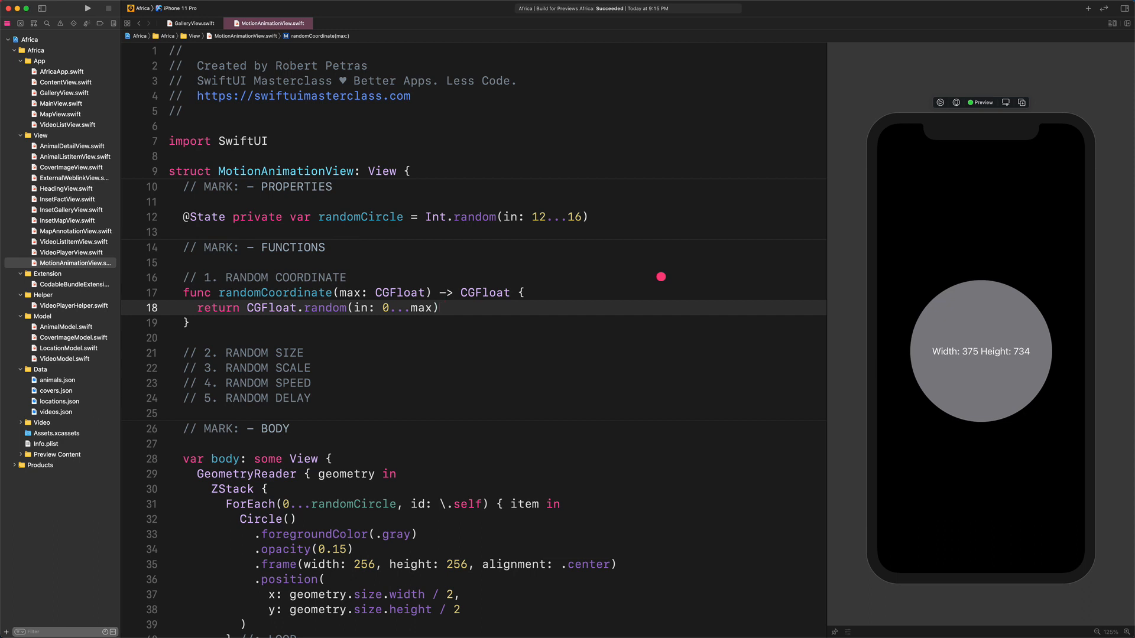
# Set the circles' position to randomCoordinate(max:) using geometry.size.width and geometry.size.height.
pyautogui.scroll(-3)
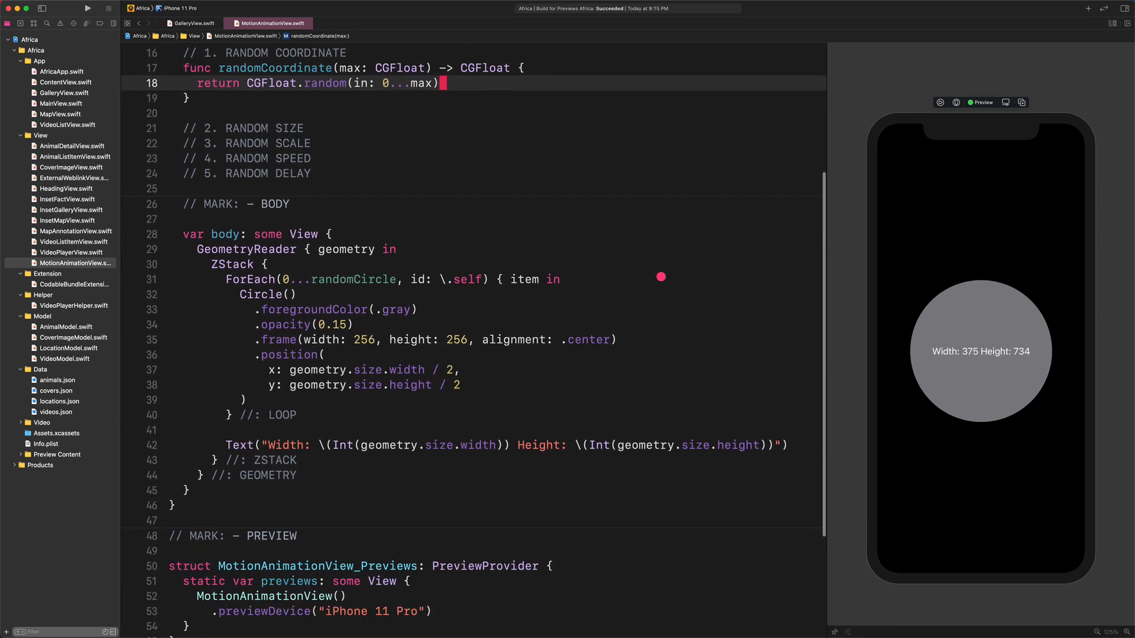
pyautogui.moveTo(514, 322)
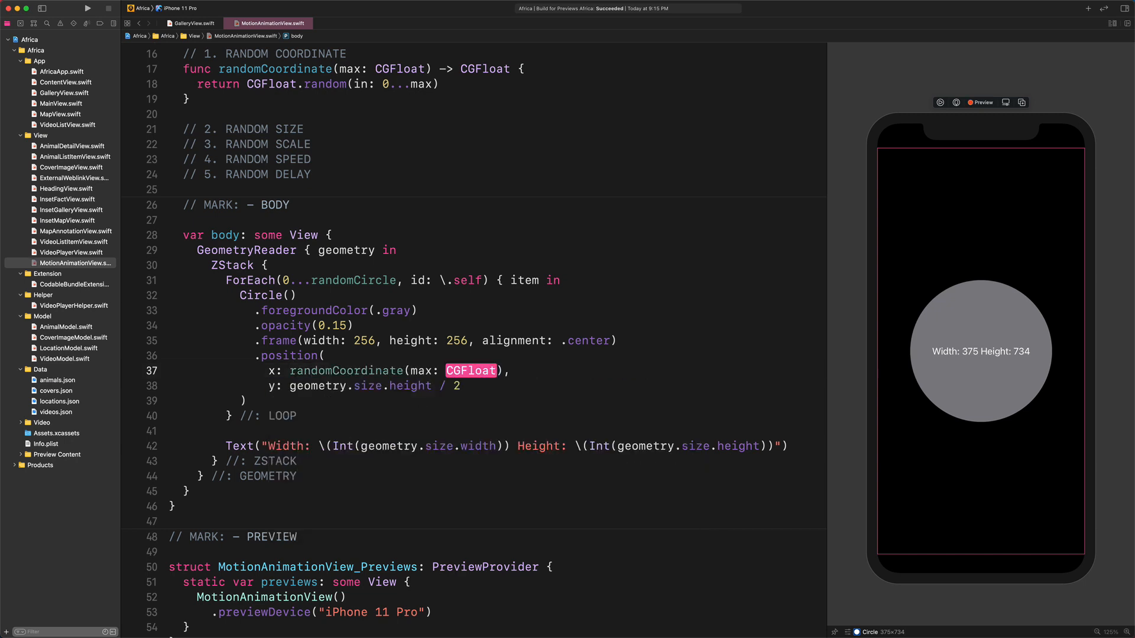
pyautogui.write('geometry.size.width')
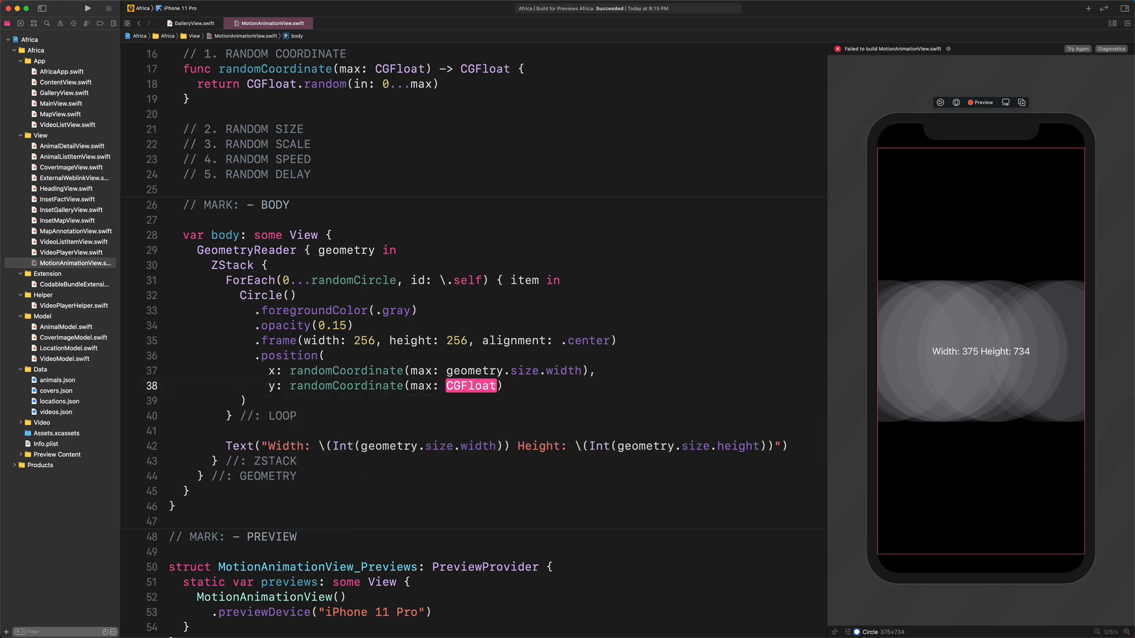
pyautogui.write('geometry.size')
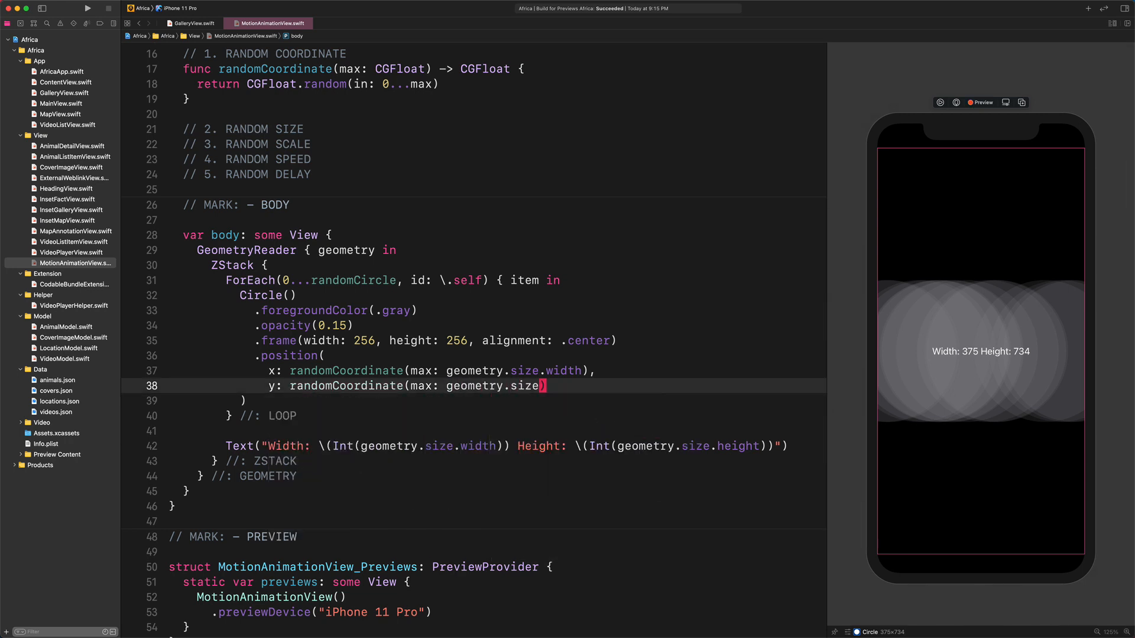
pyautogui.write('.height')
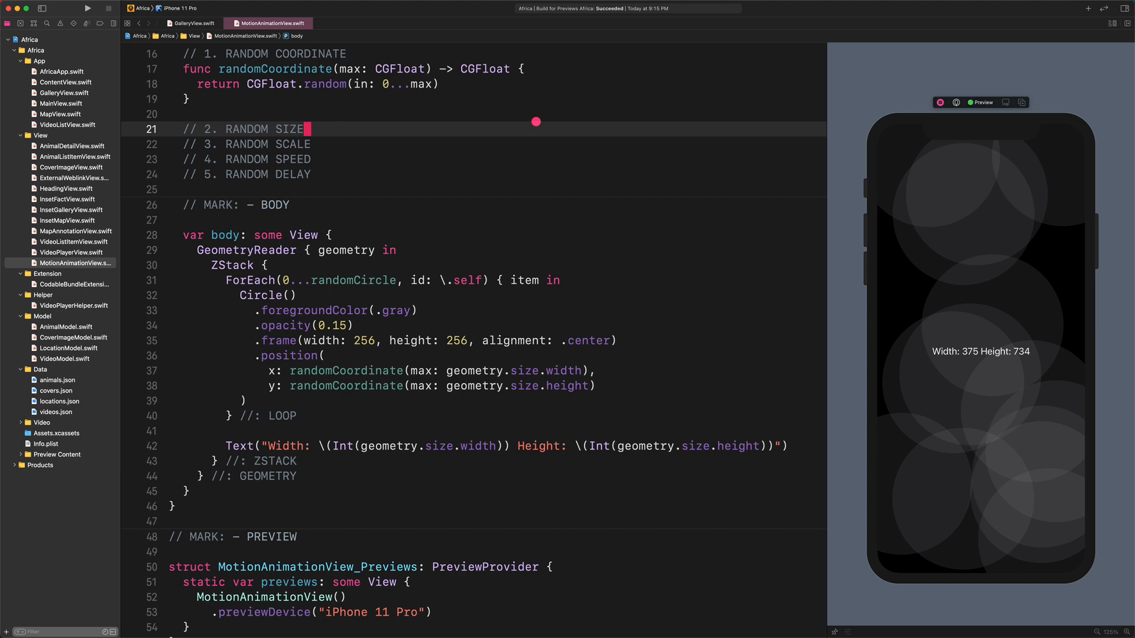
# Write func randomSize() -> CGFloat returning CGFloat(Int.random(in: 10...300)).
pyautogui.write('func')
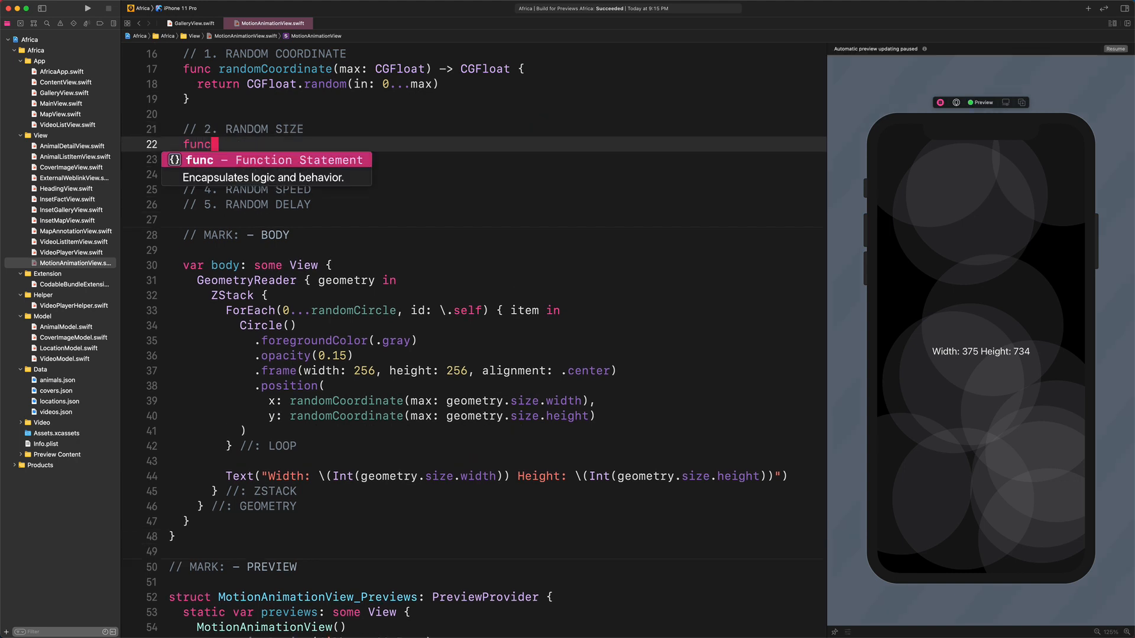
pyautogui.write('randomSize(')
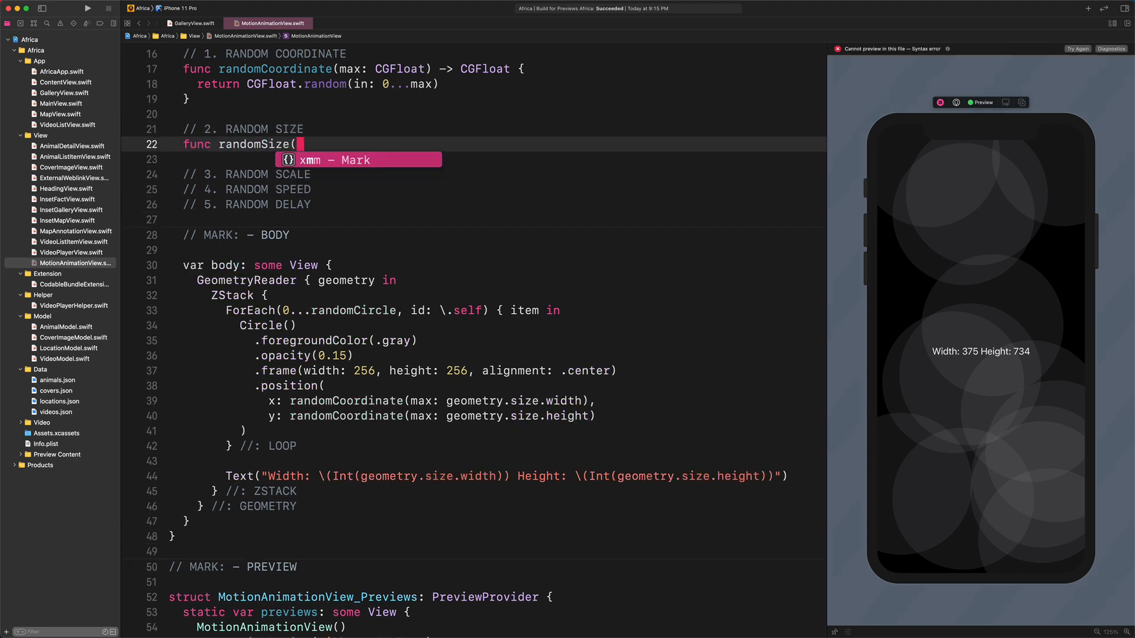
pyautogui.write(') ->')
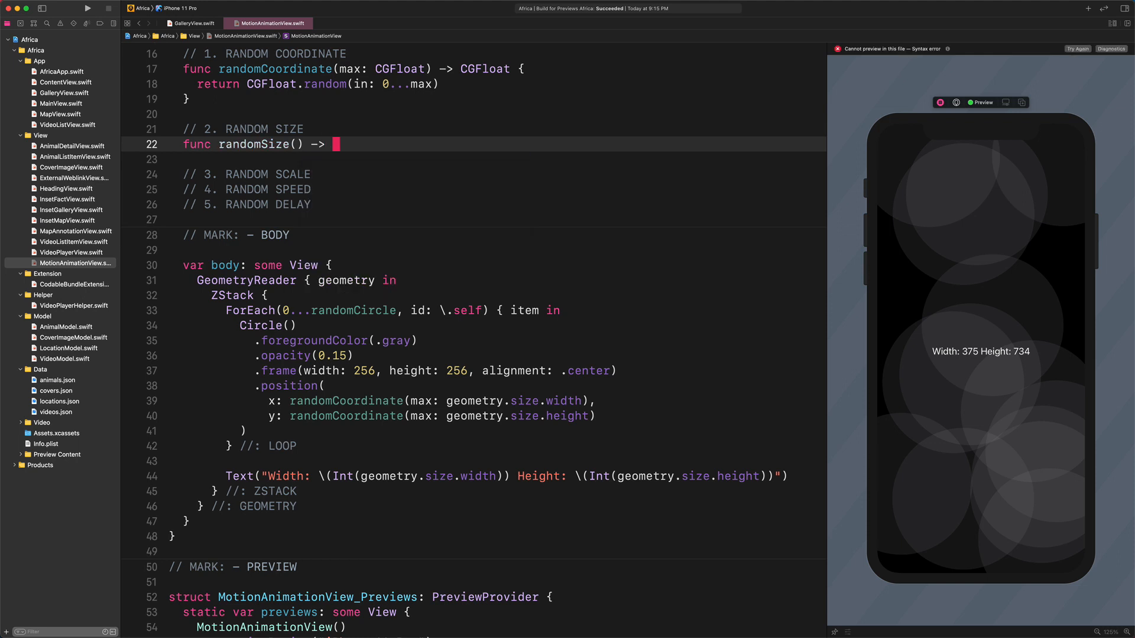
pyautogui.write('CGFloat')
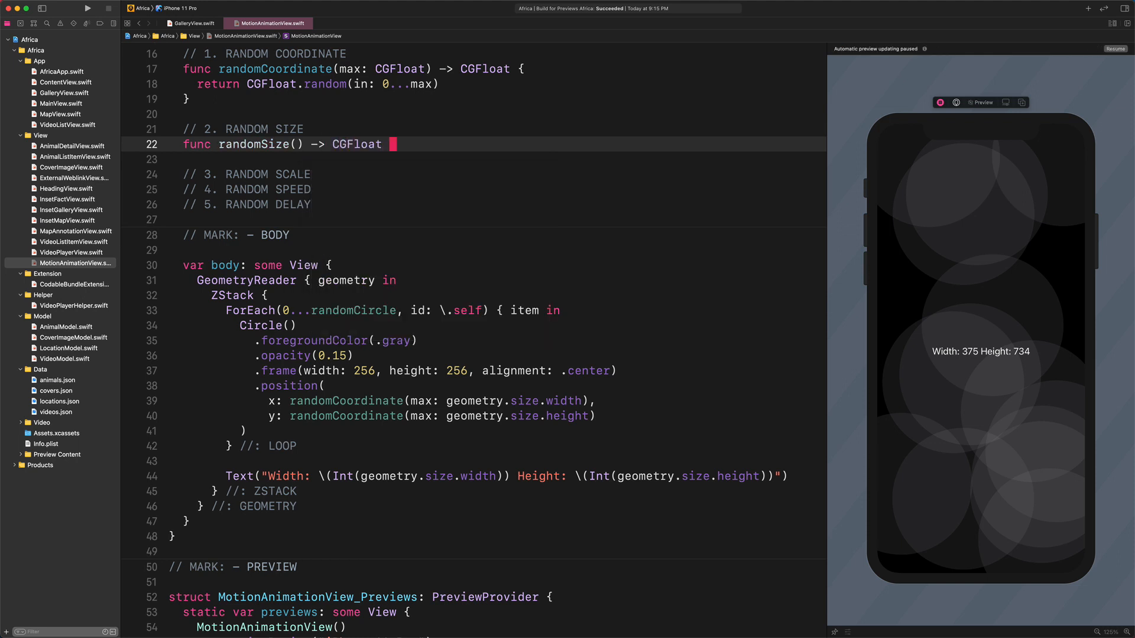
pyautogui.write('return CGF')
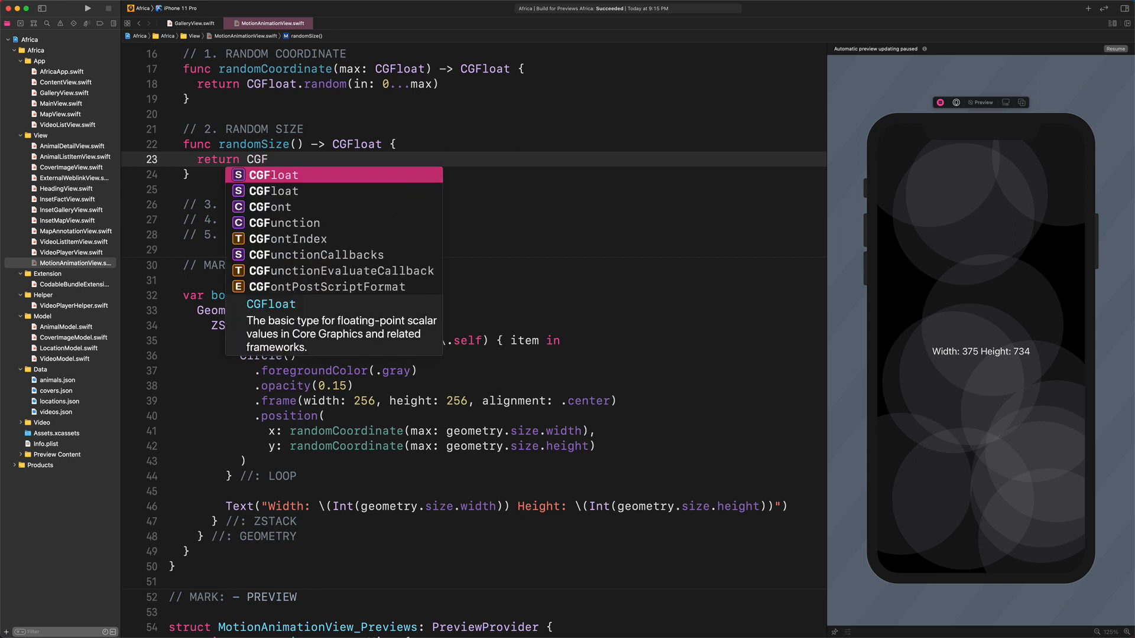
pyautogui.write('(Int.random(in: Range<Int>')
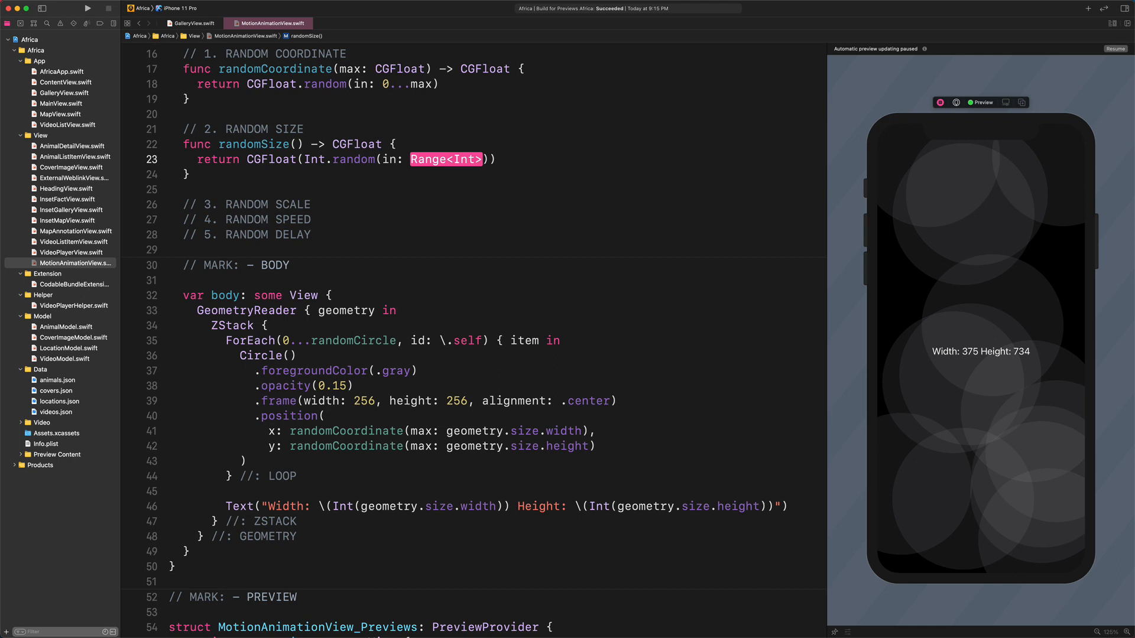
pyautogui.write('10')
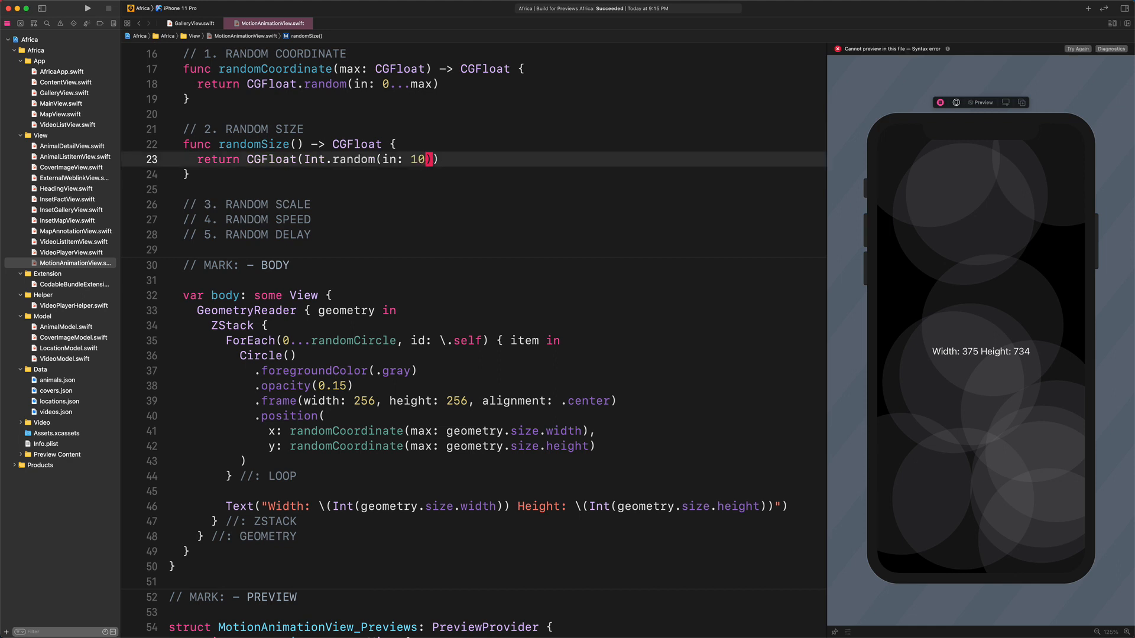
pyautogui.write('...300')
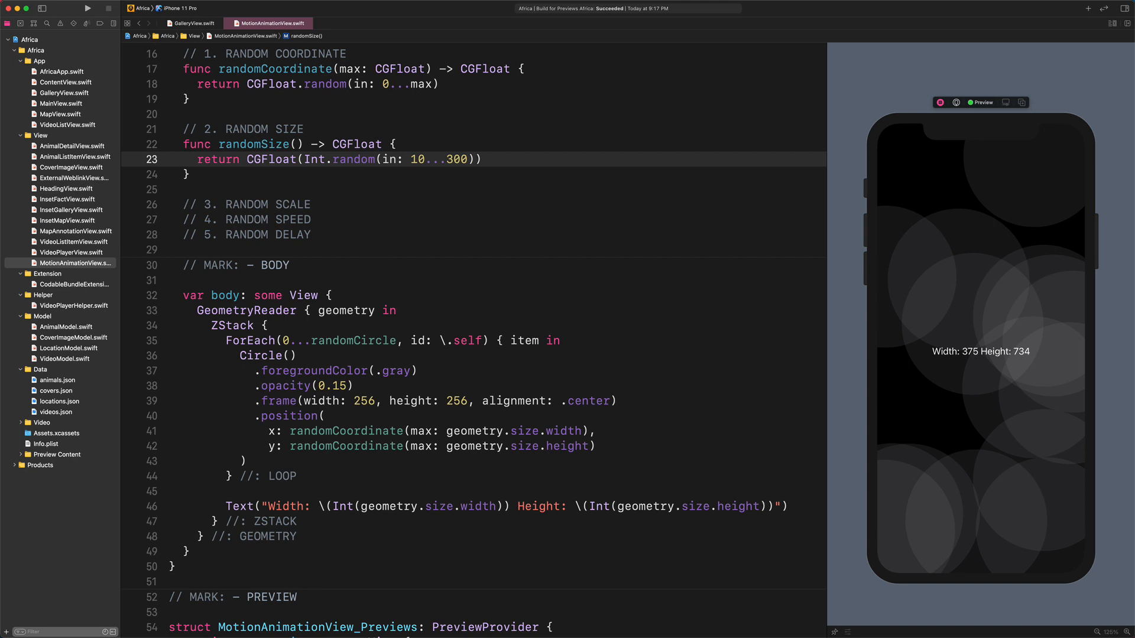
pyautogui.moveTo(623, 189)
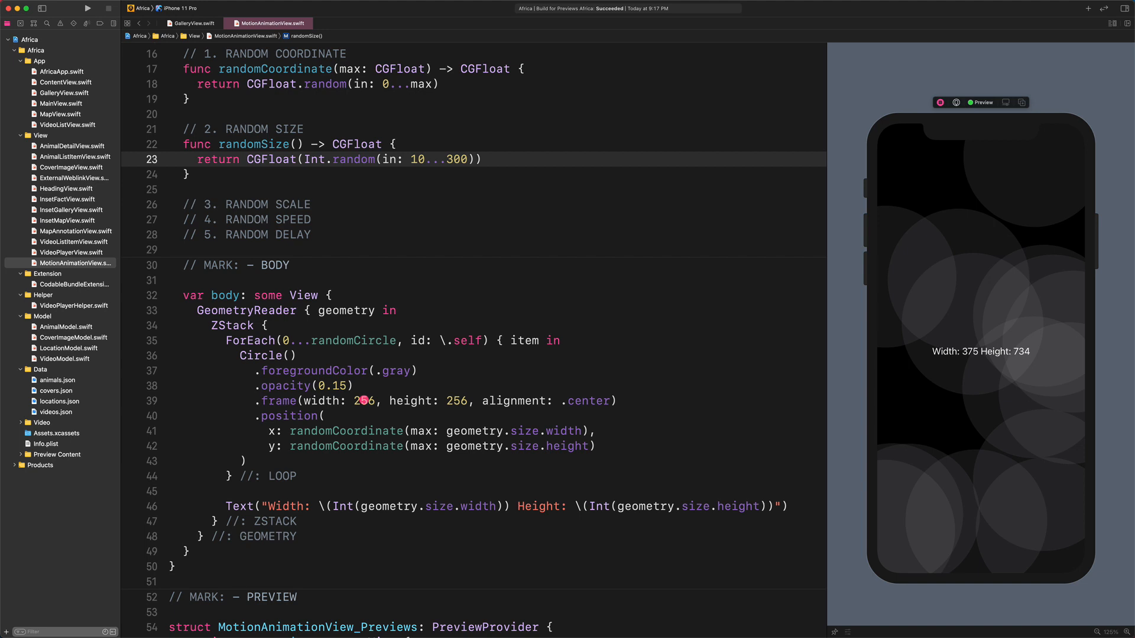
# Replace the frame's fixed 256 width and height with randomSize().
pyautogui.write('randomSize(')
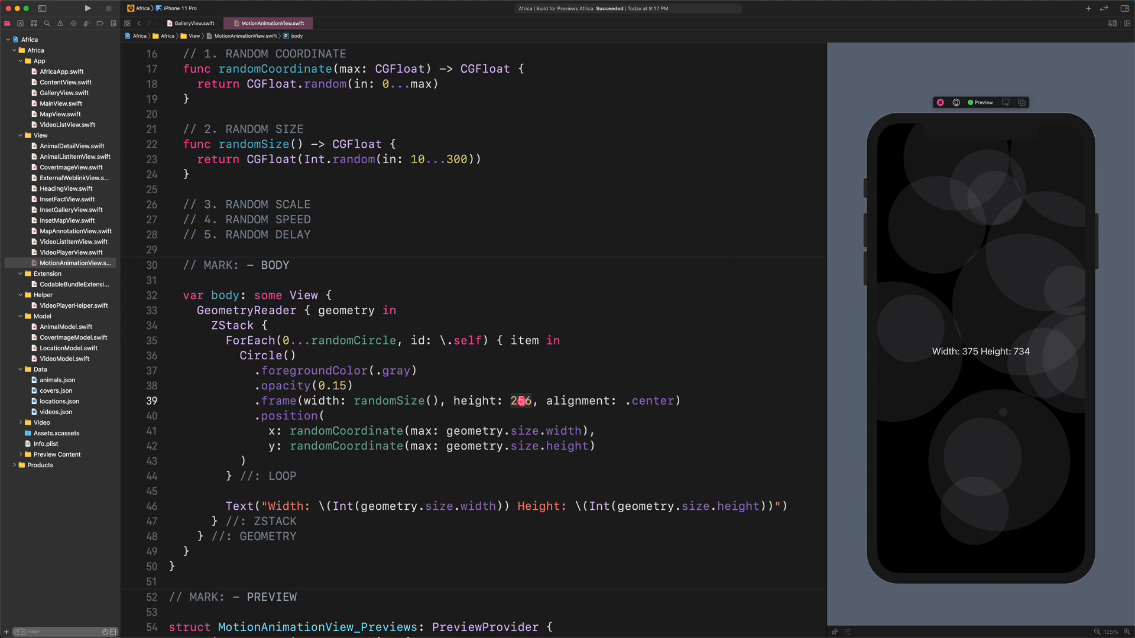
pyautogui.write('randomSize()')
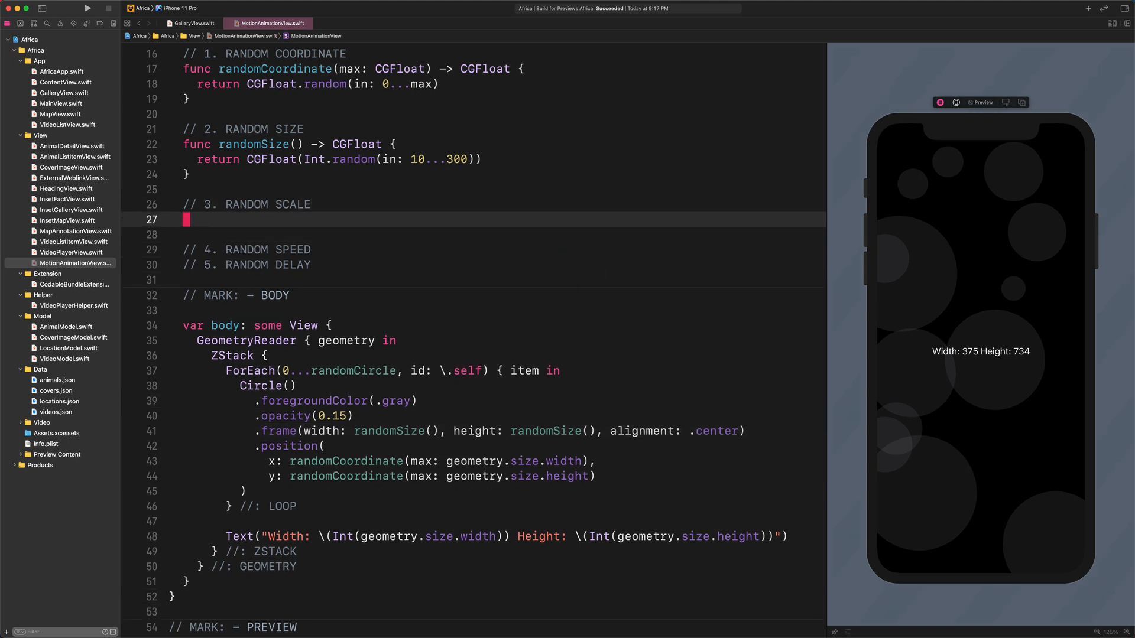
# Write func randomScale() -> CGFloat returning CGFloat(Double.random(in: 0.1...2.0)).
pyautogui.write('func random')
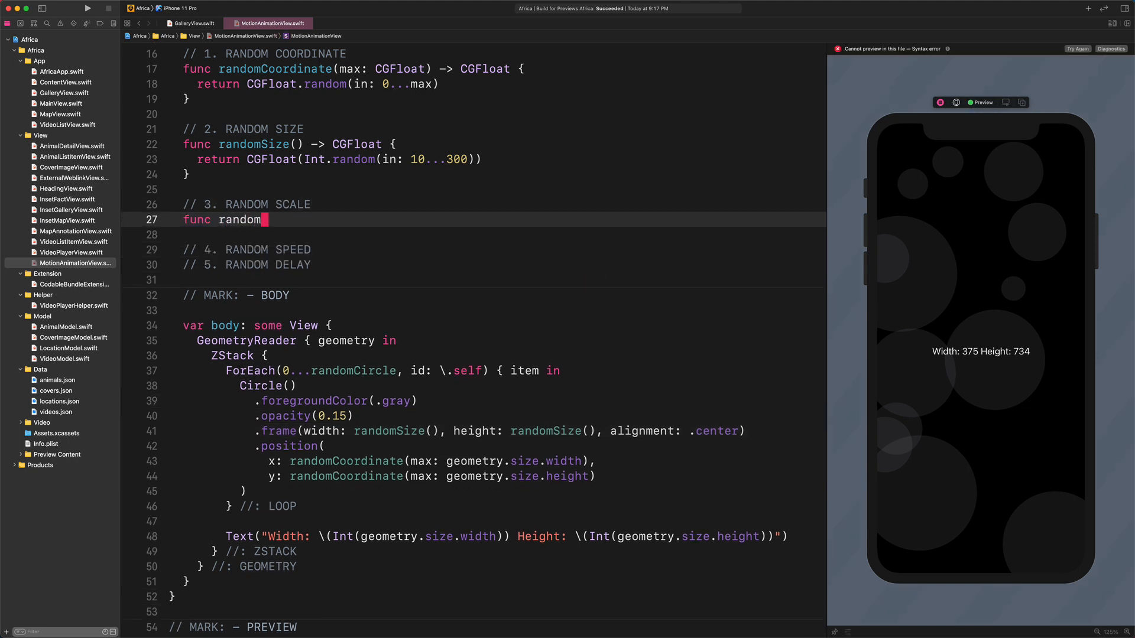
pyautogui.write('Scale()')
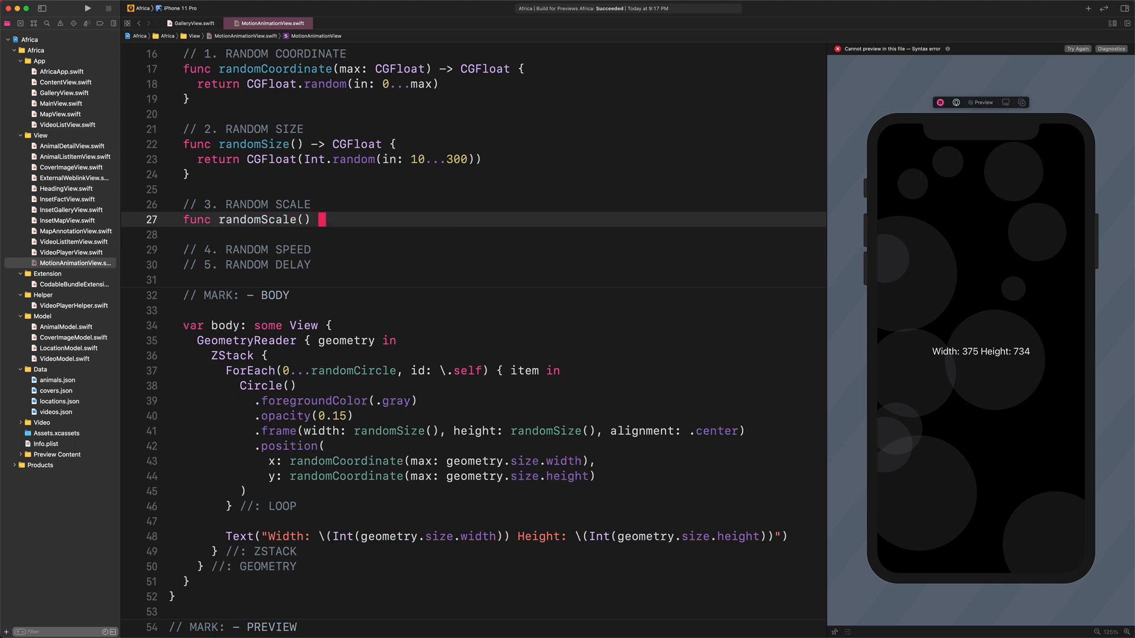
pyautogui.write('-> CGFloat {')
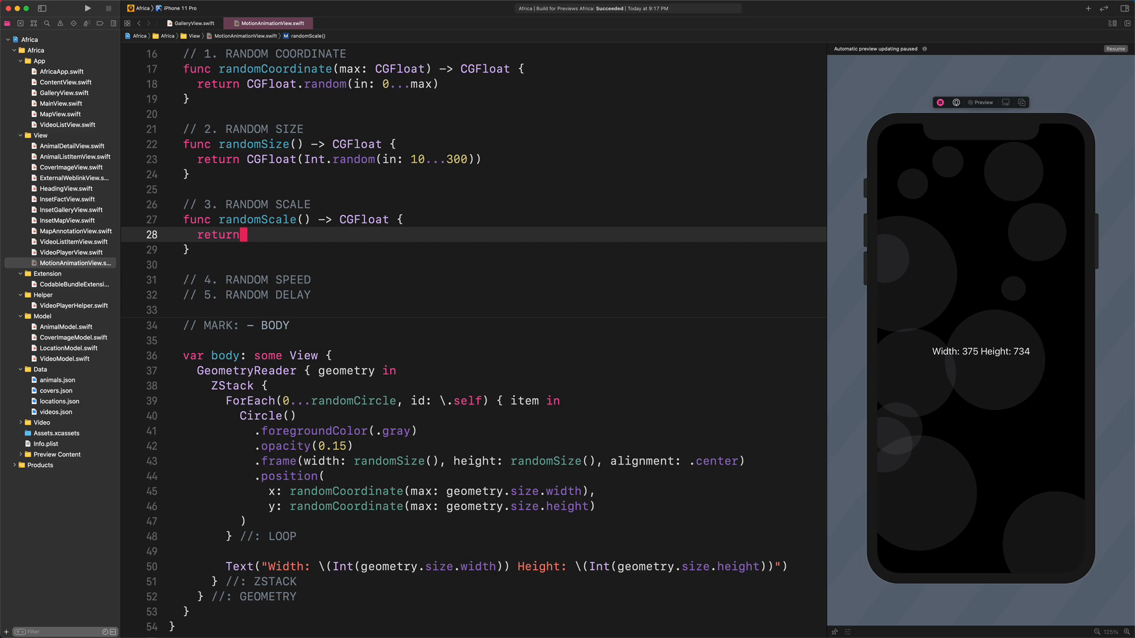
pyautogui.write('CGFloat')
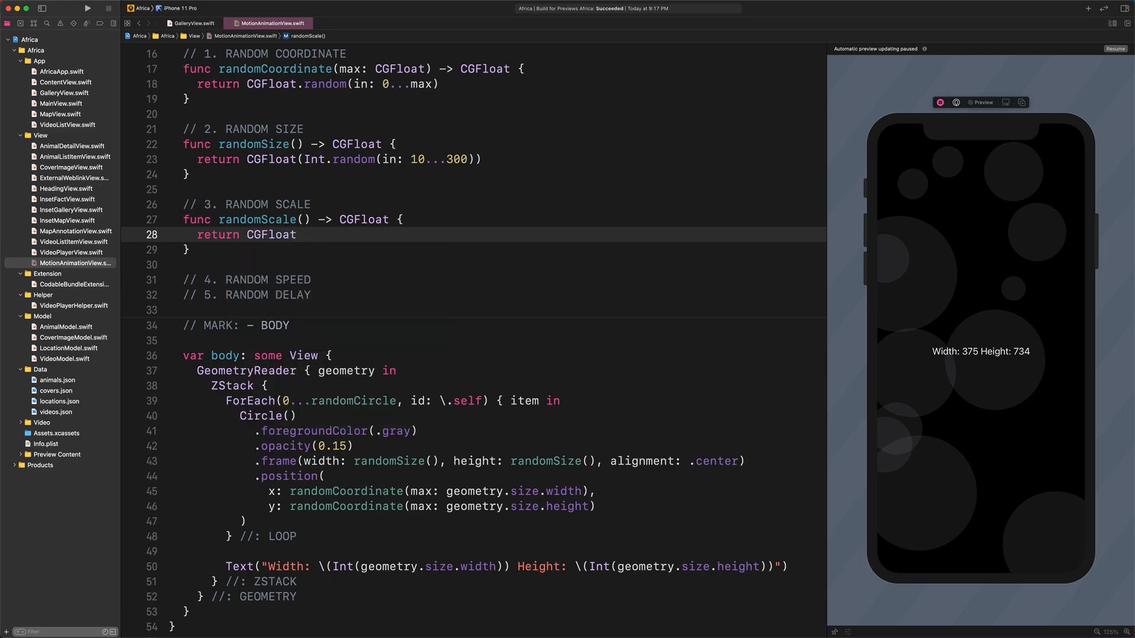
pyautogui.write('Double.random(in: Range<Double>))')
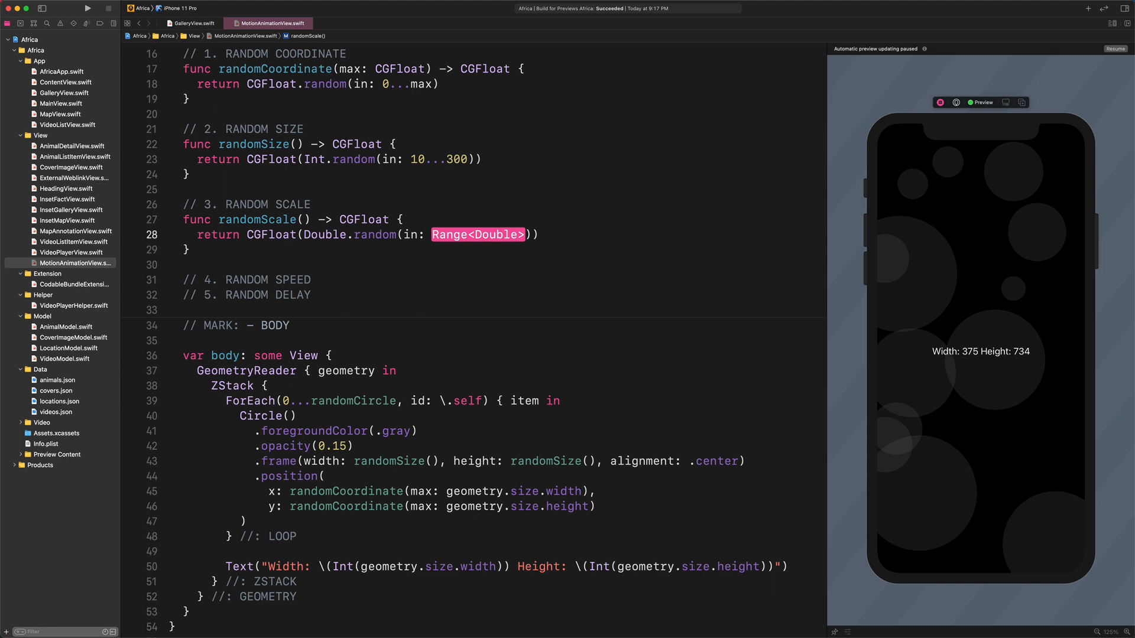
pyautogui.write('0.')
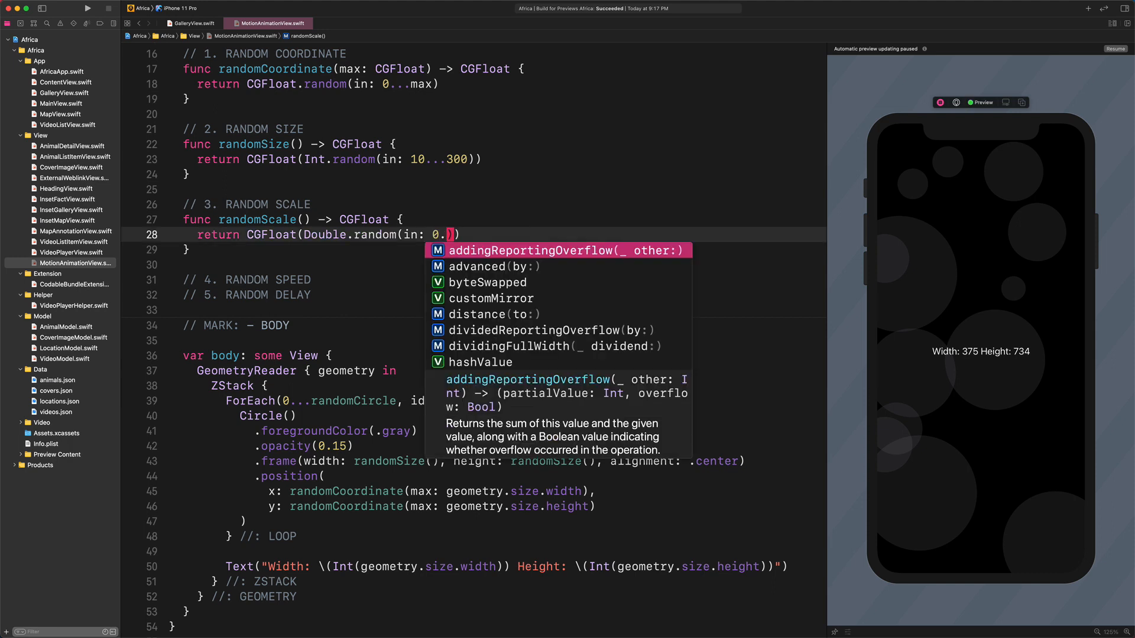
pyautogui.write('1...2.0')
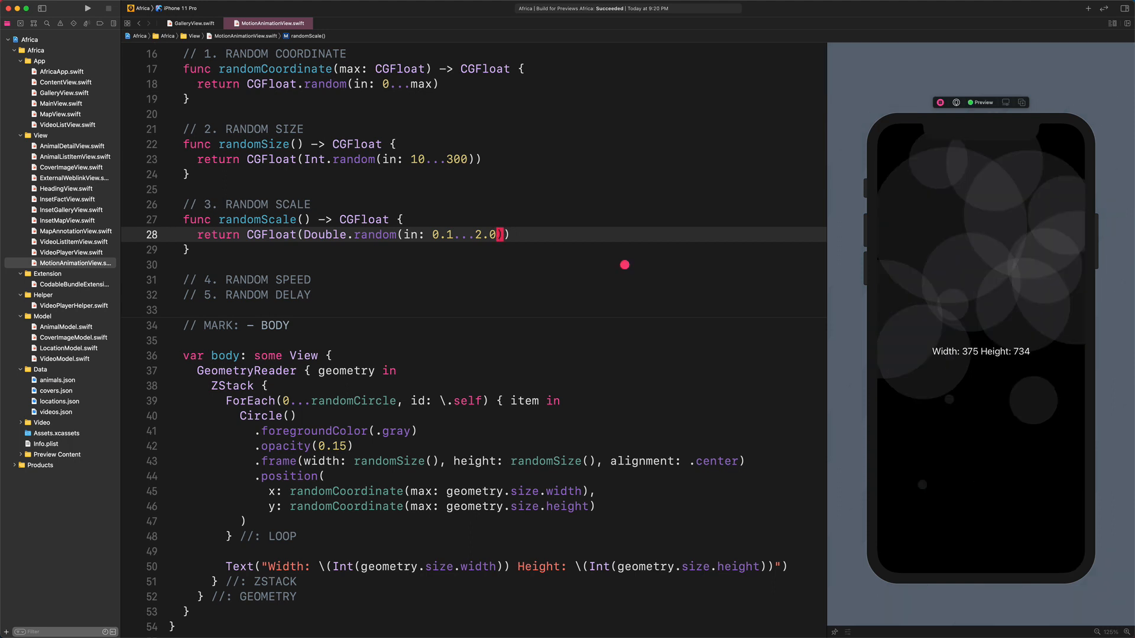
pyautogui.moveTo(766, 419)
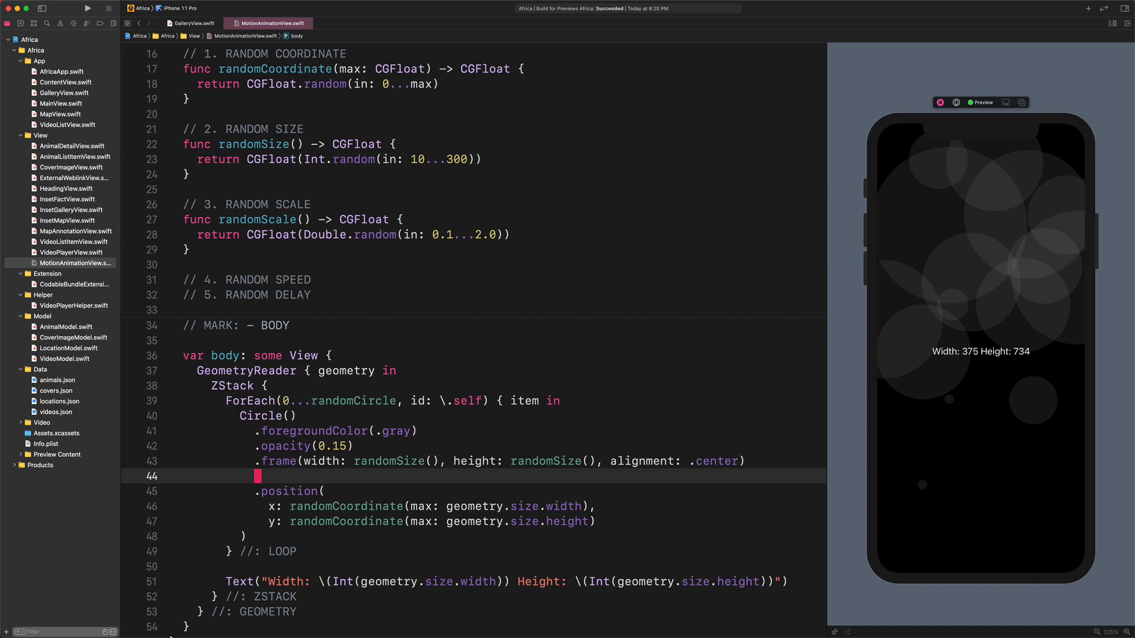
# Add .scaleEffect(randomScale()) below the Circle's frame modifier.
pyautogui.write('.scaleEffect()')
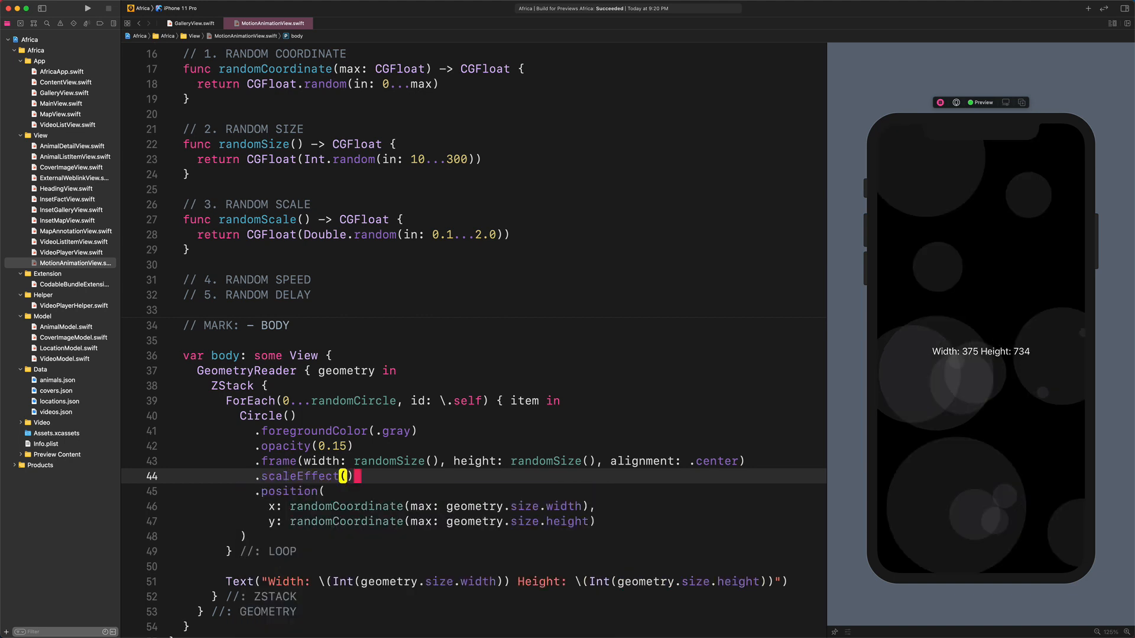
pyautogui.write('randomScale')
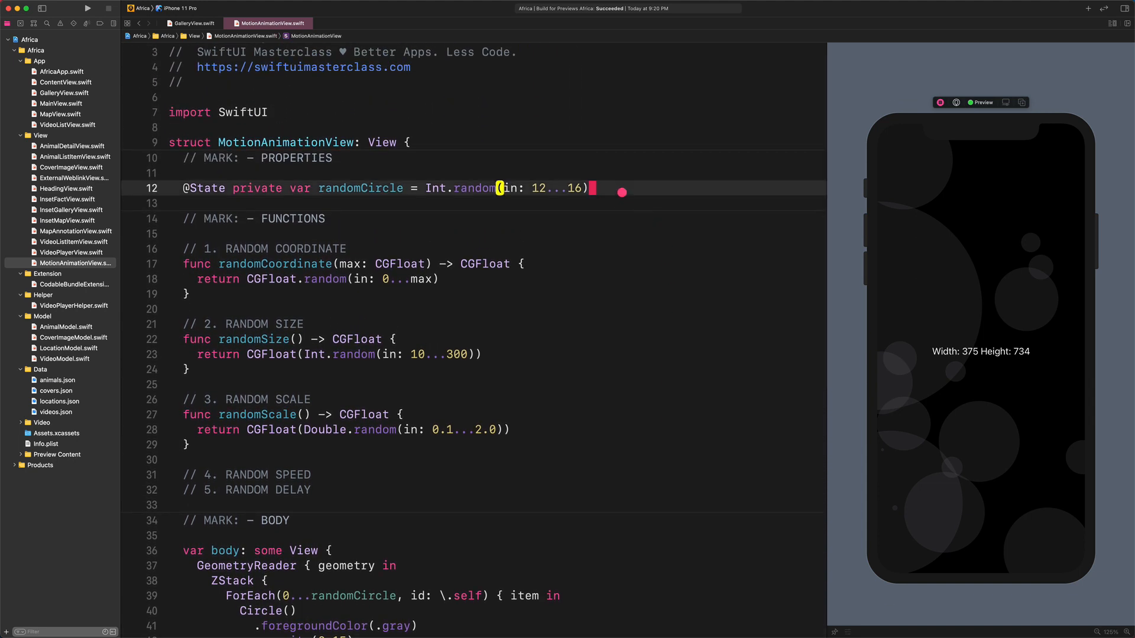
pyautogui.write('@S')
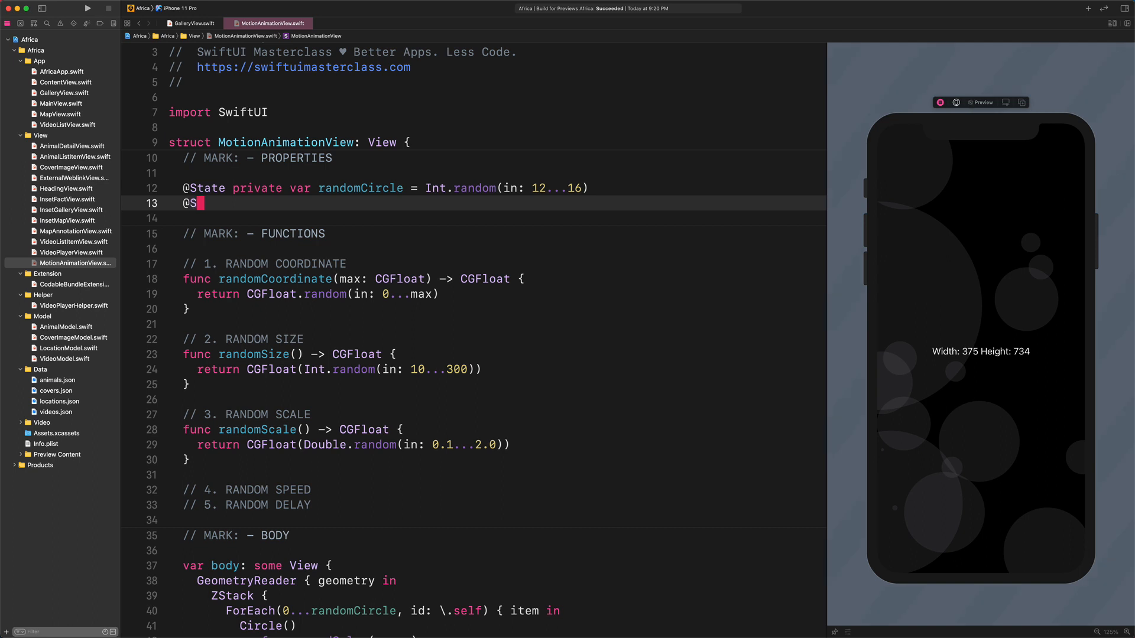
pyautogui.write('tate private')
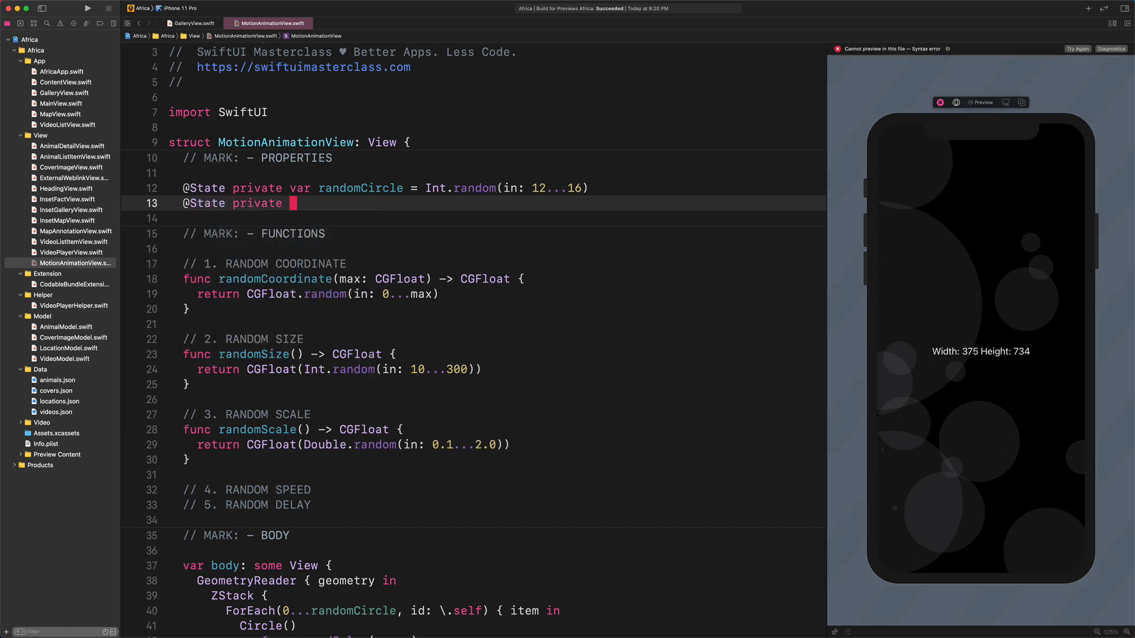
pyautogui.write('var isA')
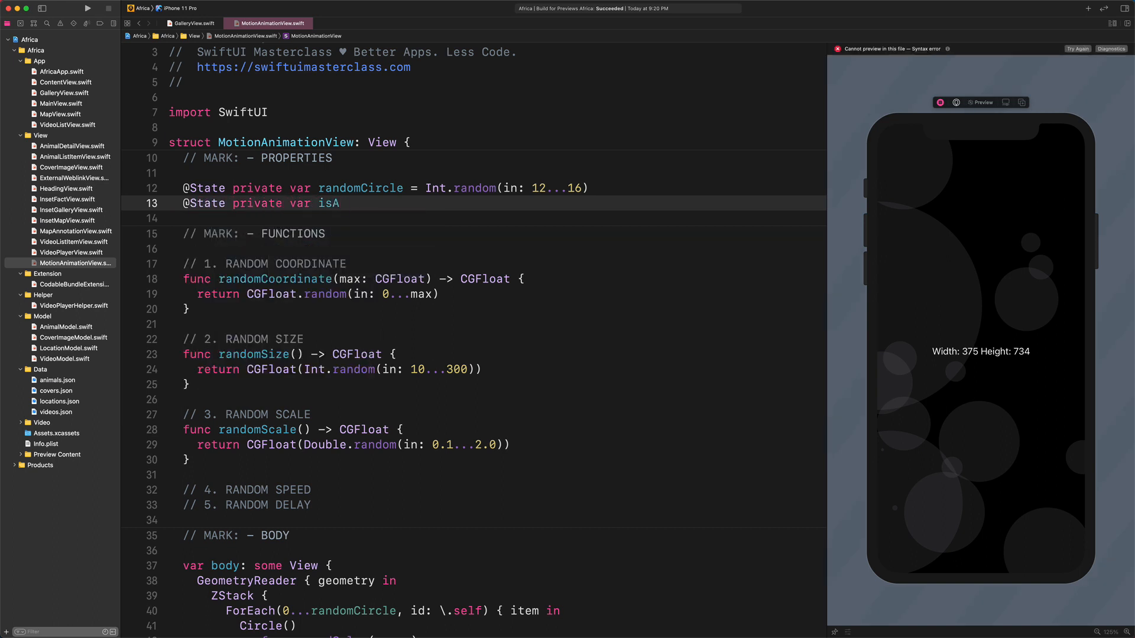
pyautogui.write('nimating:')
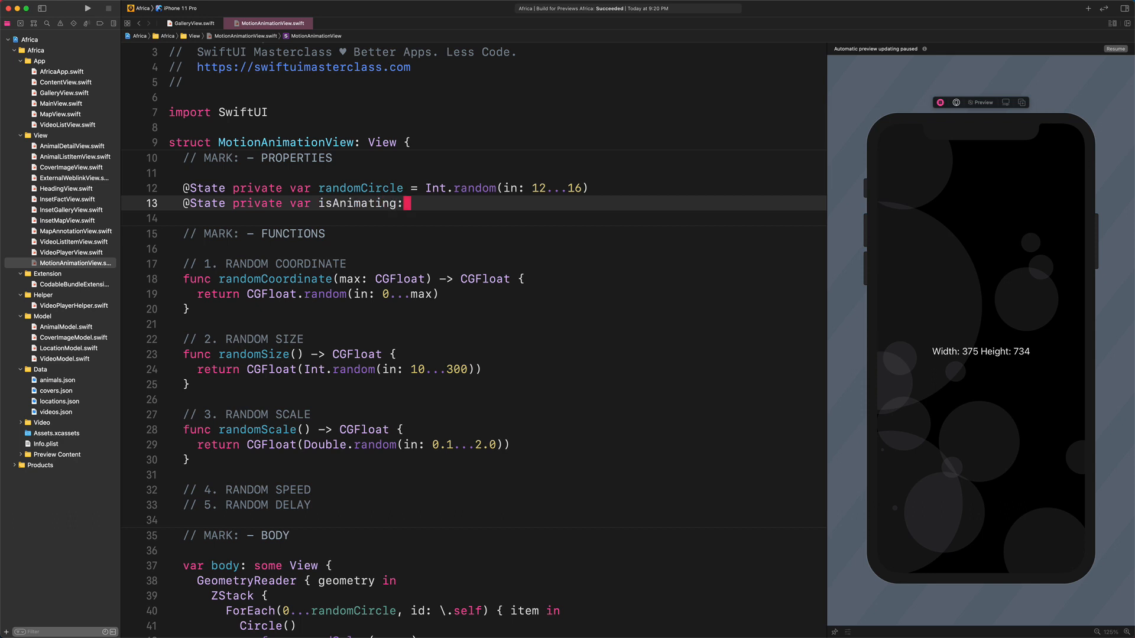
pyautogui.write('Bool = false')
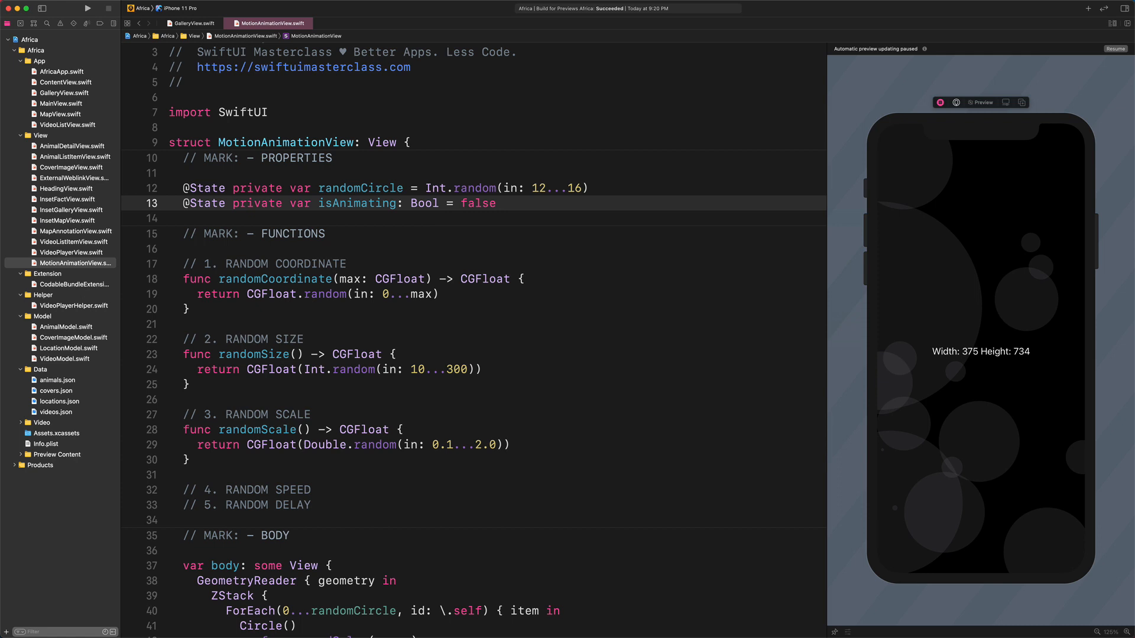
pyautogui.click(1114, 49)
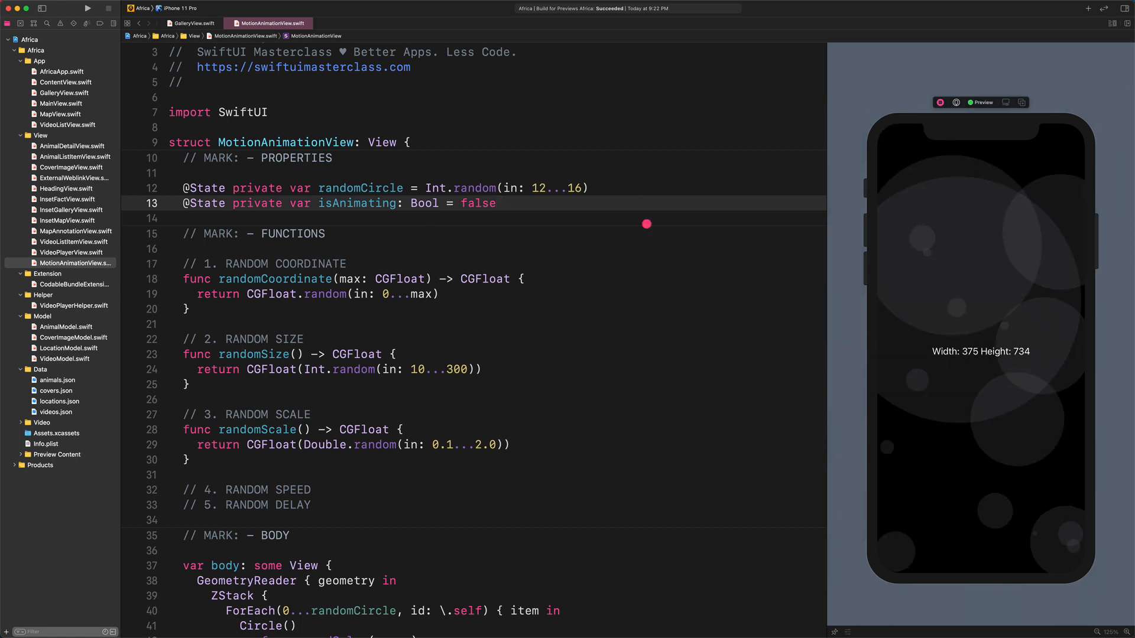
# Animate circles with interpolatingSpring (stiffness 0.5, damping 0.5), repeatForever, speed 2, delay 1.
pyautogui.scroll(-3)
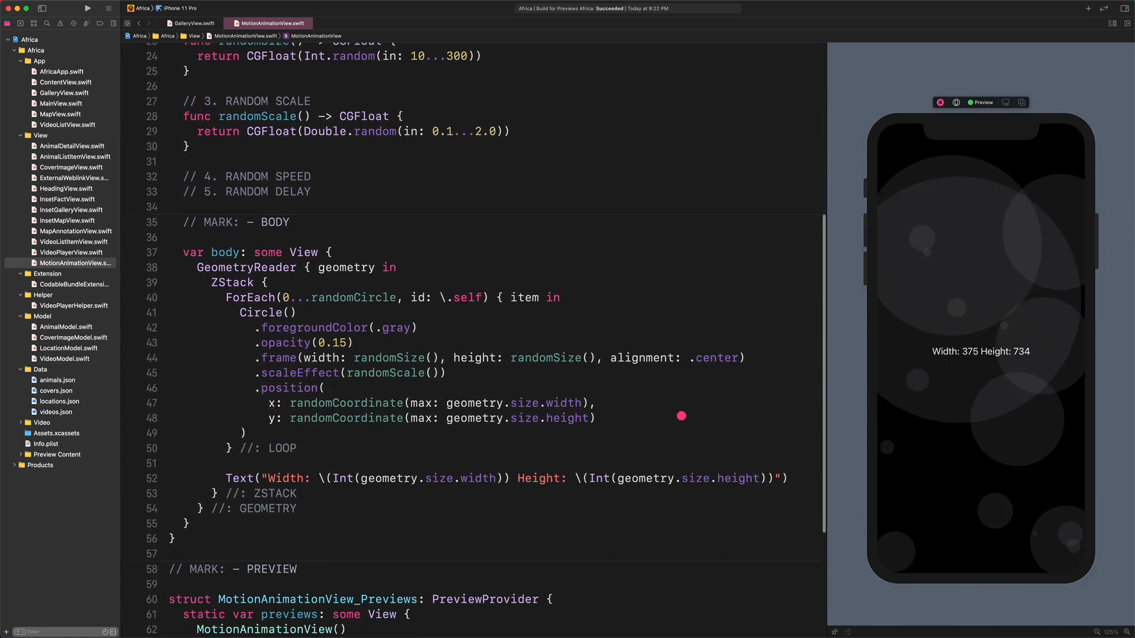
pyautogui.scroll(-3)
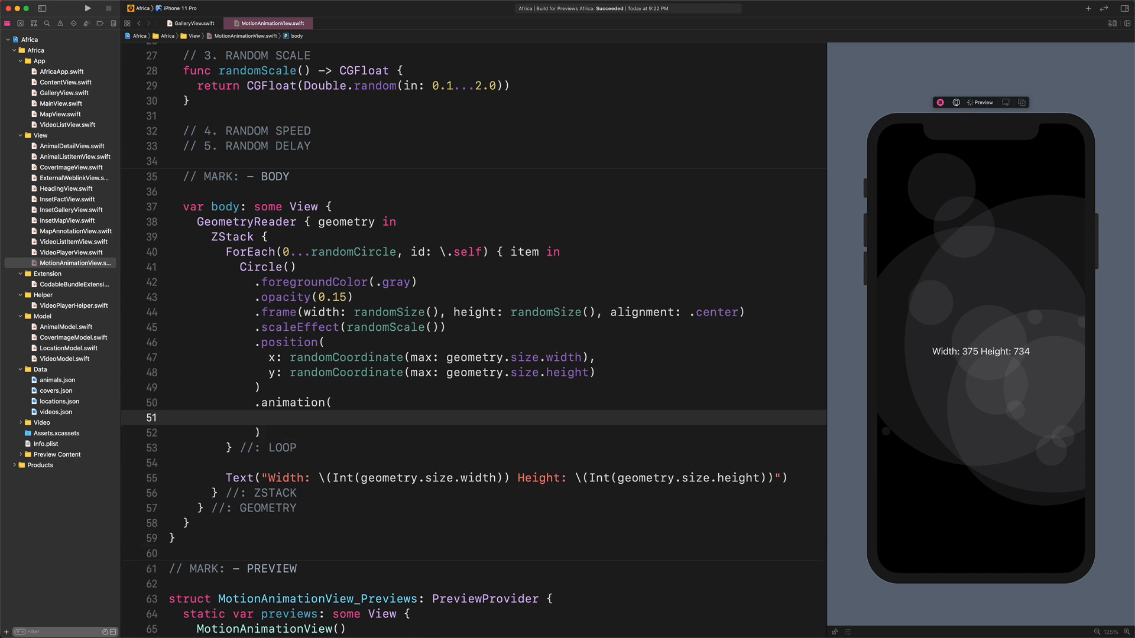
pyautogui.write('Animation.interpolatingSpring(stiffness: Double, damping: Double')
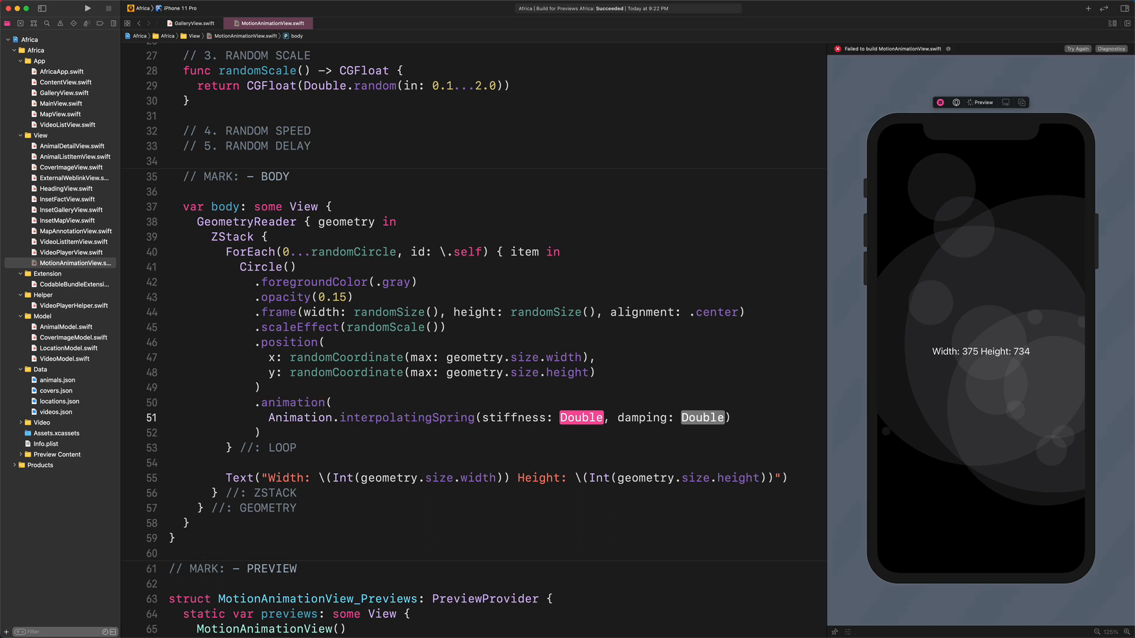
pyautogui.write('0.5')
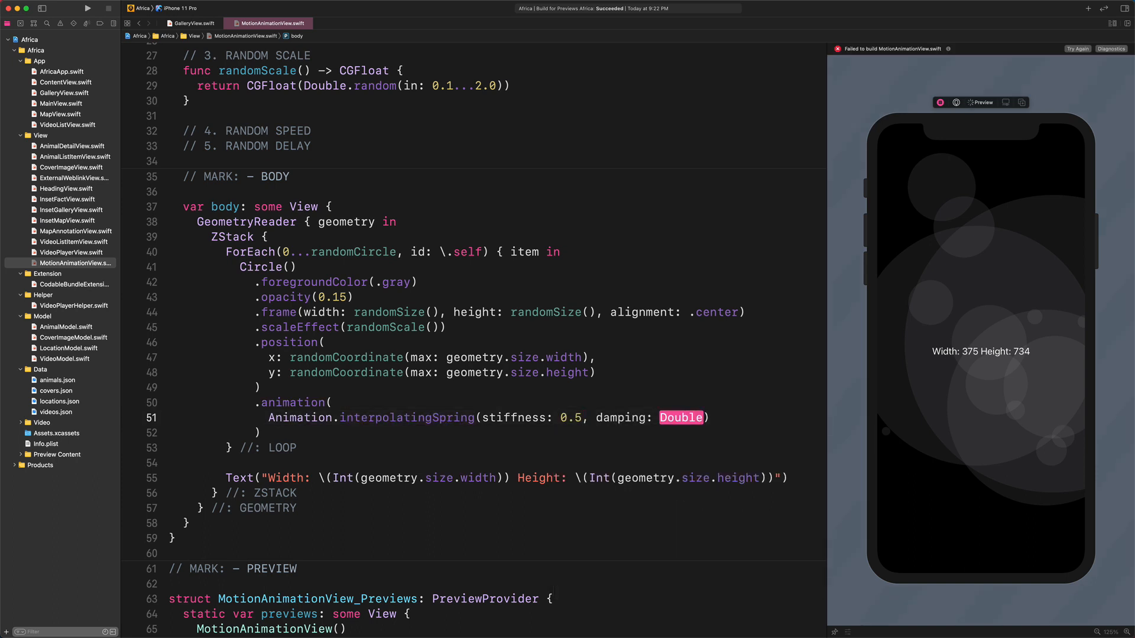
pyautogui.write('0.')
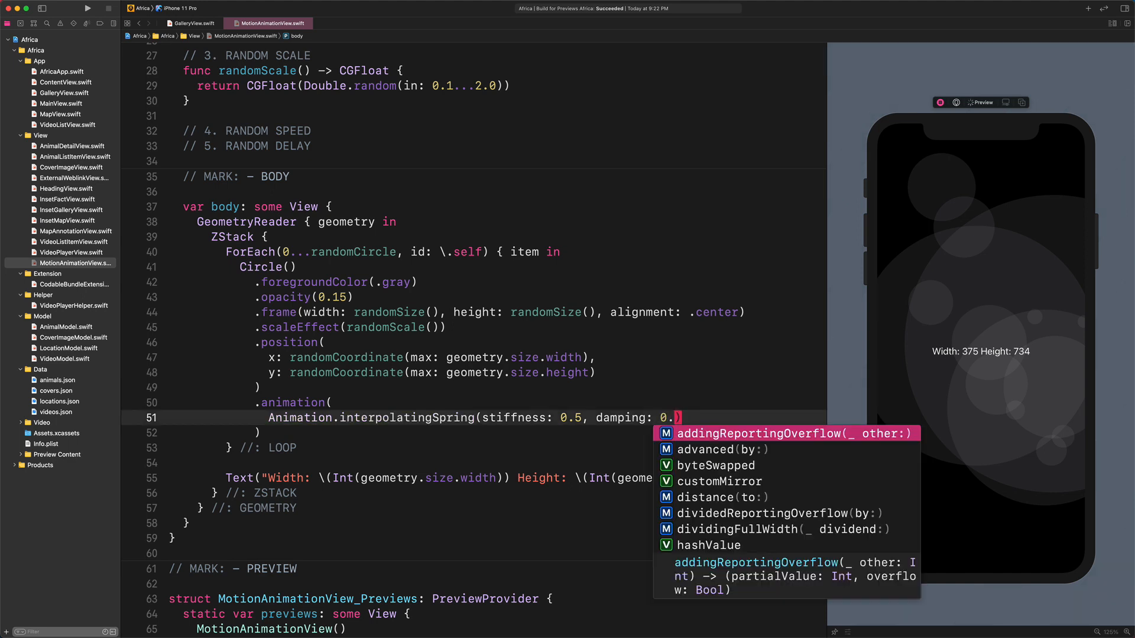
pyautogui.write('5)')
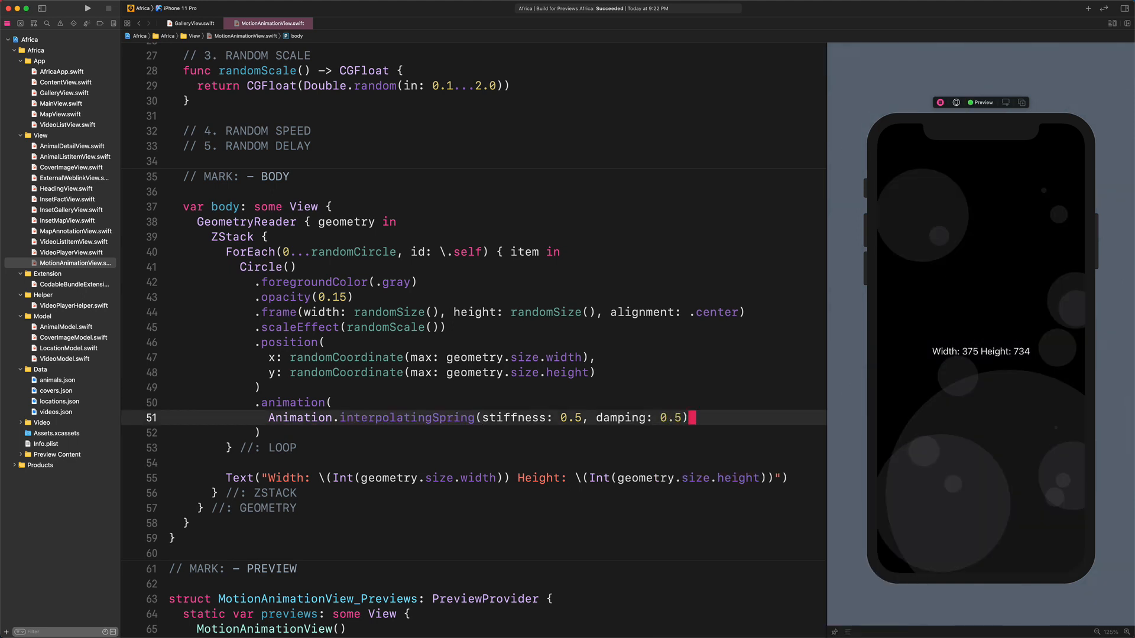
pyautogui.write('.repeatForever()')
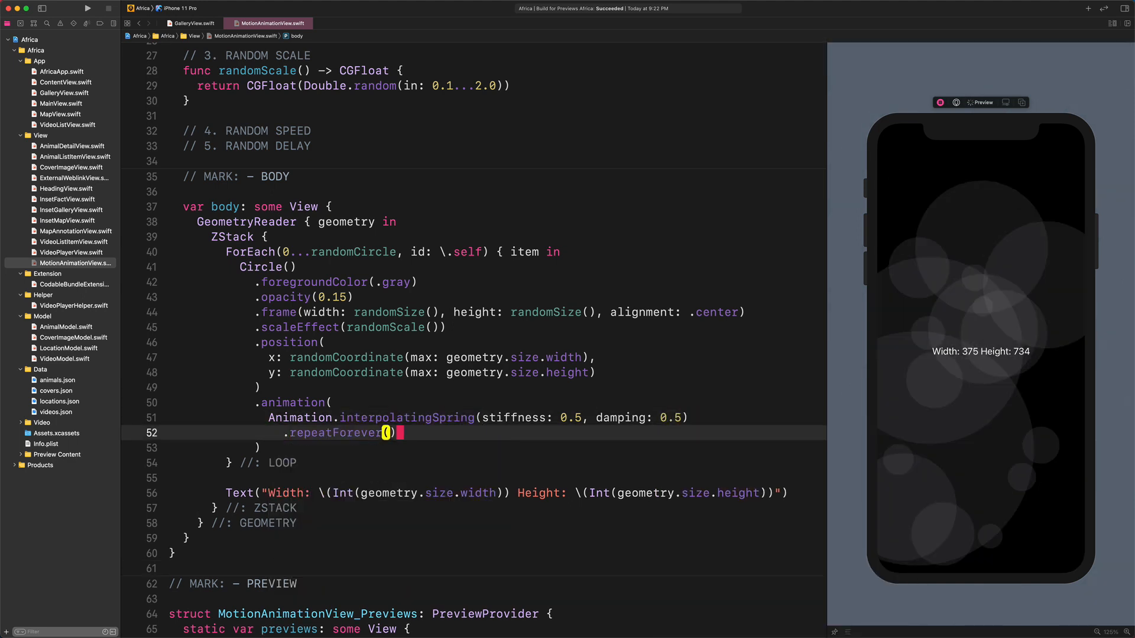
pyautogui.write('.speed(2)')
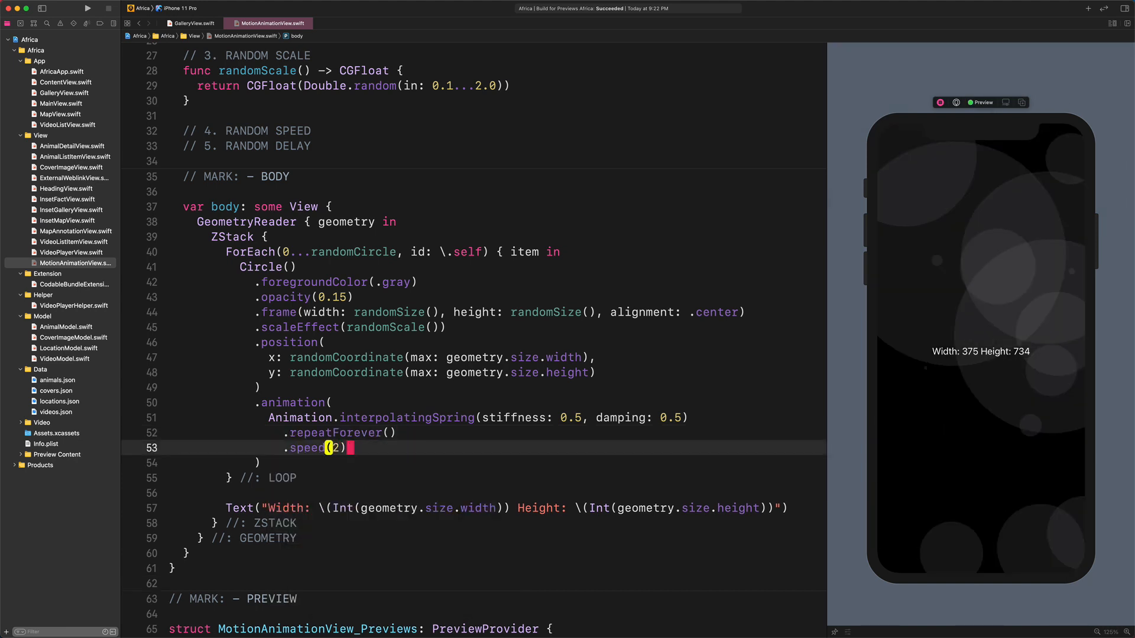
pyautogui.write('.delay()')
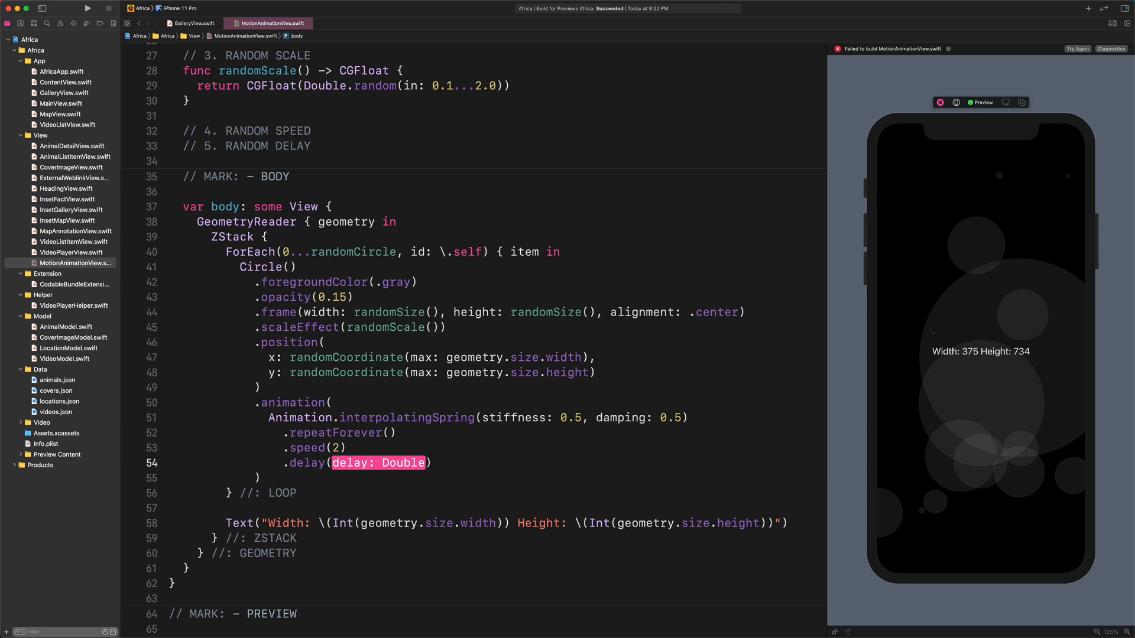
pyautogui.write('1')
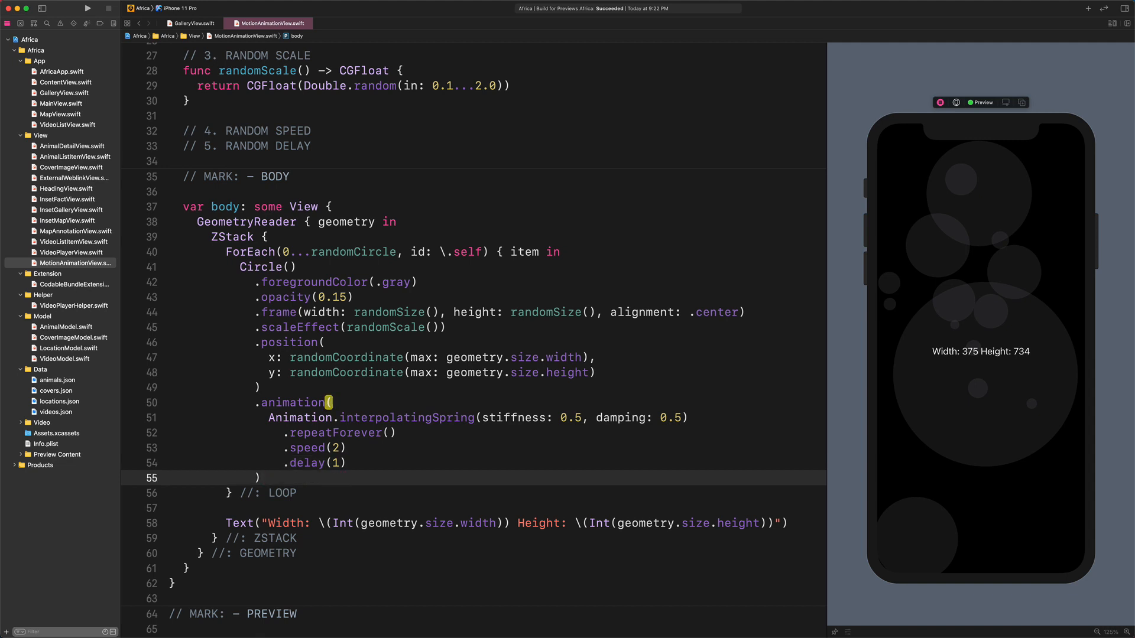
pyautogui.write('.onAppear(')
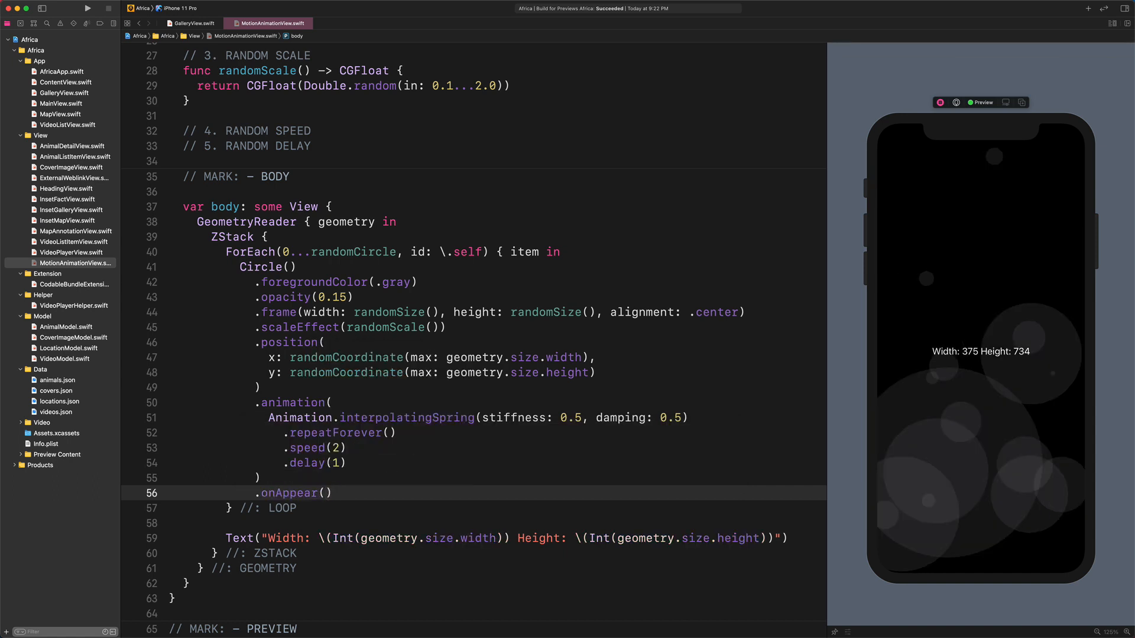
# Set isAnimating = true in onAppear and make scaleEffect use isAnimating ? randomScale() : 1.
pyautogui.write('perform:')
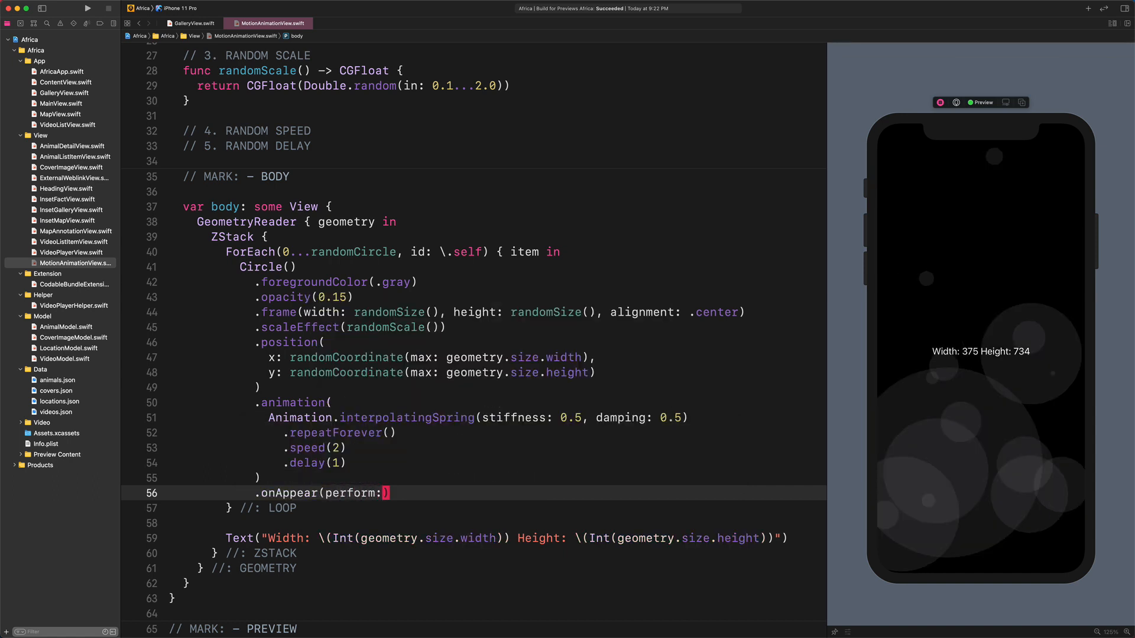
pyautogui.write('isAnimating = true')
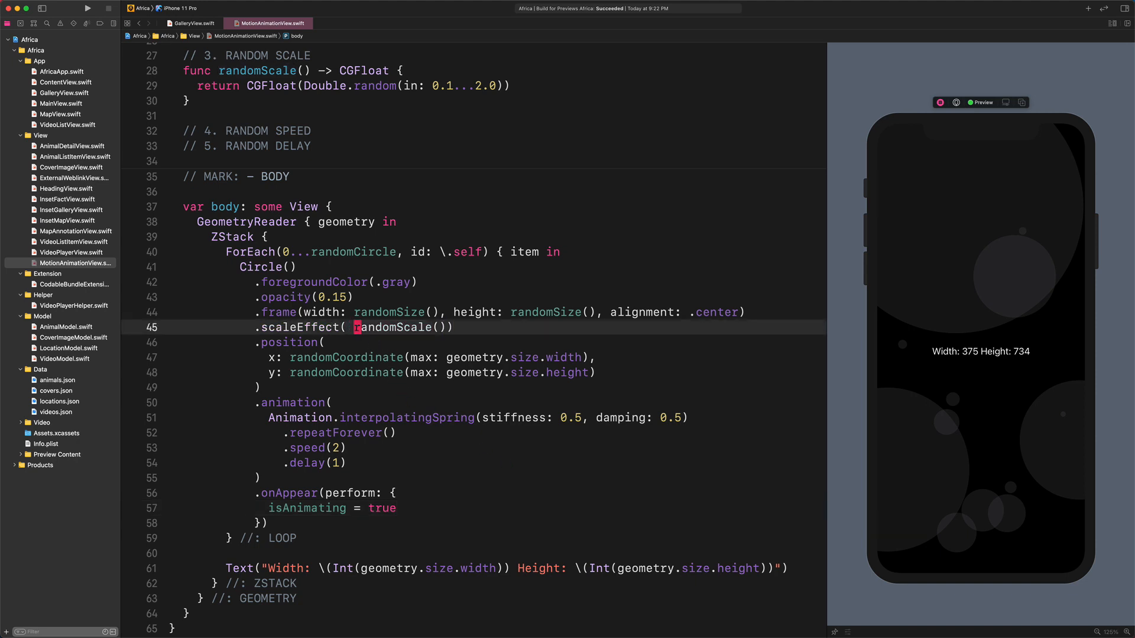
pyautogui.write('isAnimating ?')
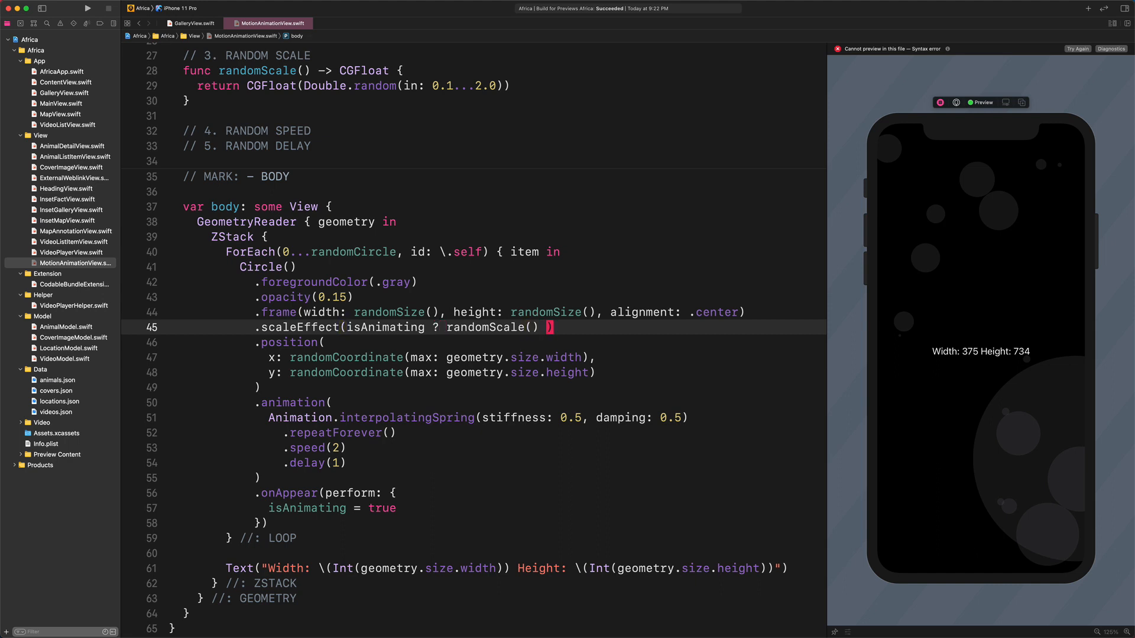
pyautogui.write(': 1')
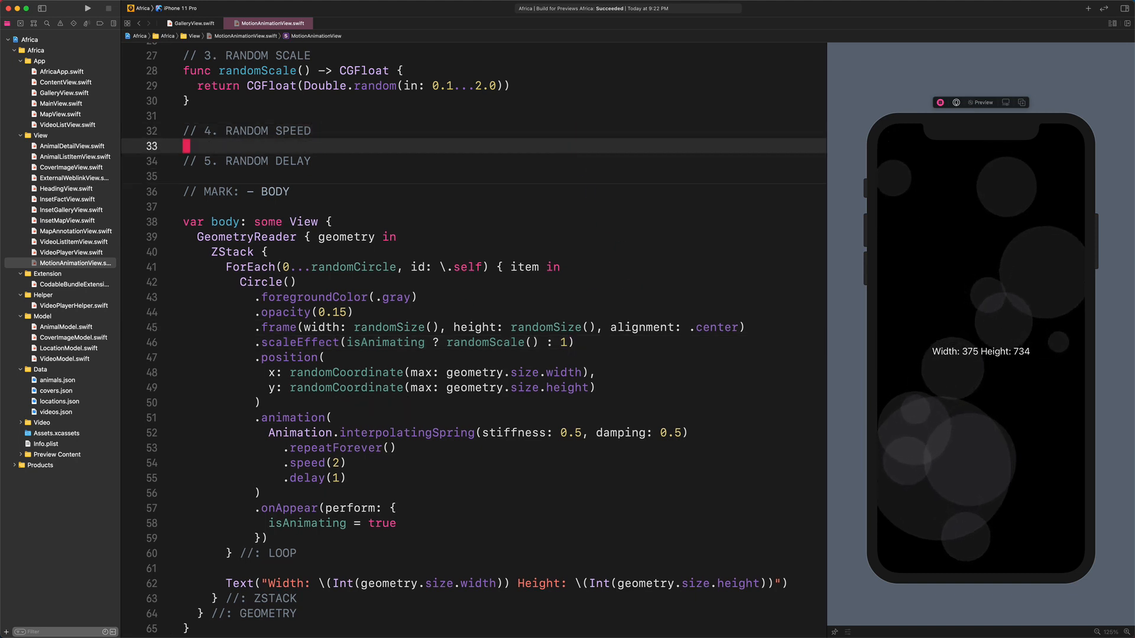
# Write randomSpeed() -> Double returning Double.random(in: 0.025...1.0) and use it in .speed().
pyautogui.write('func')
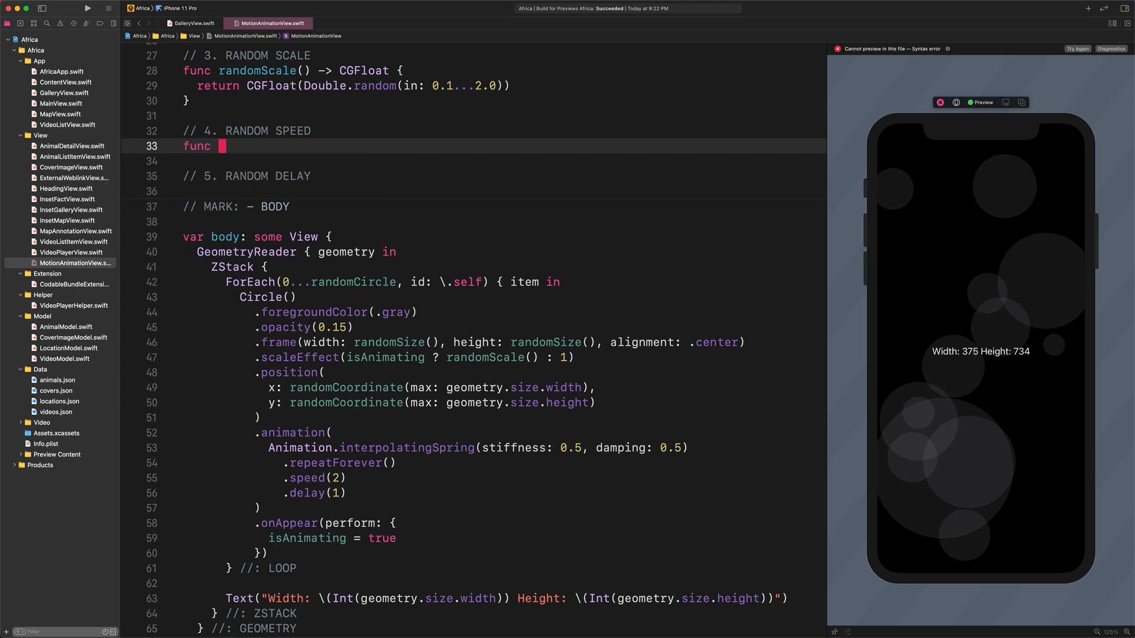
pyautogui.write('randomSpeed')
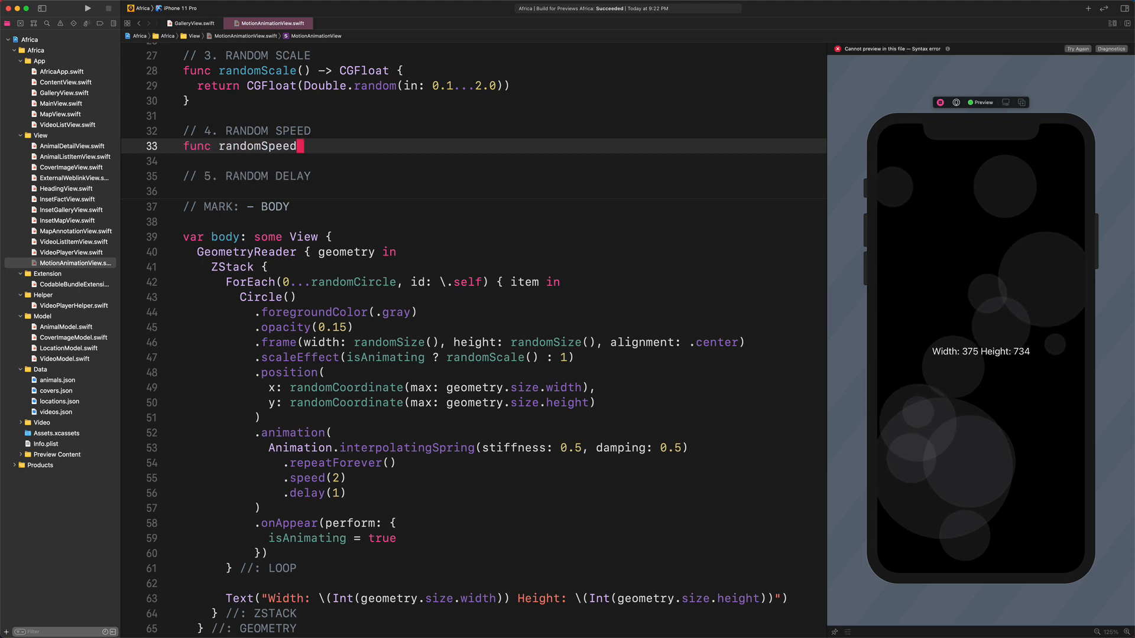
pyautogui.write('() -> Double {')
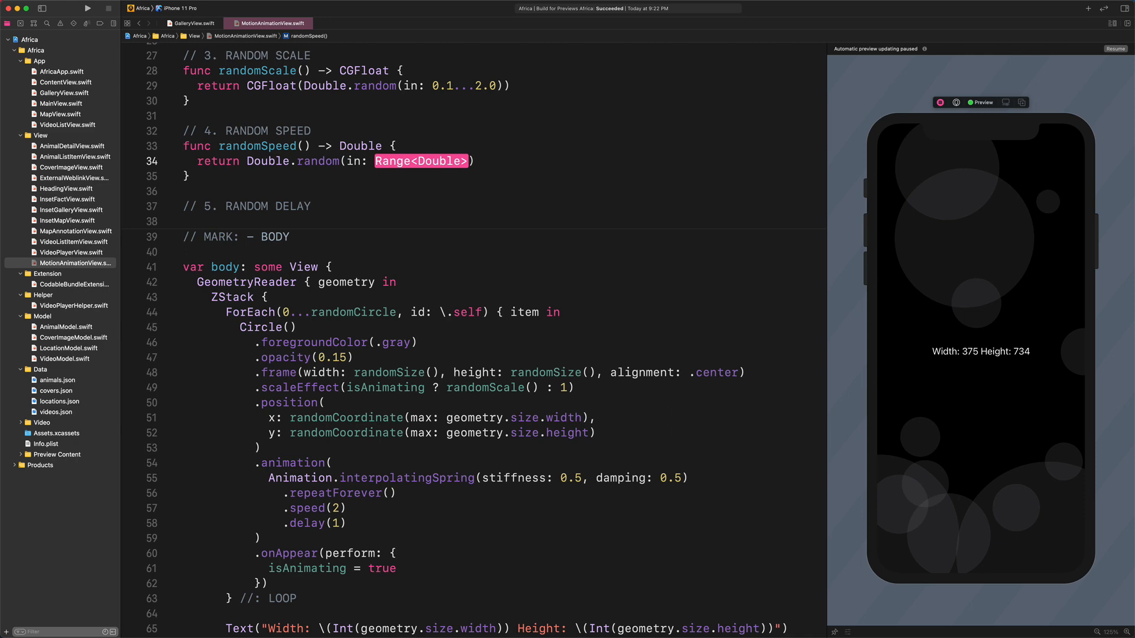
pyautogui.write('0.025...1.0')
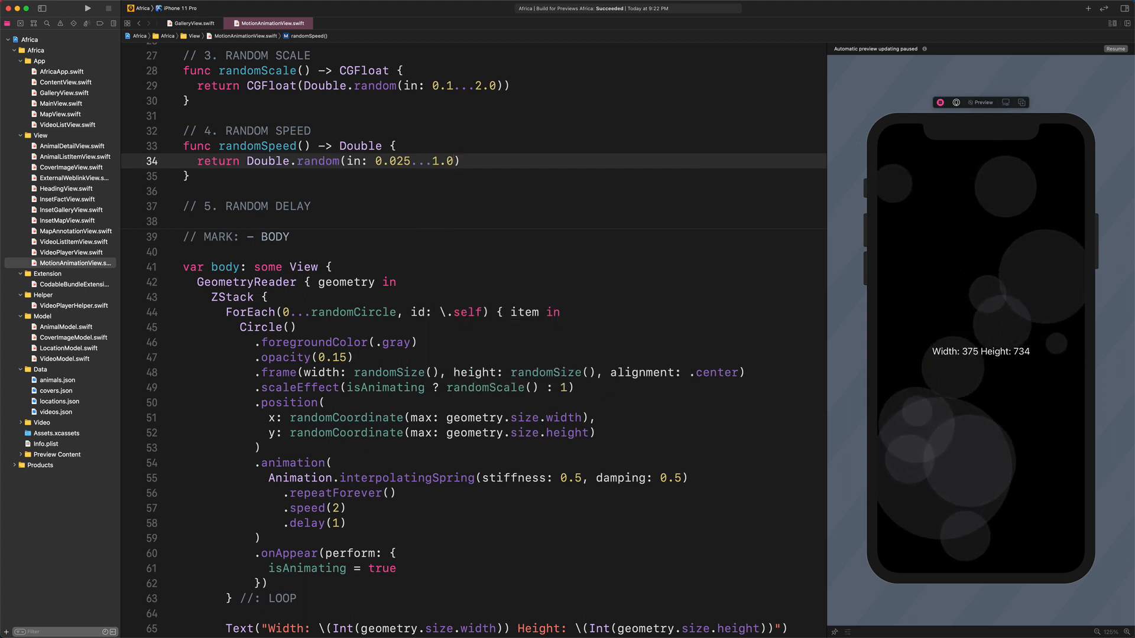
pyautogui.click(1114, 49)
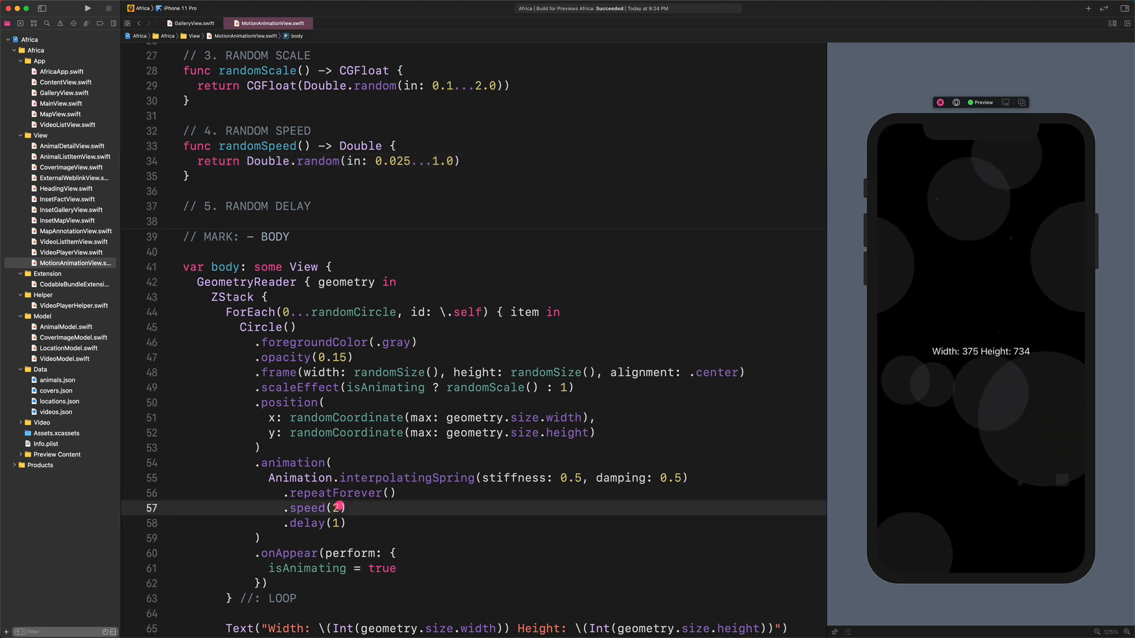
pyautogui.write('randomSpeed()')
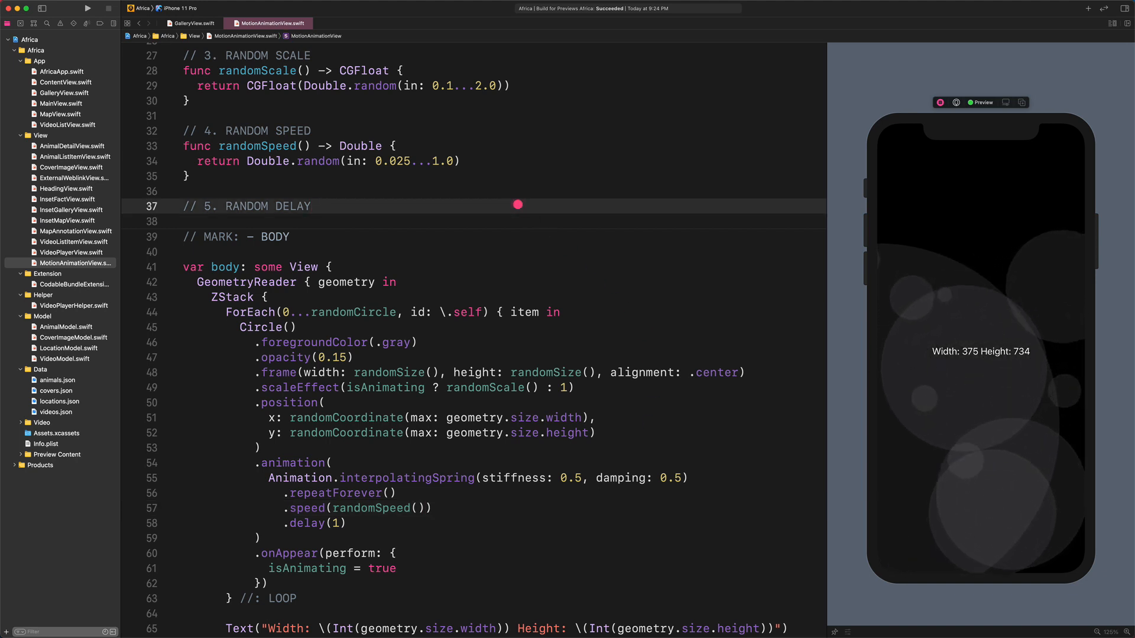
# Write randomDelay() -> Double returning Double.random(in: 0...2) and use it in .delay().
pyautogui.write('func ra')
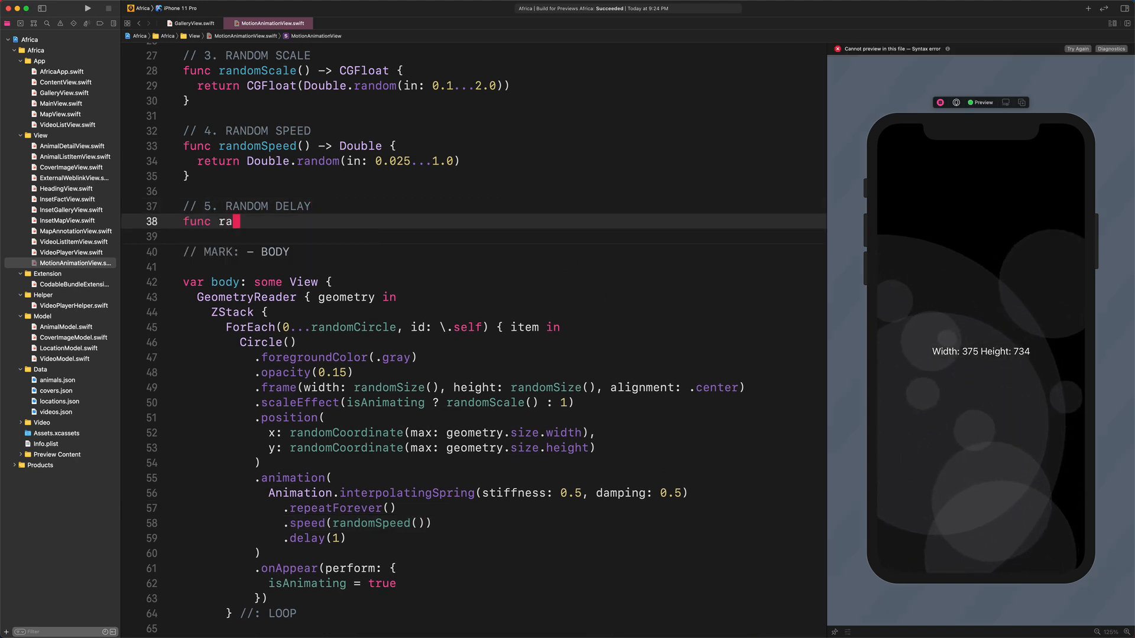
pyautogui.write('ndomDelay()')
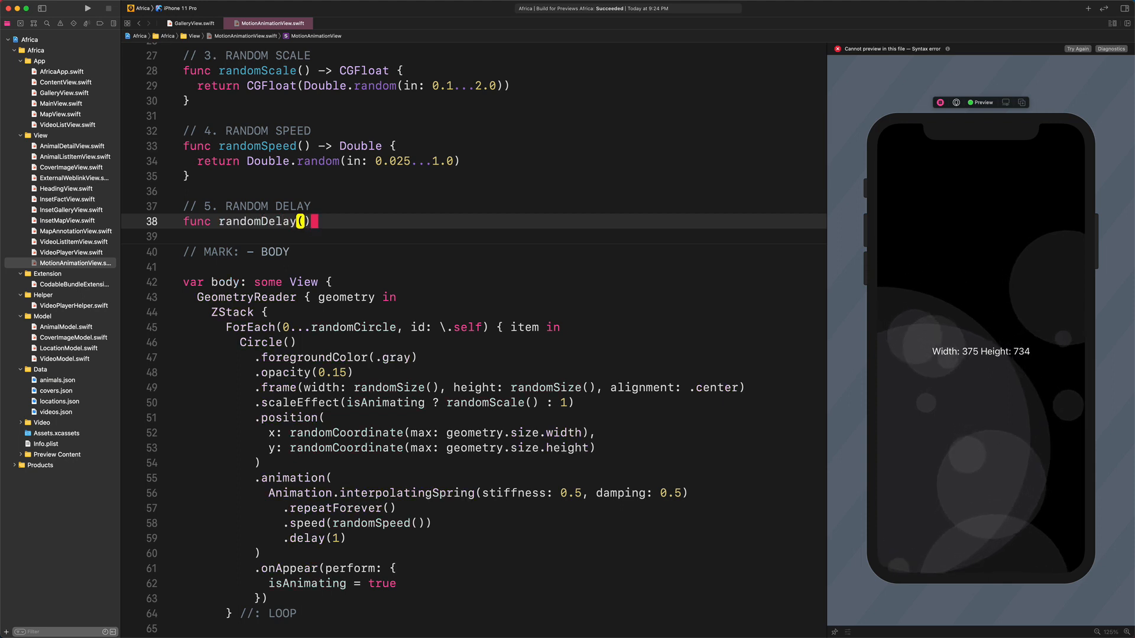
pyautogui.write('-> Double {')
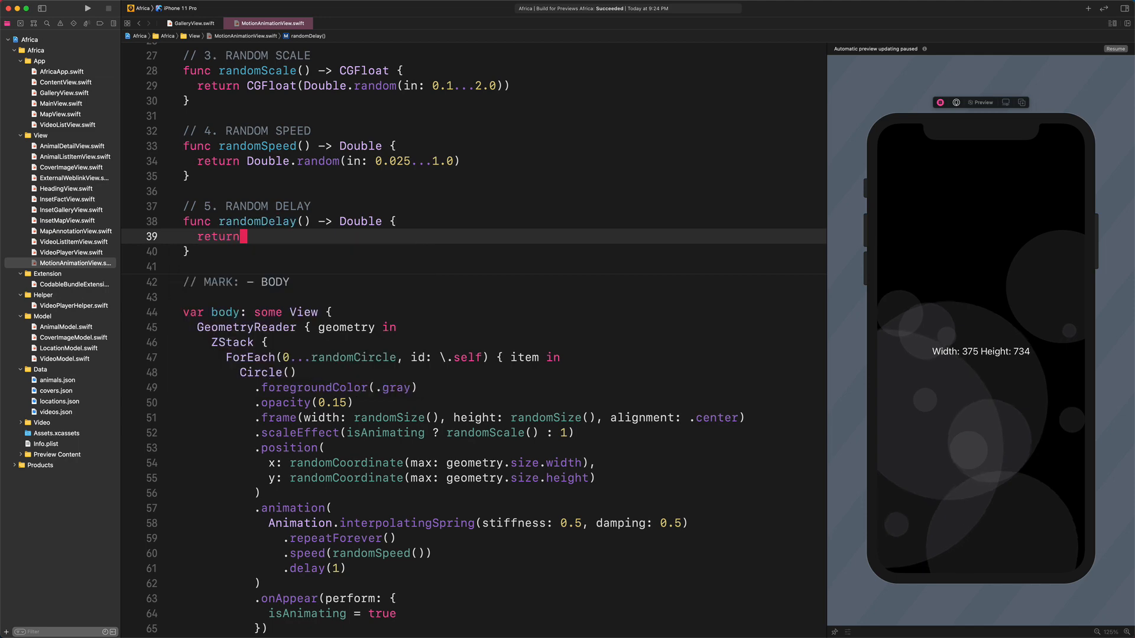
pyautogui.write('Double.random(in: Range<Double>')
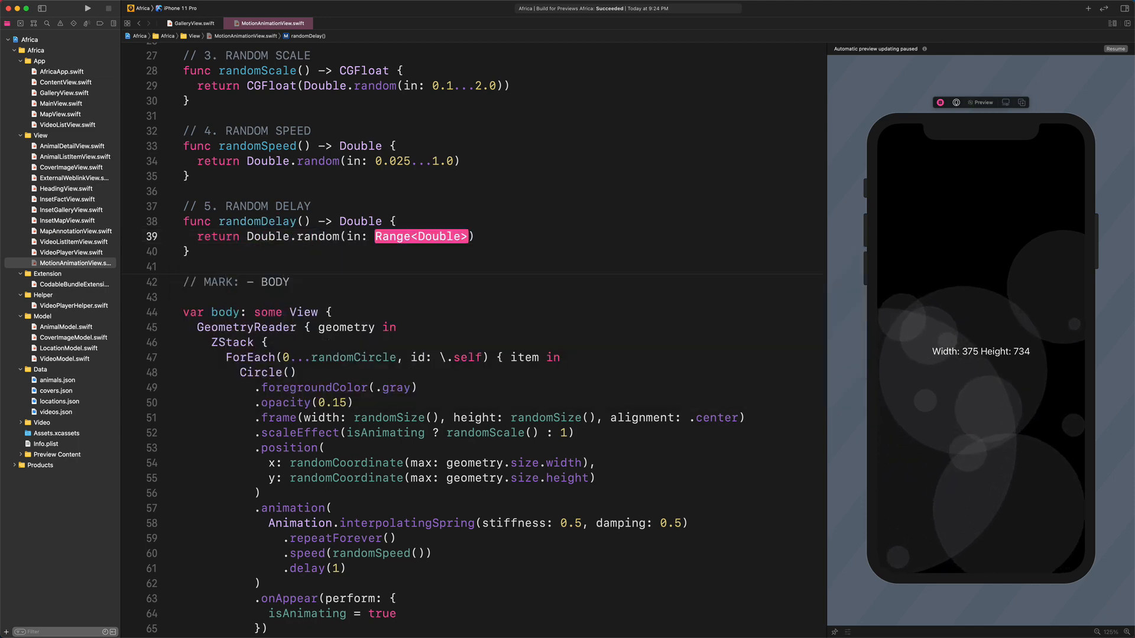
pyautogui.write('0.')
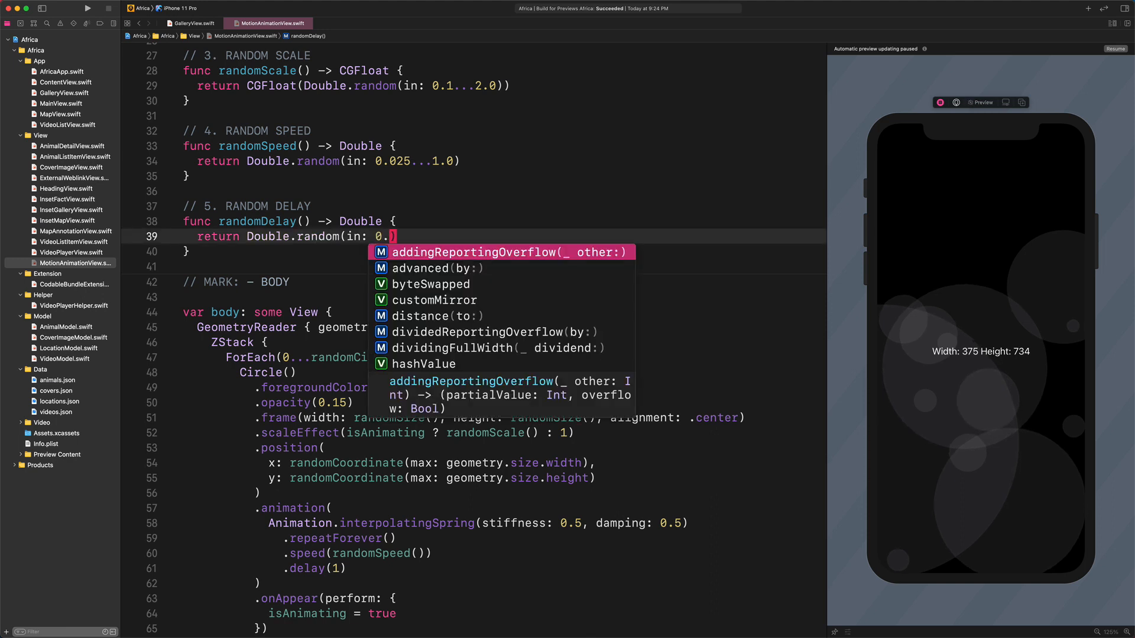
pyautogui.write('..2')
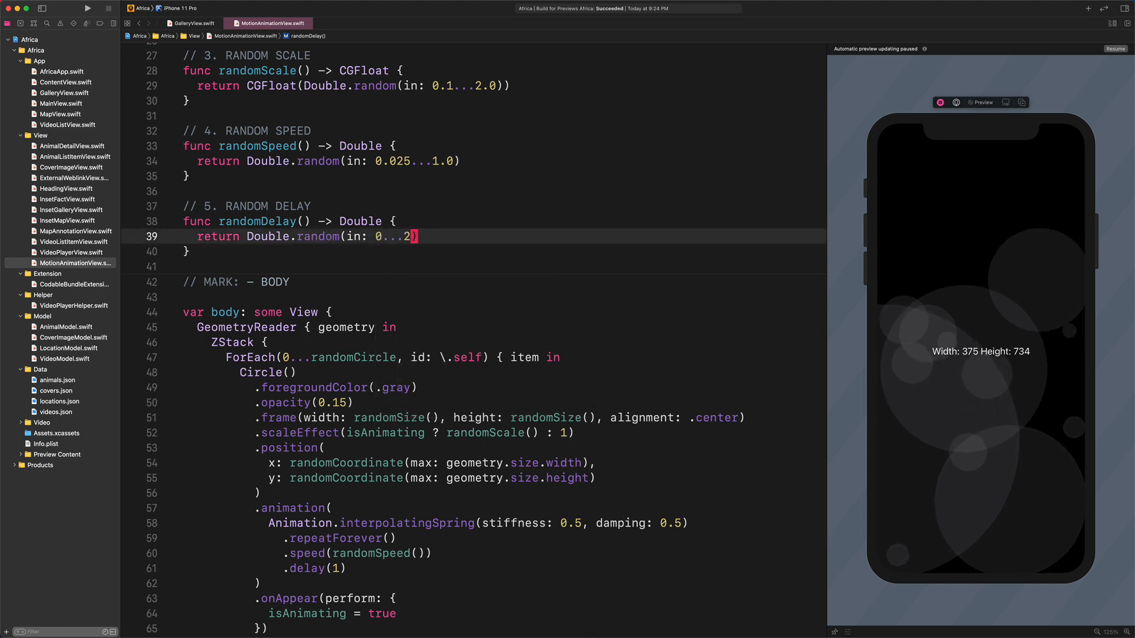
pyautogui.click(1114, 48)
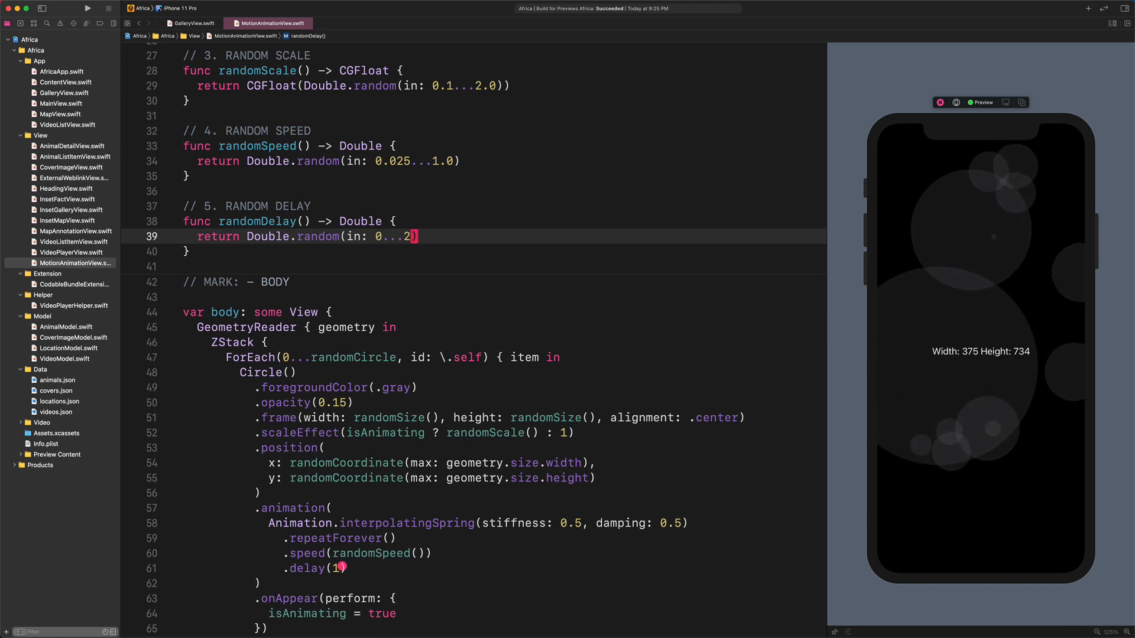
pyautogui.write('randomDelay(')
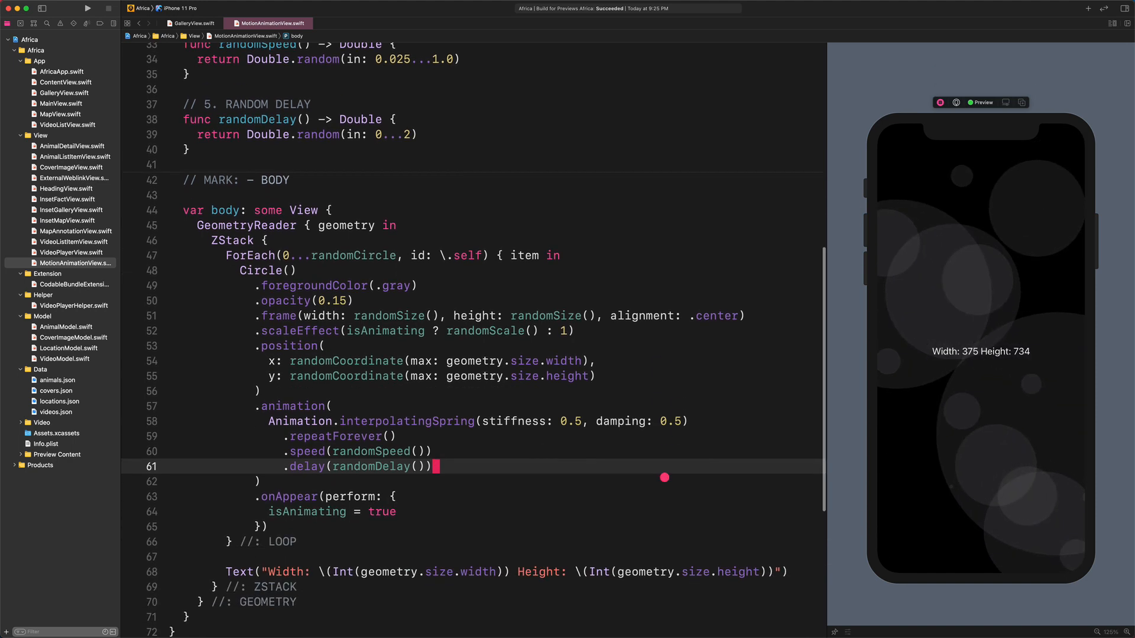
# Apply the .drawingGroup() modifier right after the ZStack's closing brace.
pyautogui.scroll(-3)
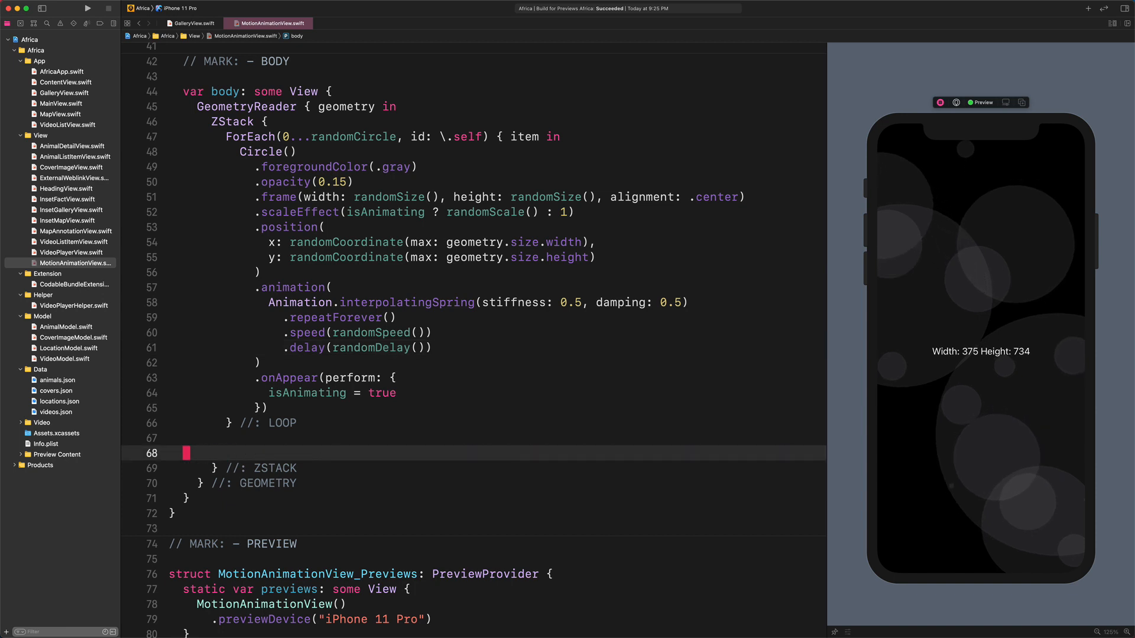
pyautogui.press('Backspace')
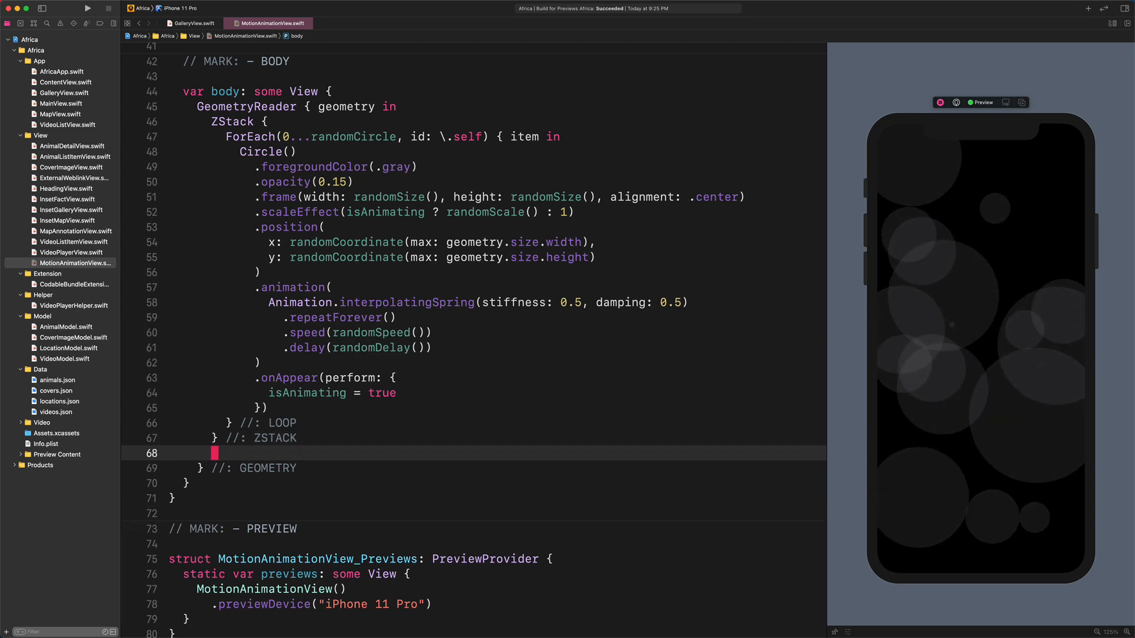
pyautogui.write('.drawingGroup(')
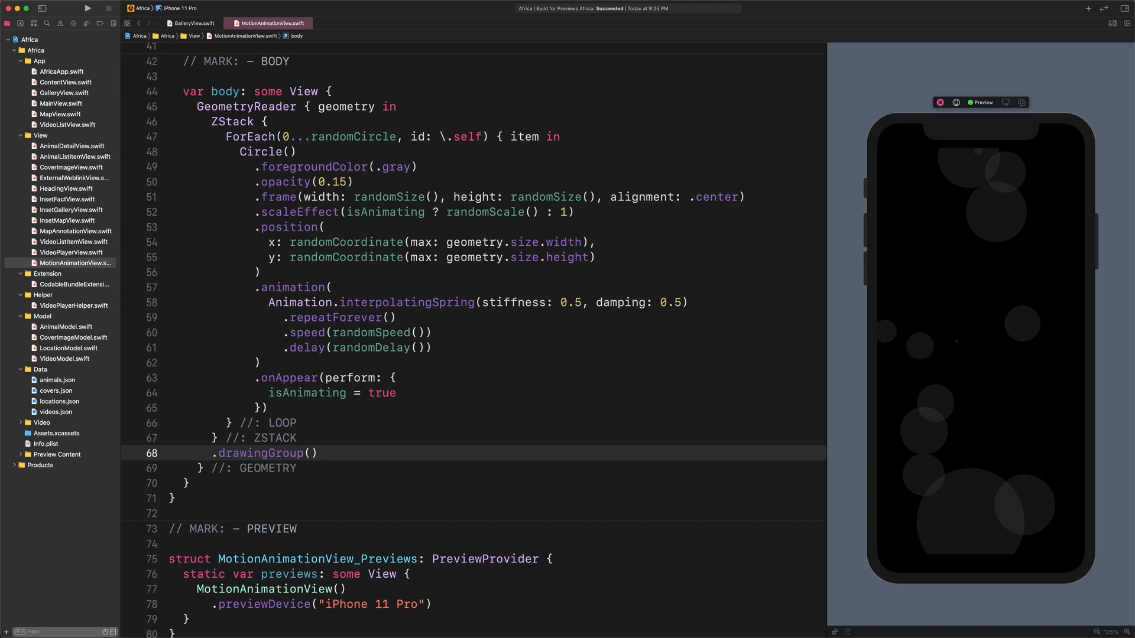
# In GalleryView, embed the Gallery Text in a ScrollView with showsIndicators false and a SCROLL comment.
pyautogui.click(319, 453)
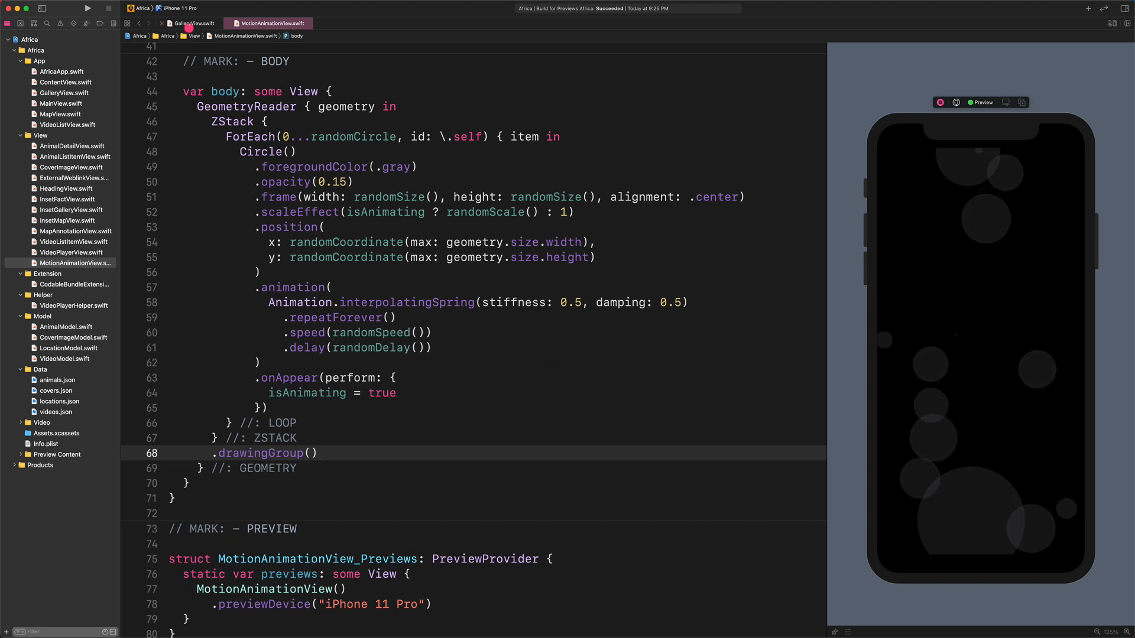
pyautogui.click(188, 23)
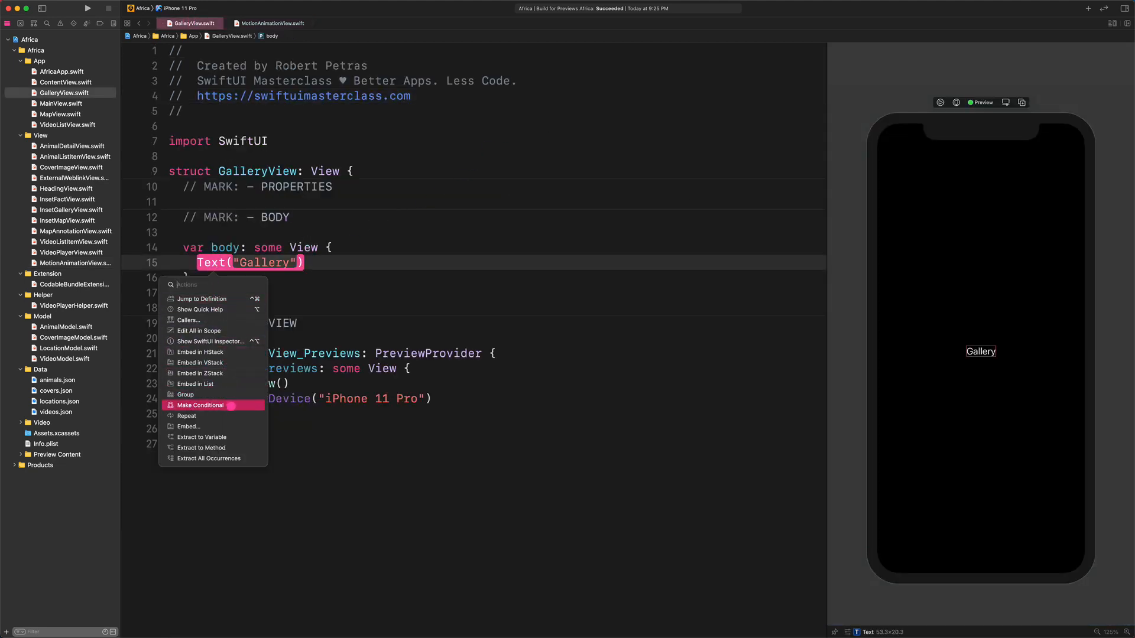
pyautogui.write('ScrollView(.ve) {')
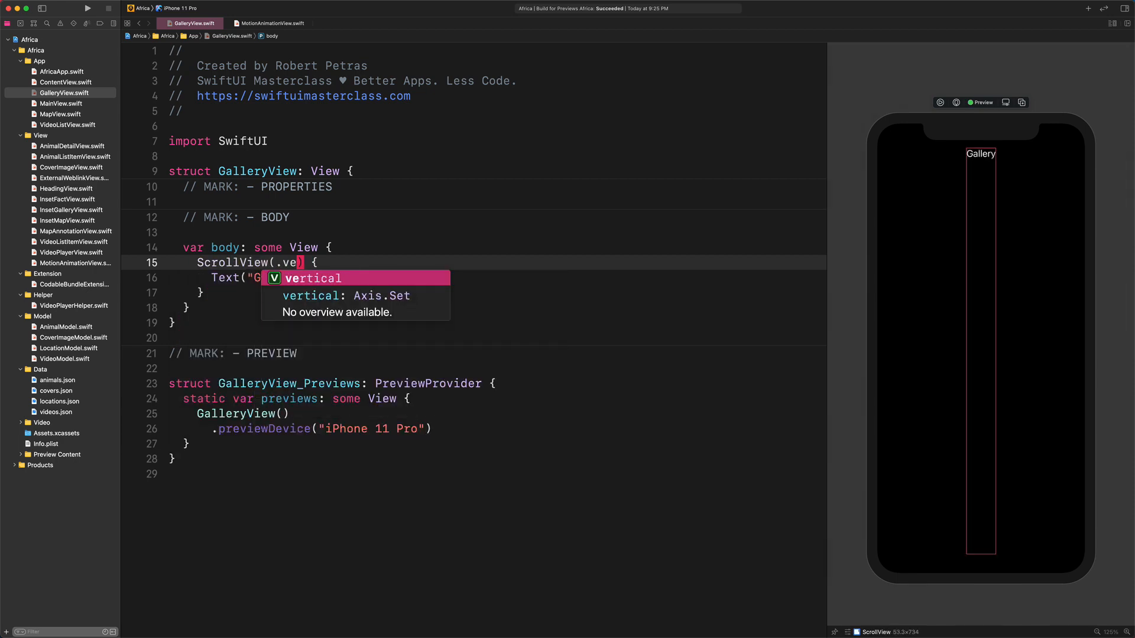
pyautogui.write(', showsIndicators:')
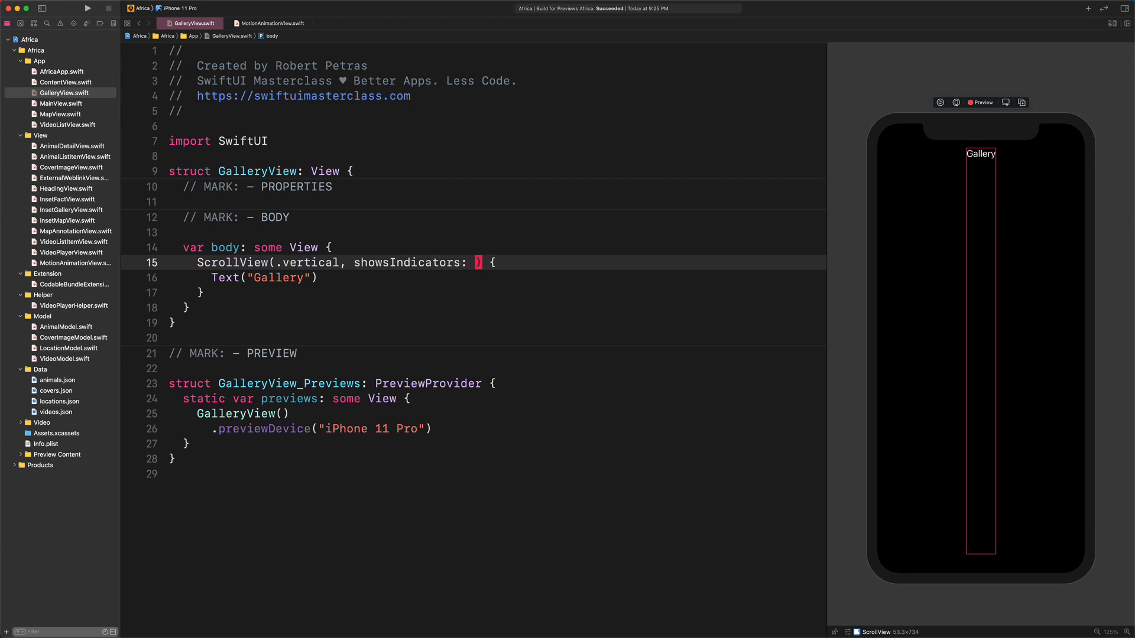
pyautogui.write('false')
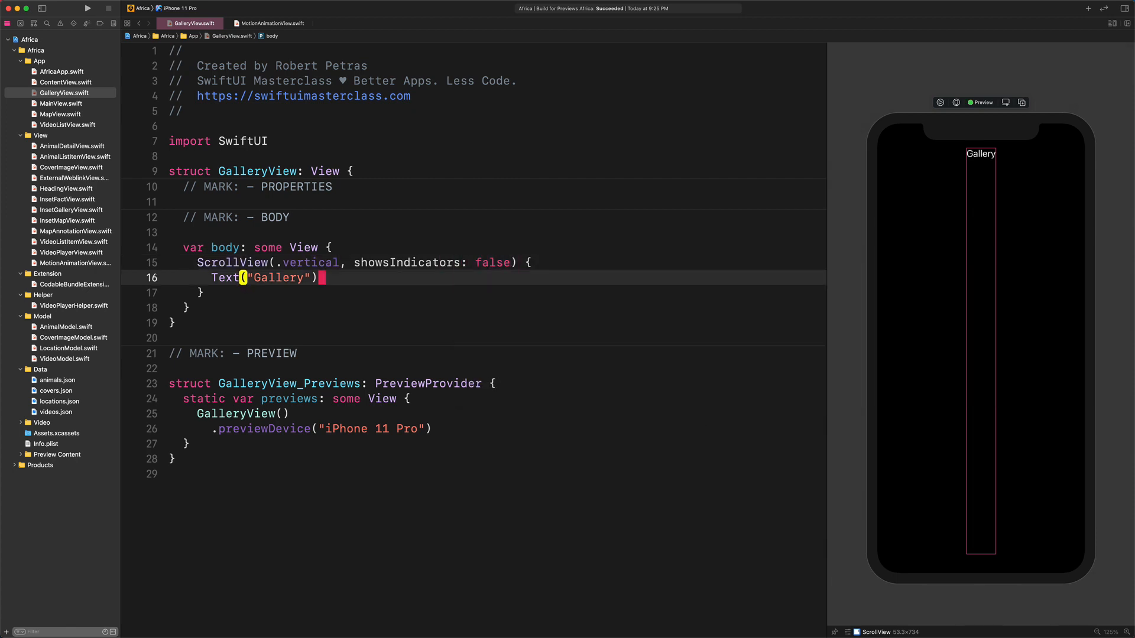
pyautogui.write('//: SCR')
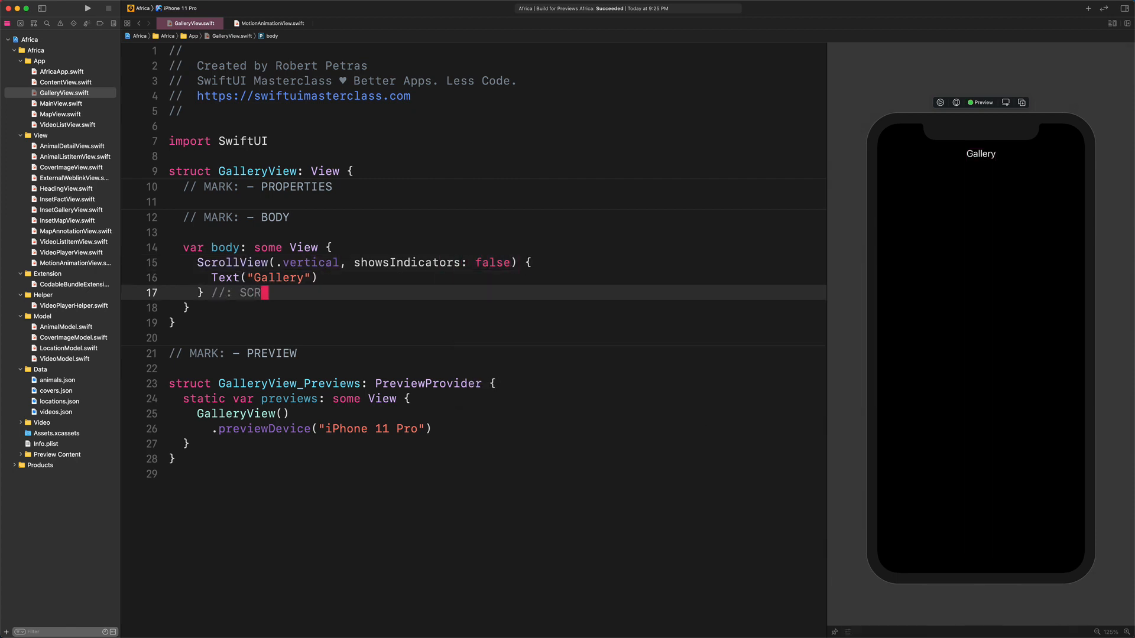
pyautogui.write('LL')
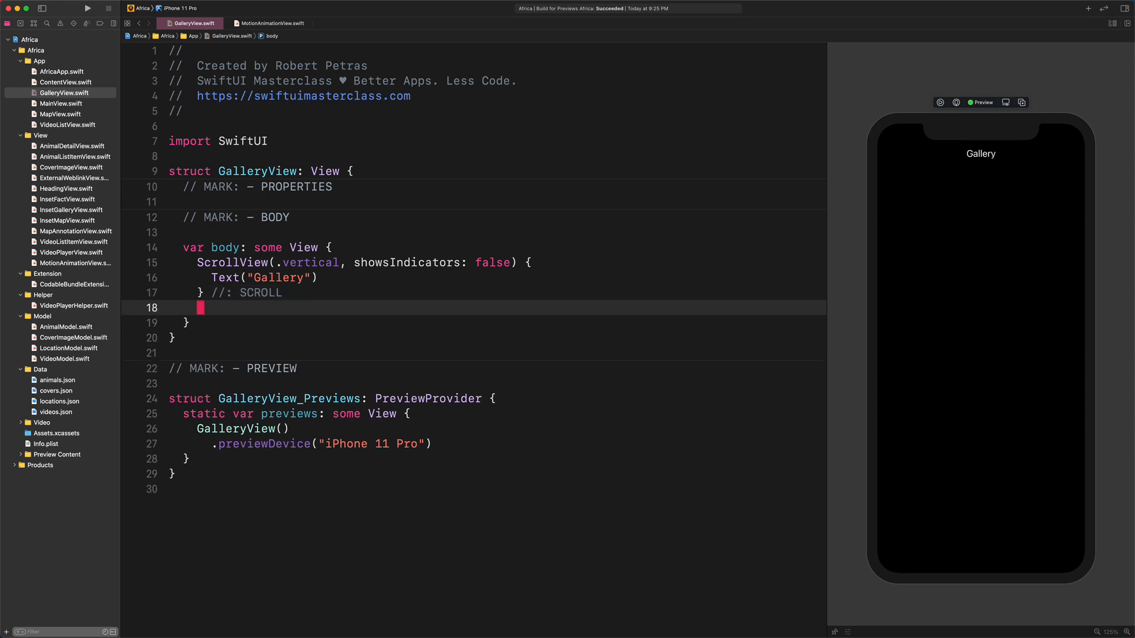
# Give the ScrollView infinite max frame and a MotionAnimationView background, then run the app.
pyautogui.write('.frame()')
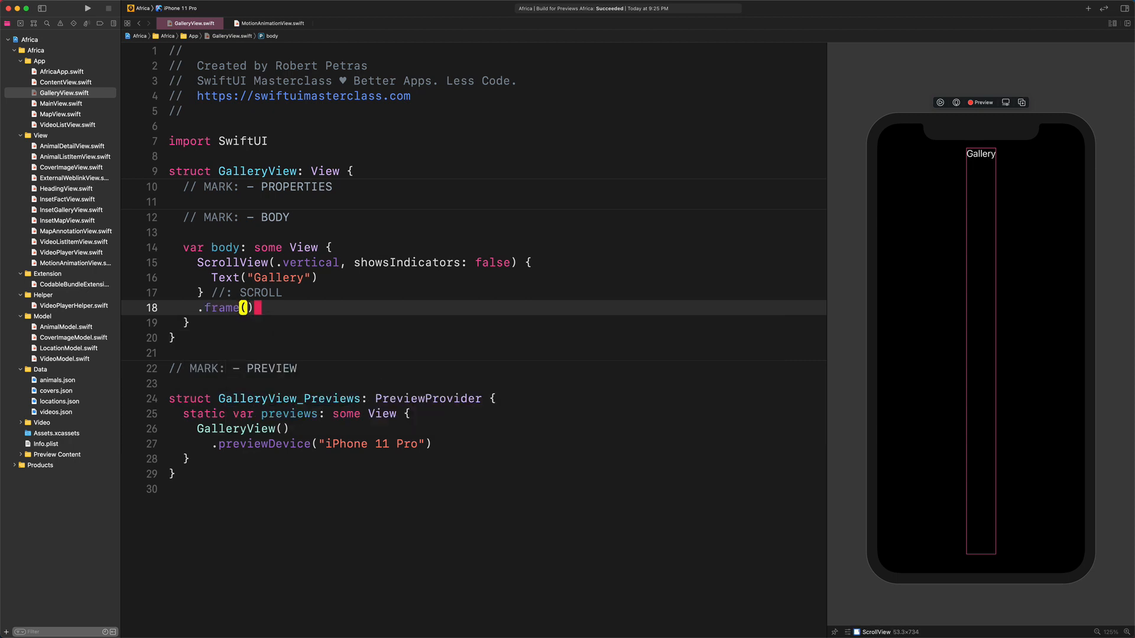
pyautogui.write('maxWidth: .infinity, maxHeight: .infinity')
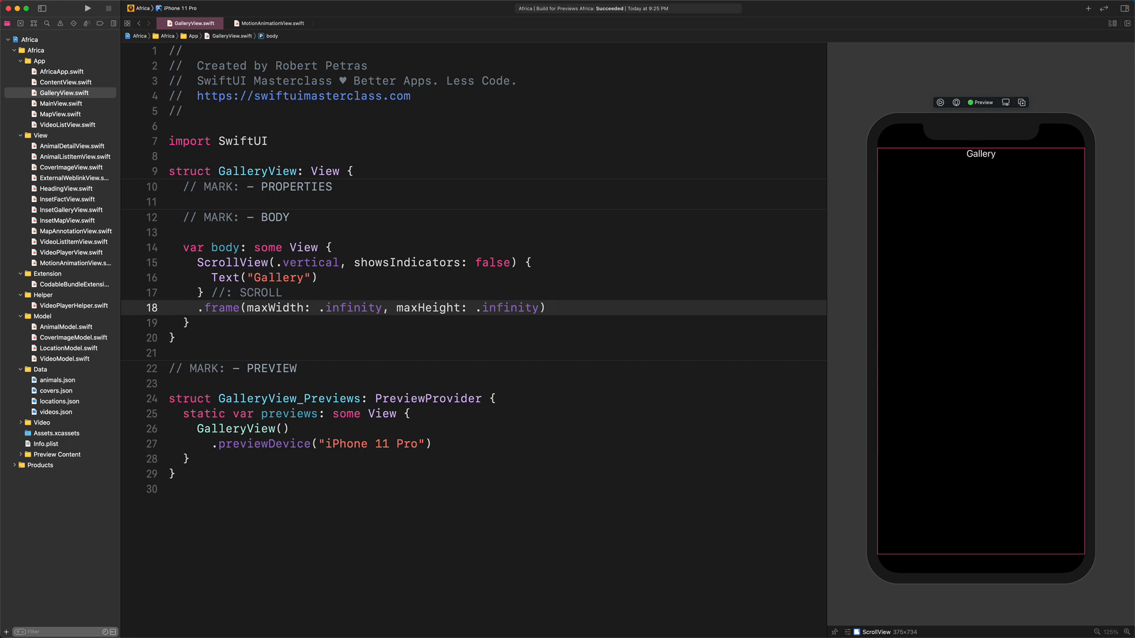
pyautogui.write('.')
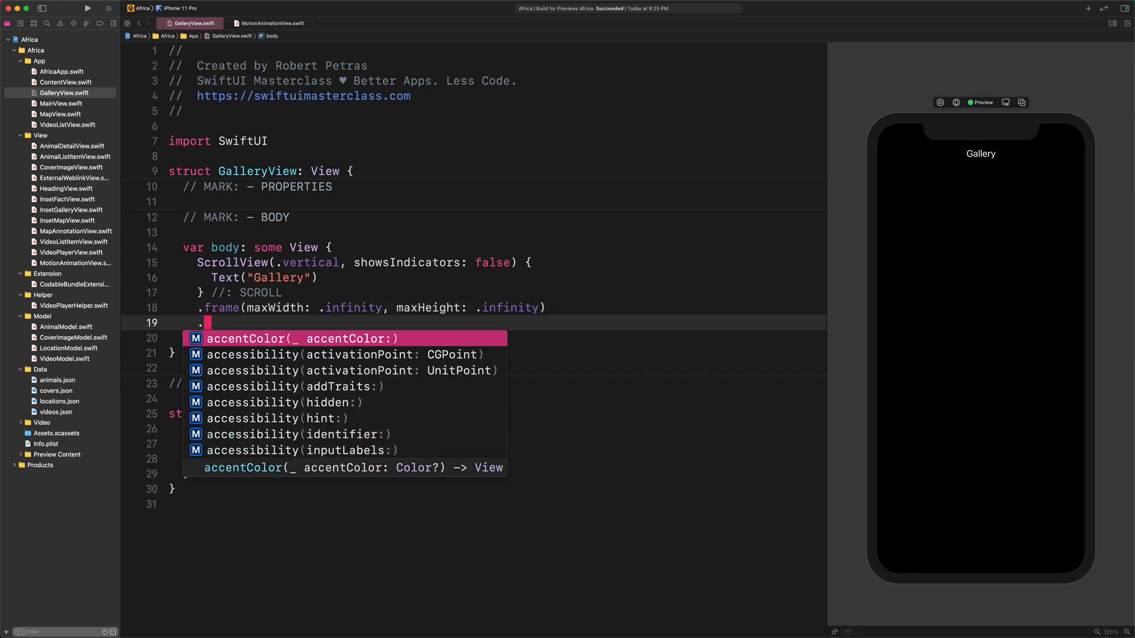
pyautogui.write('.background(Motio')
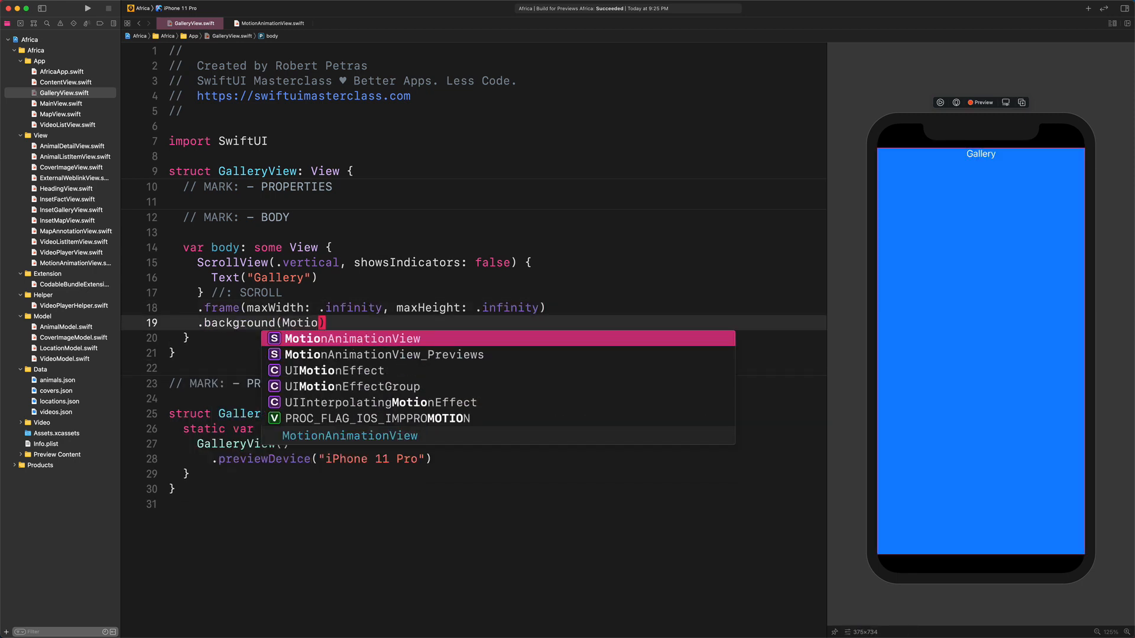
pyautogui.click(352, 339)
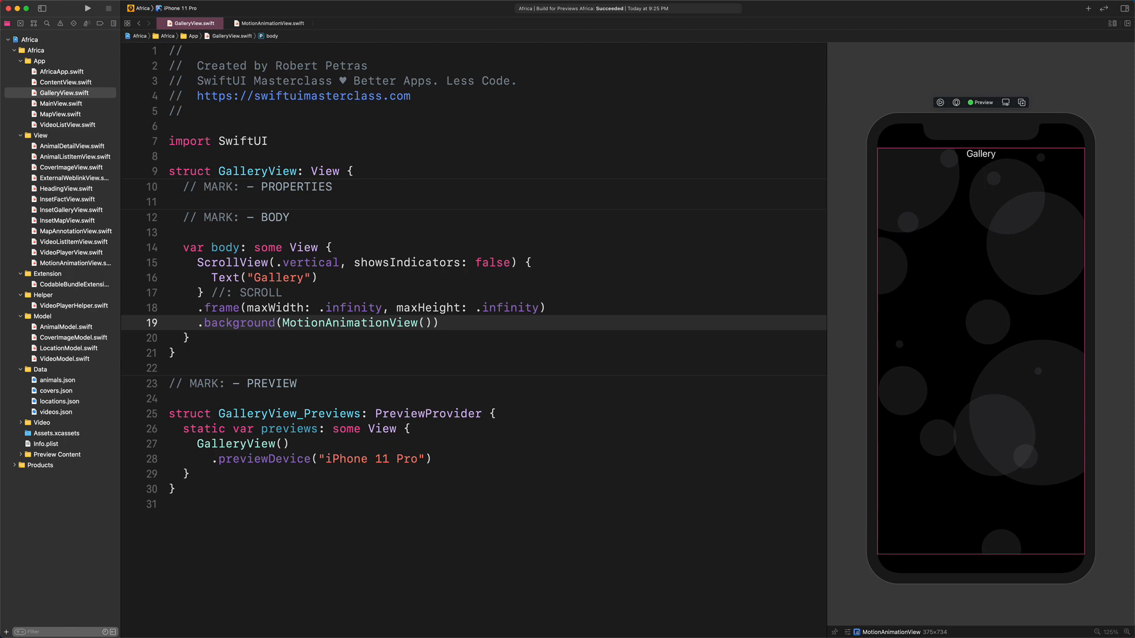
pyautogui.click(148, 68)
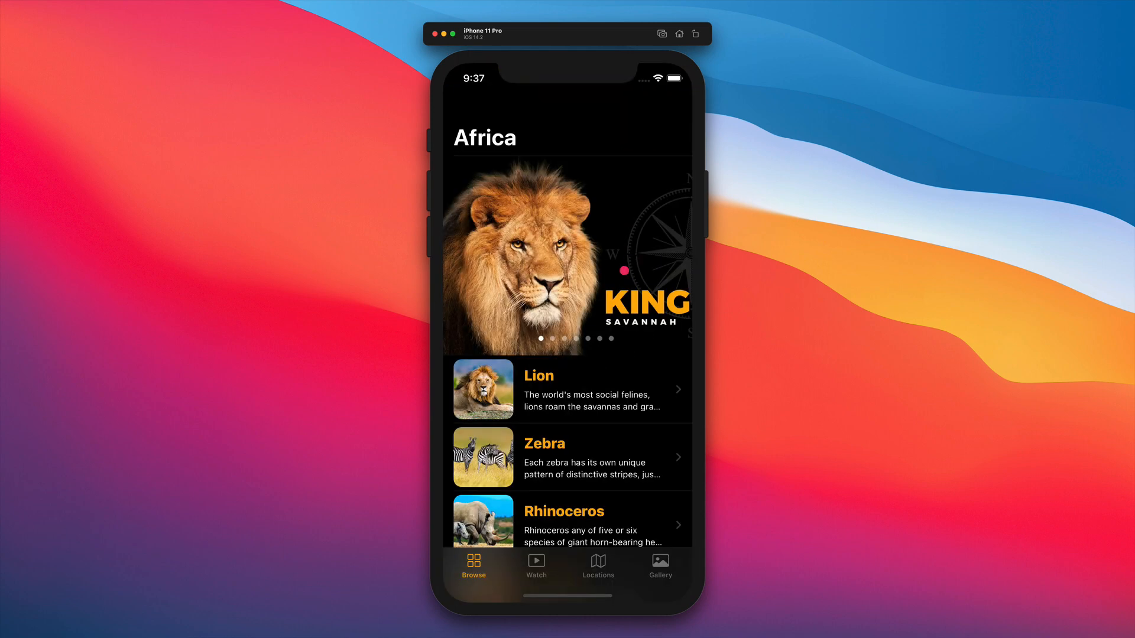
# Tap through the Watch and Locations tabs to the Gallery tab in Simulator.
pyautogui.click(536, 566)
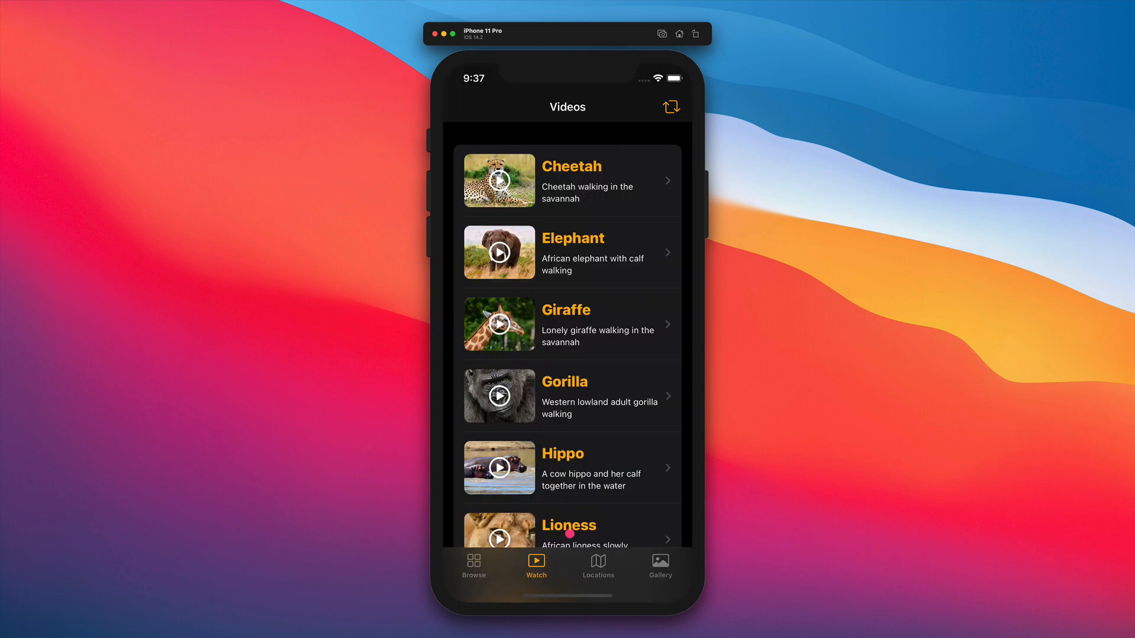
pyautogui.click(598, 567)
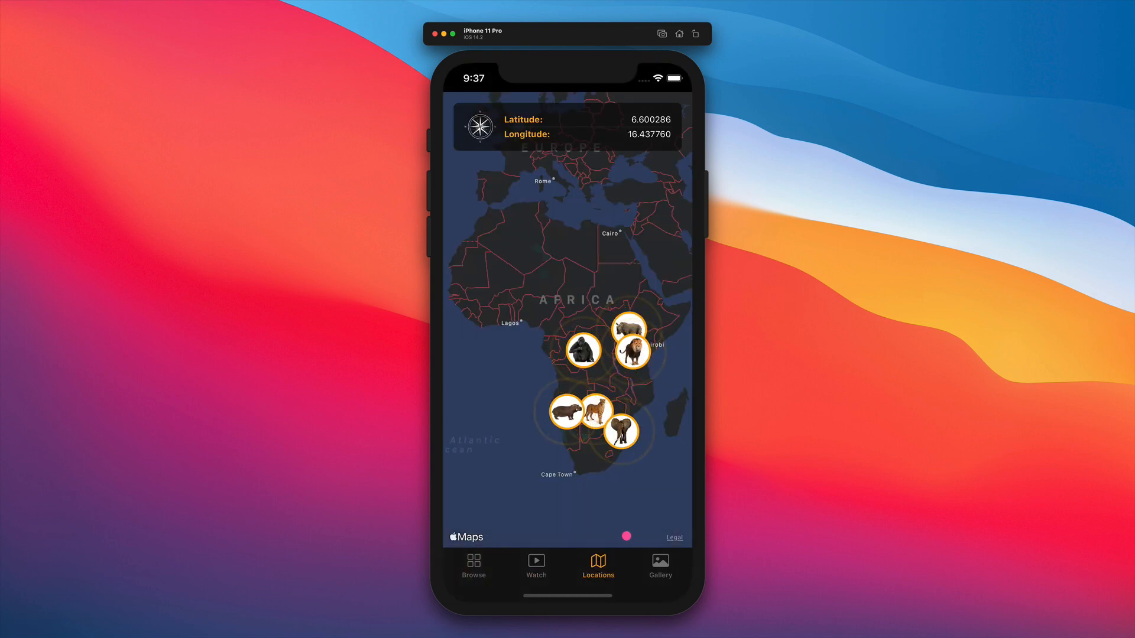
pyautogui.click(660, 562)
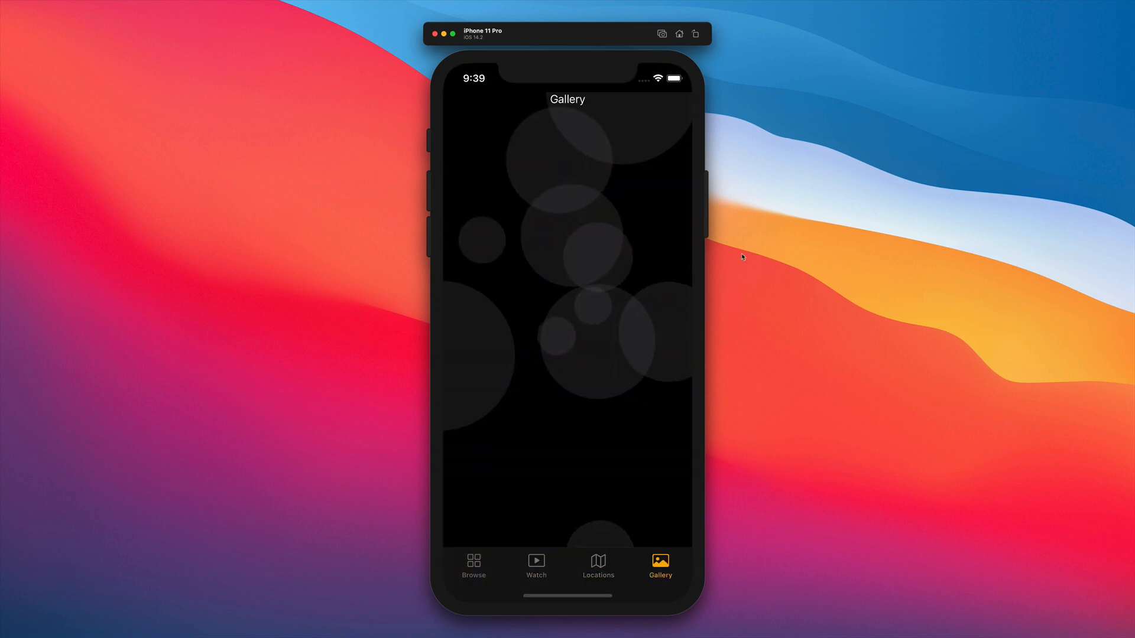